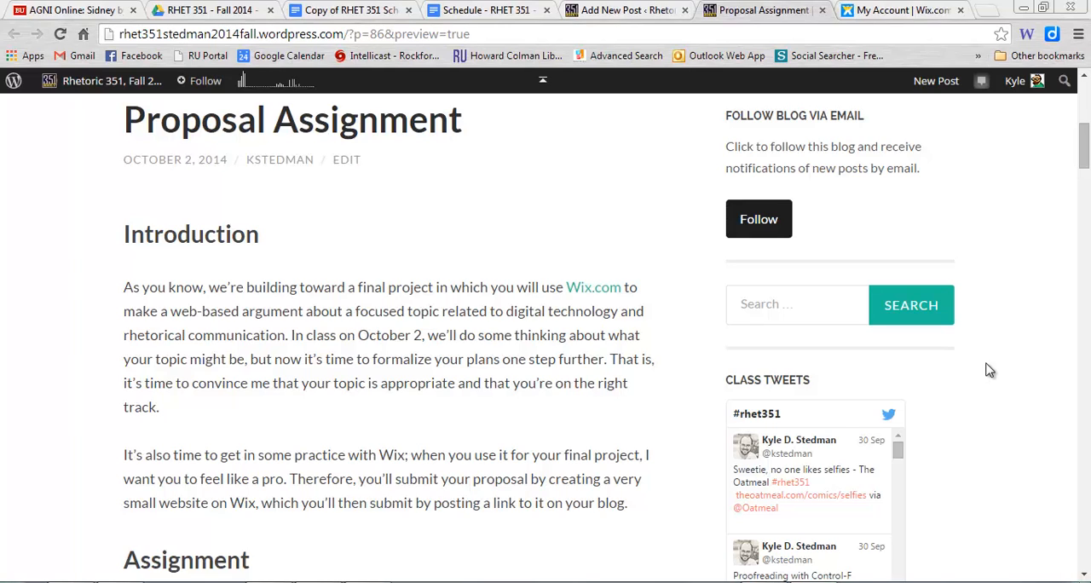
mouse_move(191, 282)
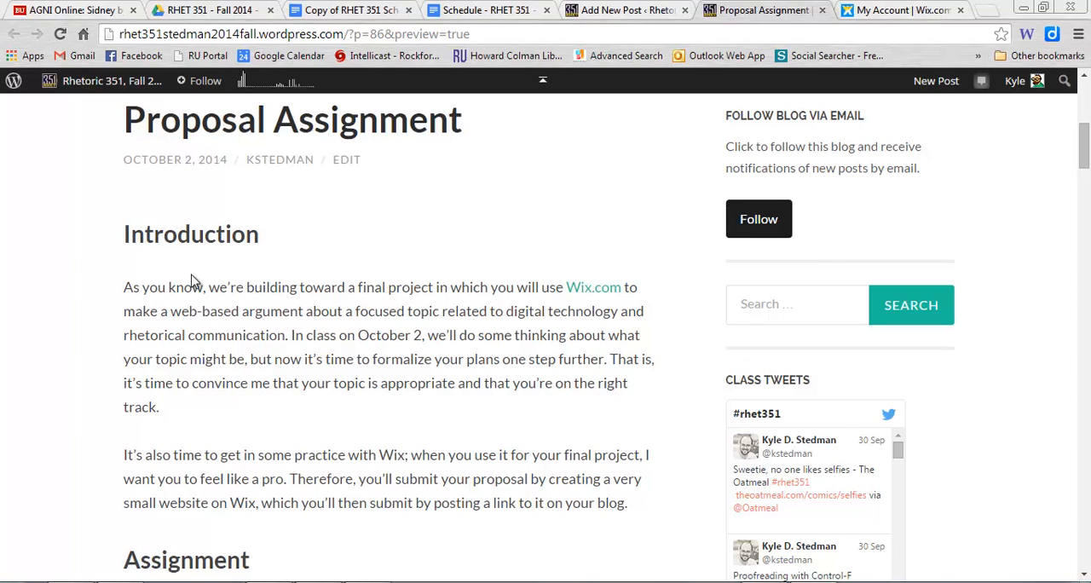
mouse_move(57, 333)
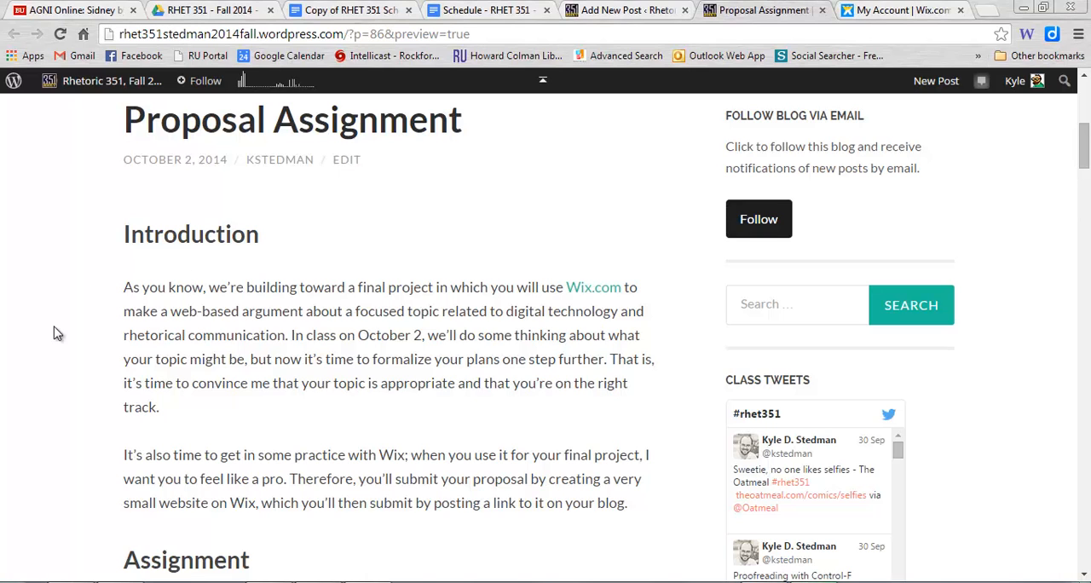
Step: From the Wix account tab, create a new site and filter templates to Blank Templates
scroll(down, 3)
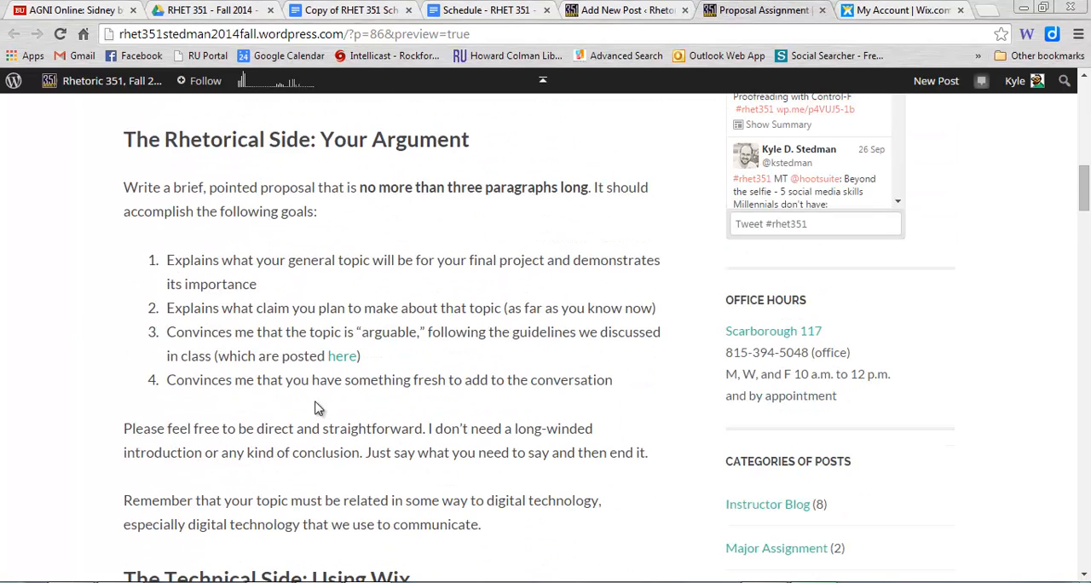
scroll(down, 3)
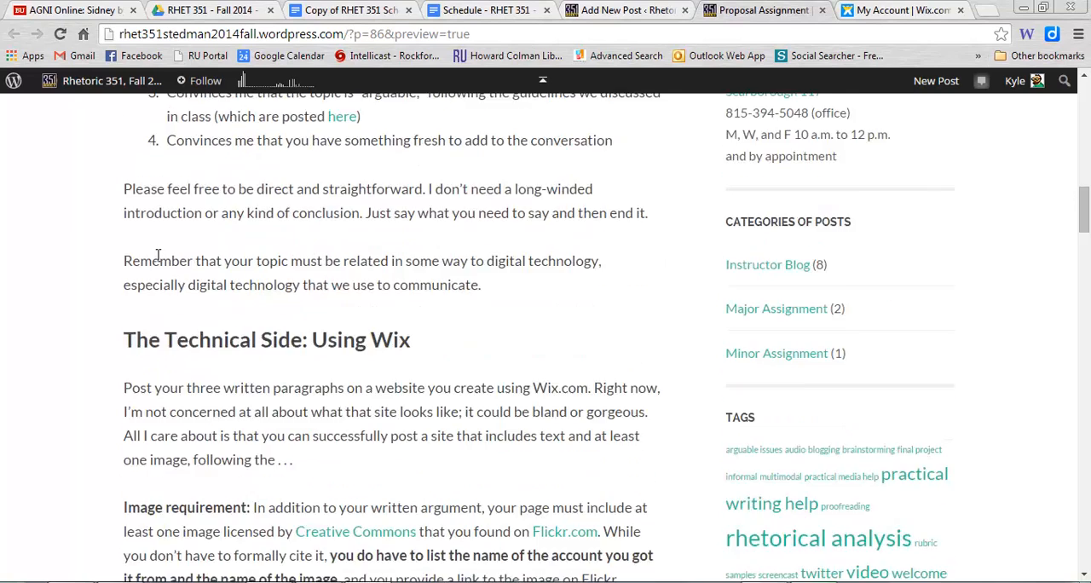
scroll(down, 3)
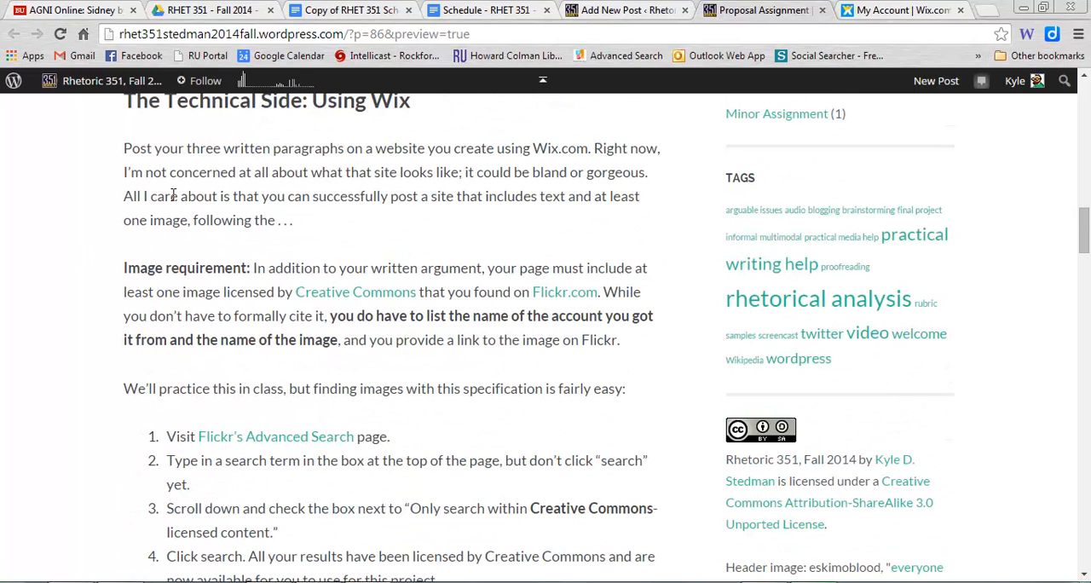
mouse_move(365, 189)
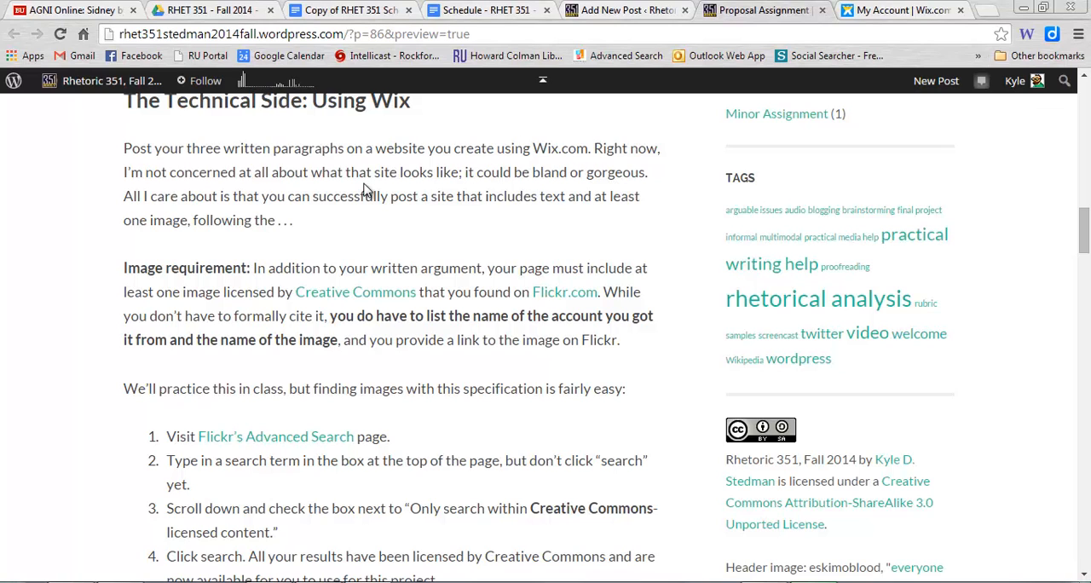
click(895, 9)
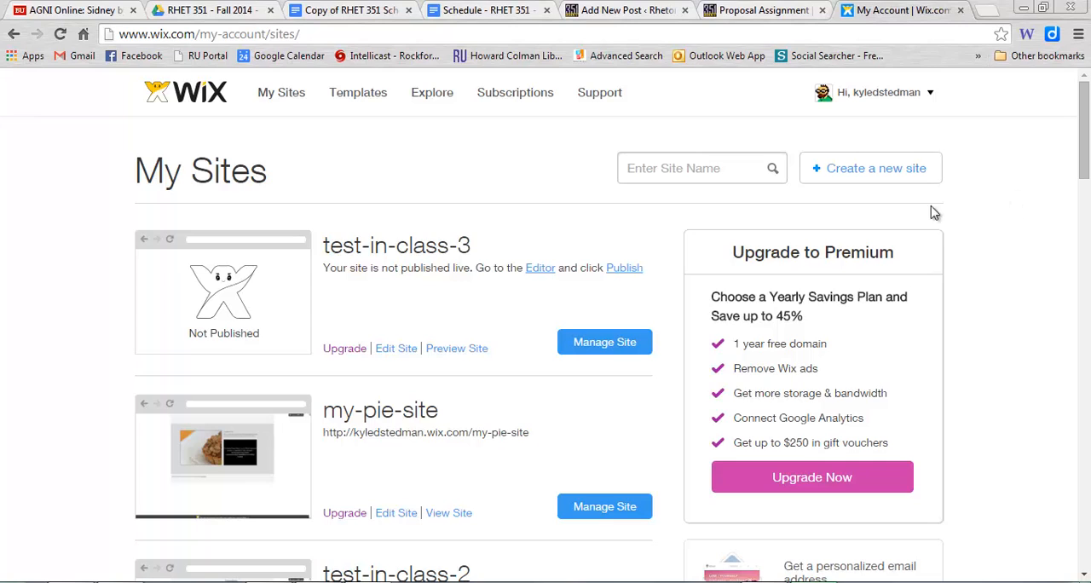
mouse_move(253, 120)
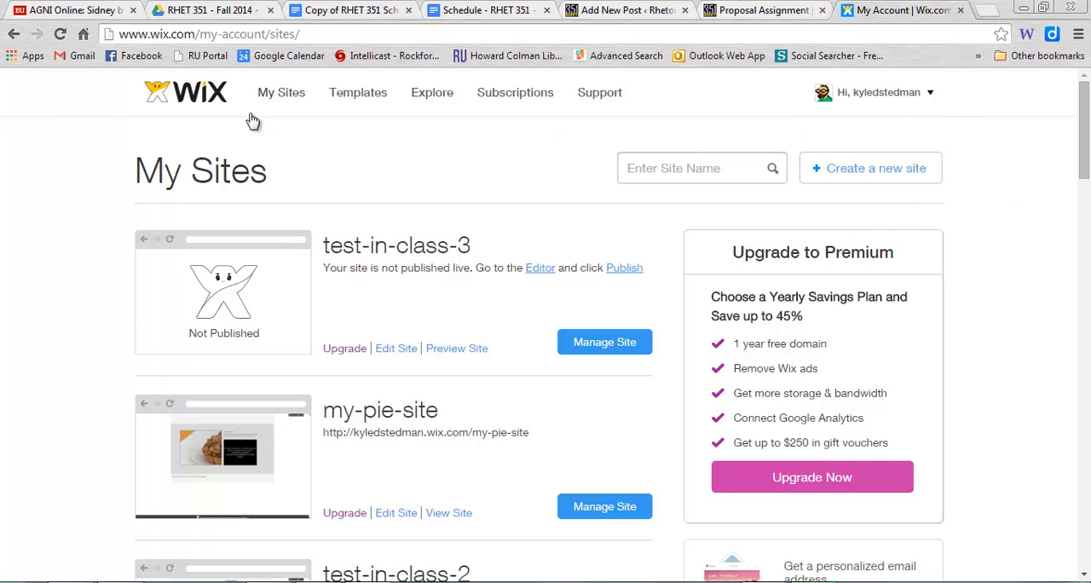
mouse_move(871, 168)
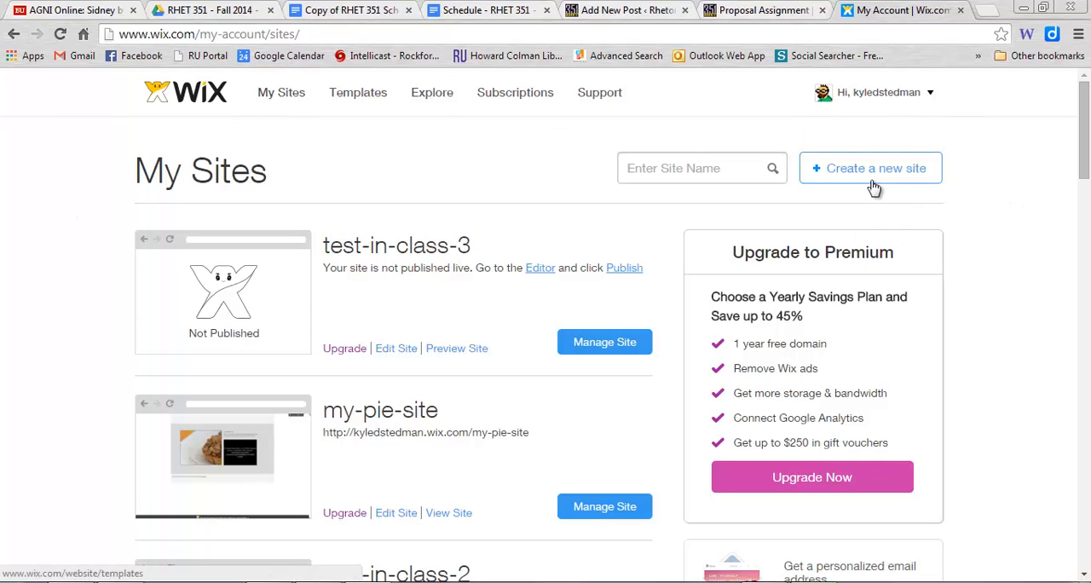
click(871, 168)
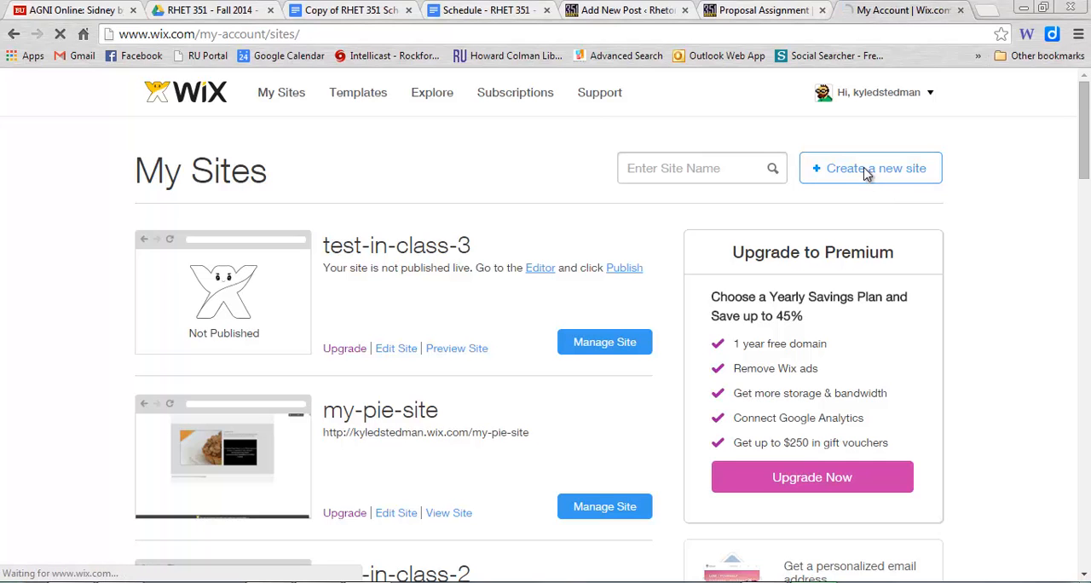
click(869, 168)
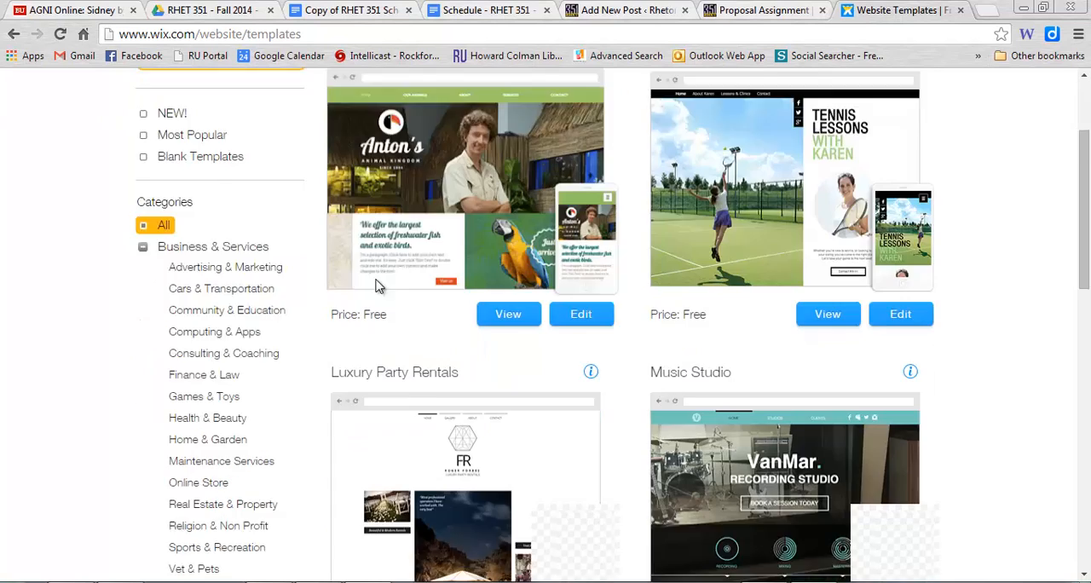
scroll(up, 3)
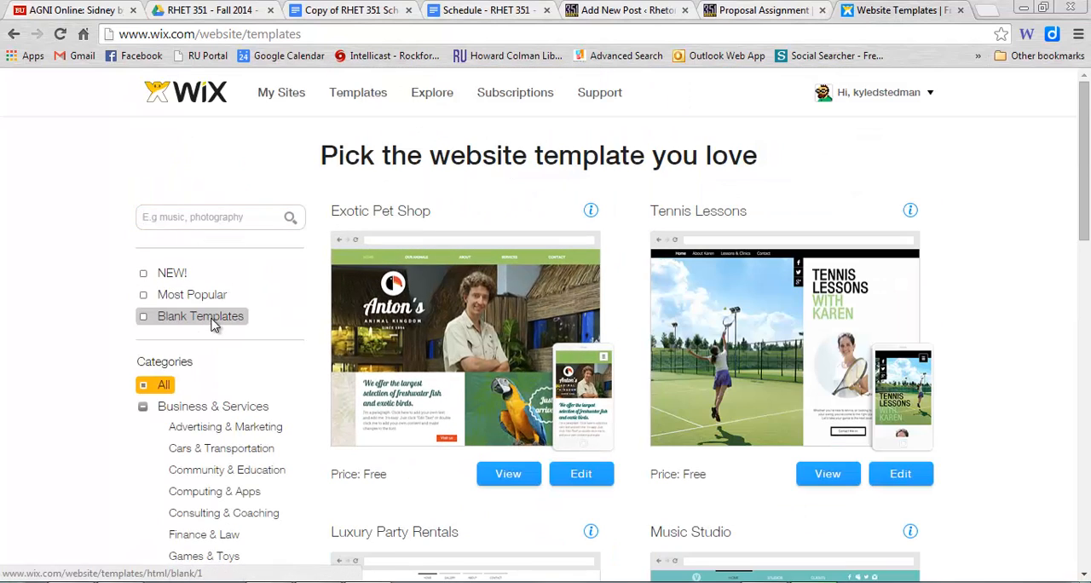
click(200, 316)
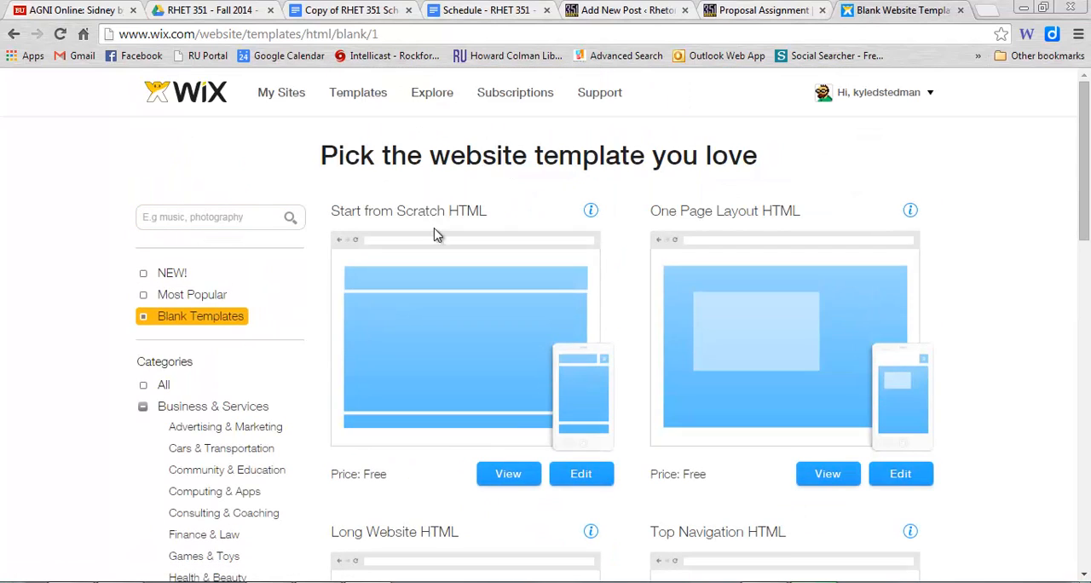
mouse_move(468, 271)
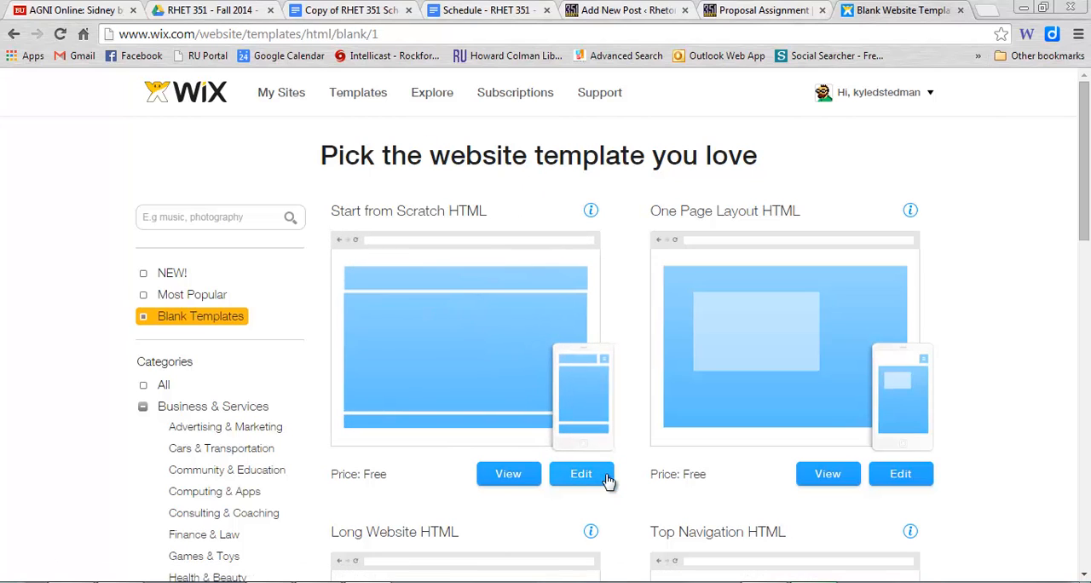
Step: Edit the Start from Scratch HTML template and dismiss the welcome video
click(581, 474)
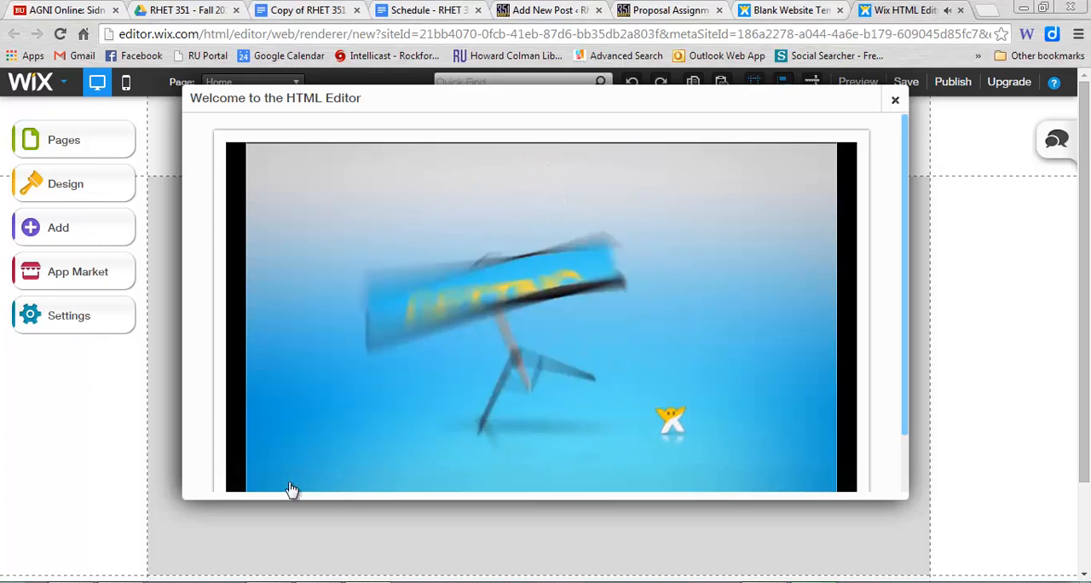
click(895, 100)
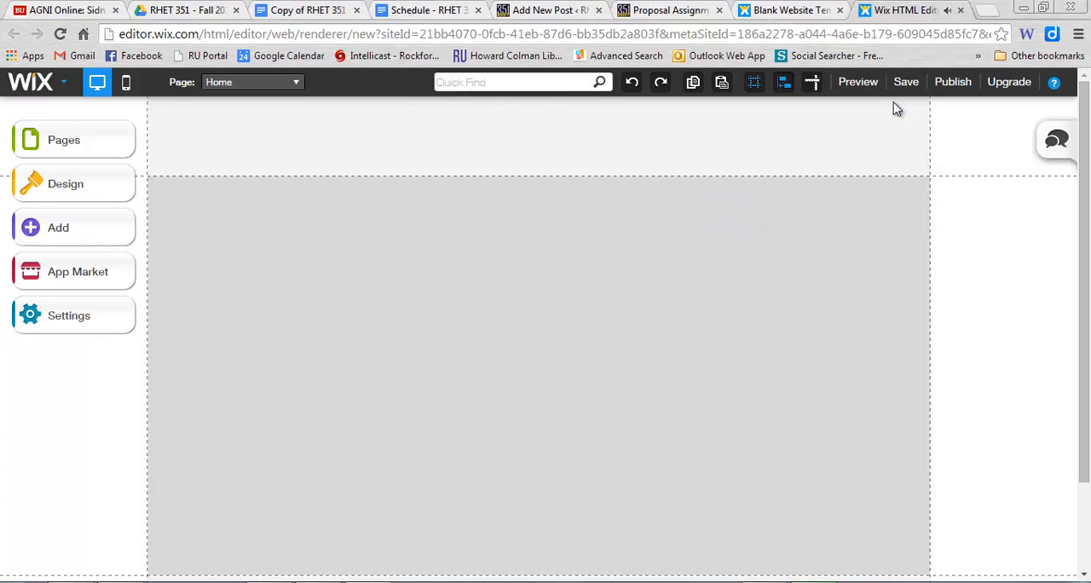
mouse_move(622, 240)
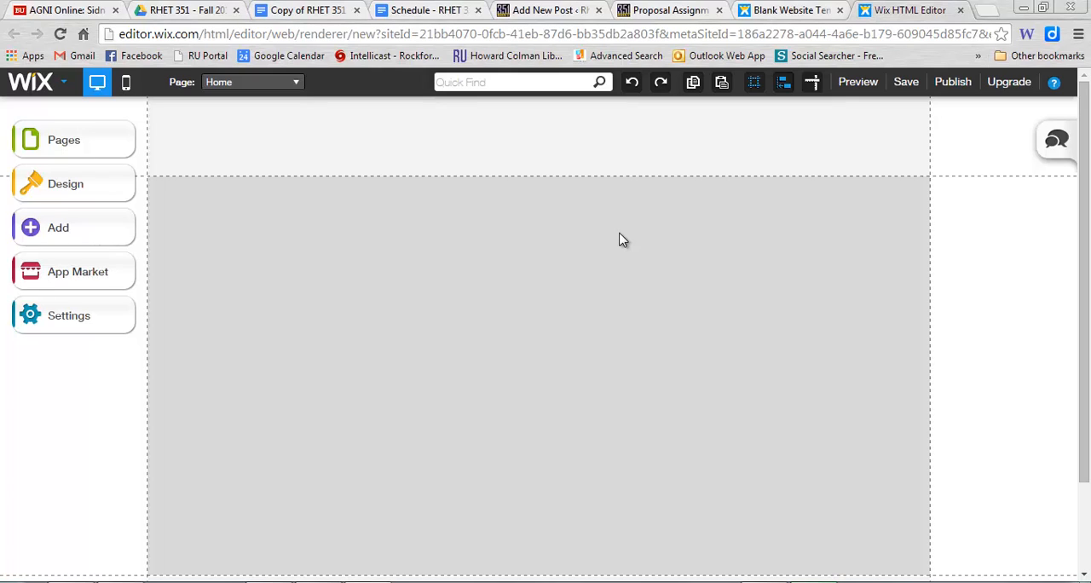
mouse_move(68, 228)
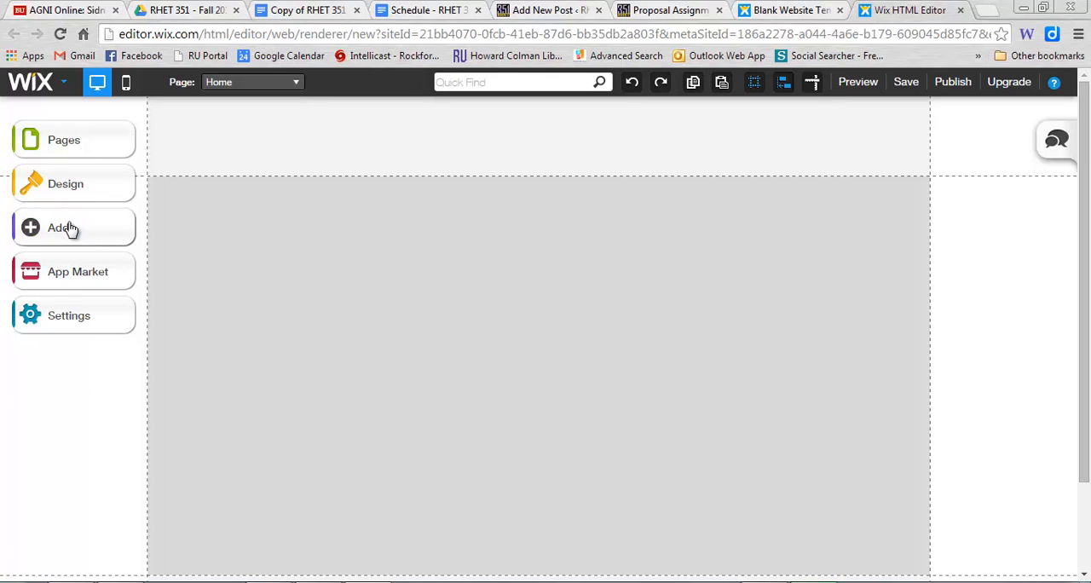
Step: Add a paragraph text box and move it toward the page's upper left
click(64, 226)
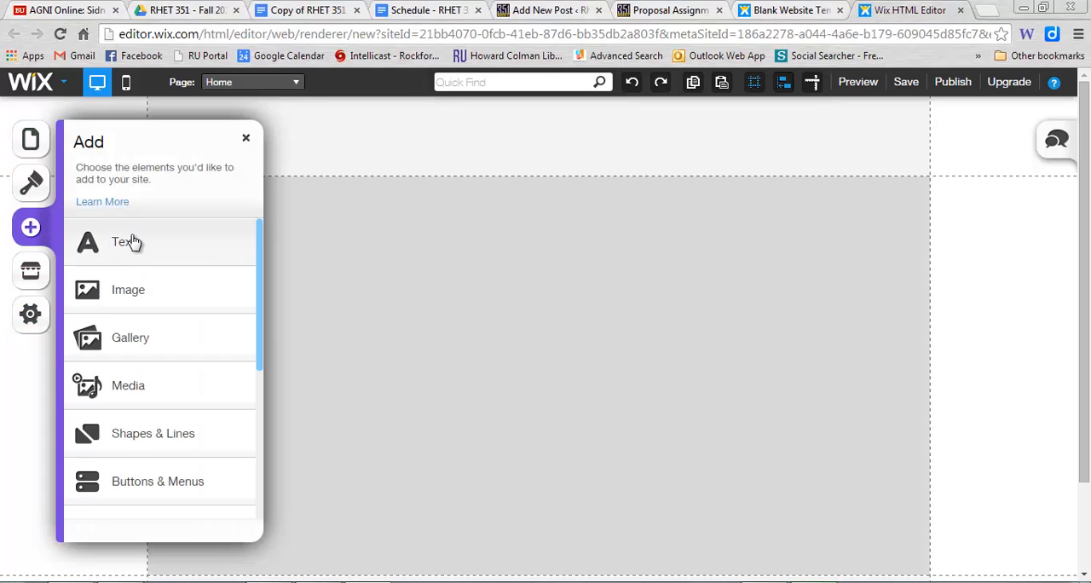
mouse_move(141, 246)
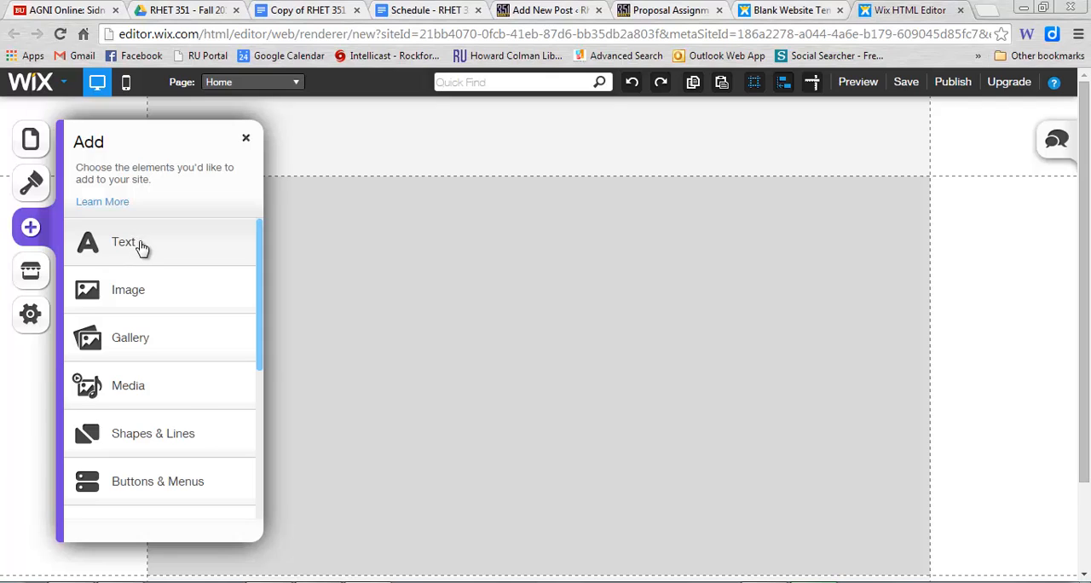
click(123, 242)
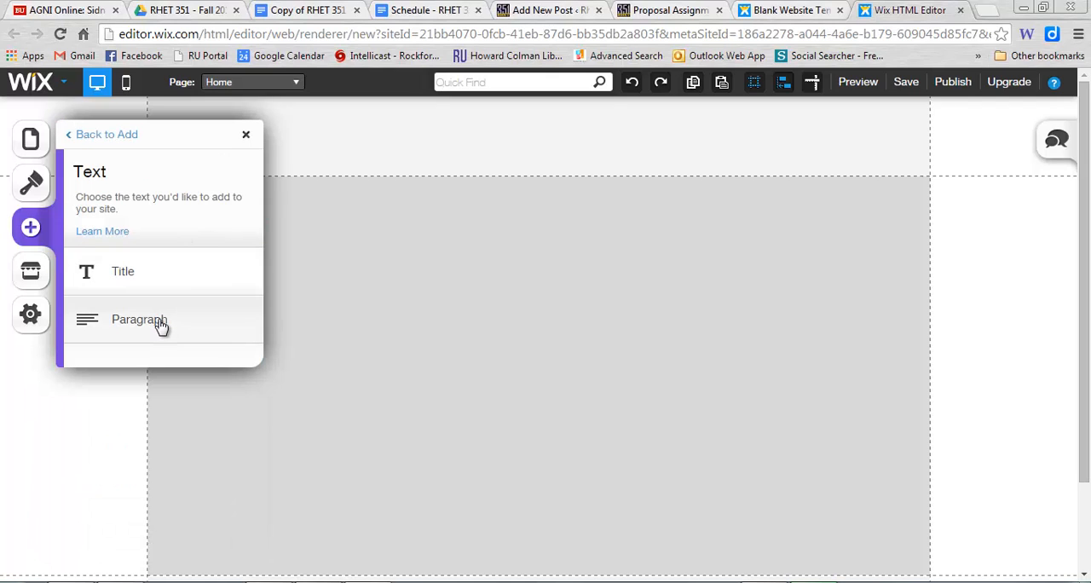
click(139, 318)
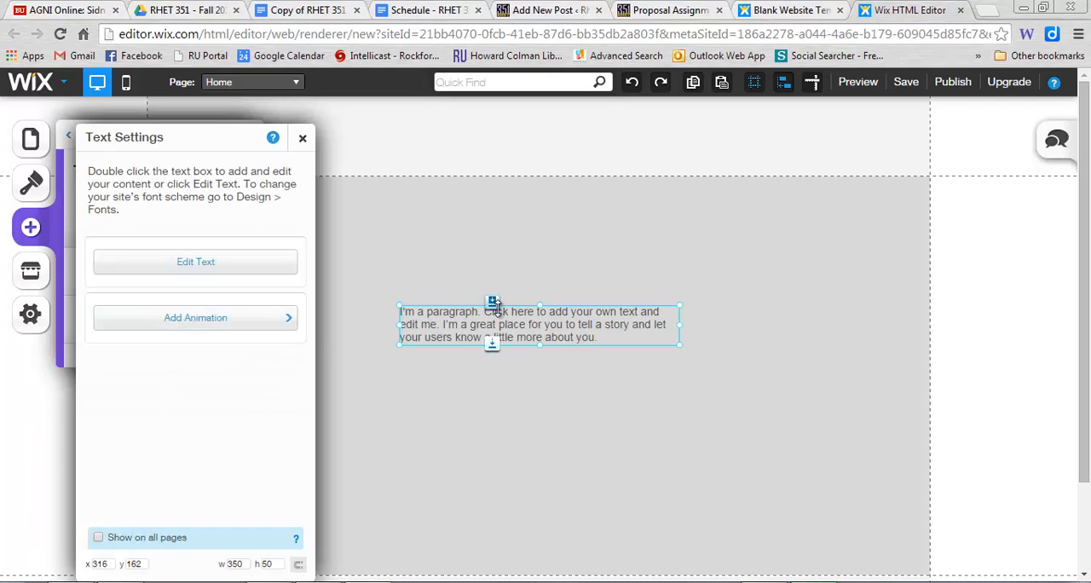
drag(492, 324, 518, 301)
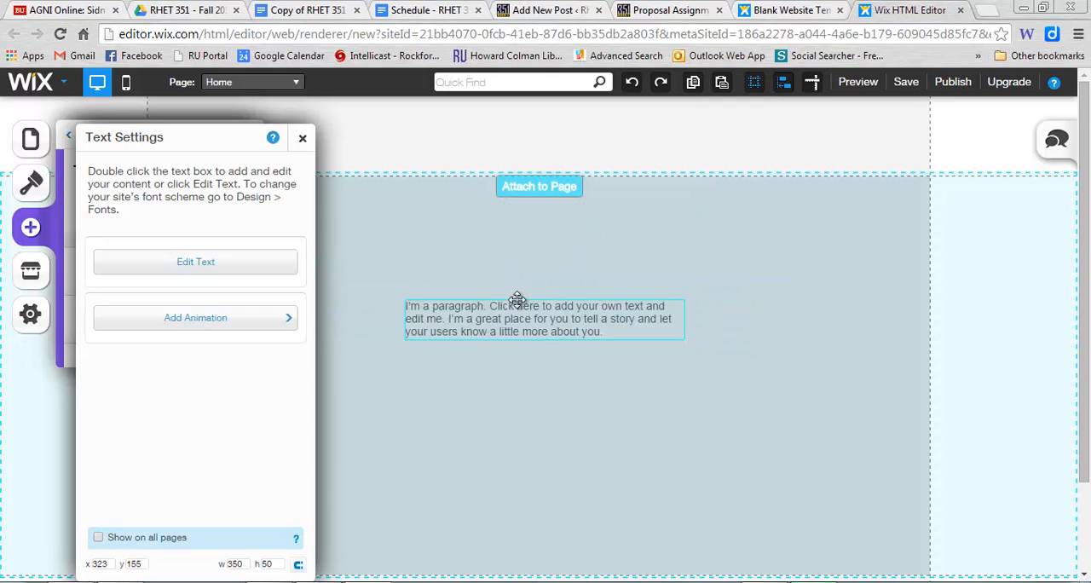
drag(545, 319, 494, 268)
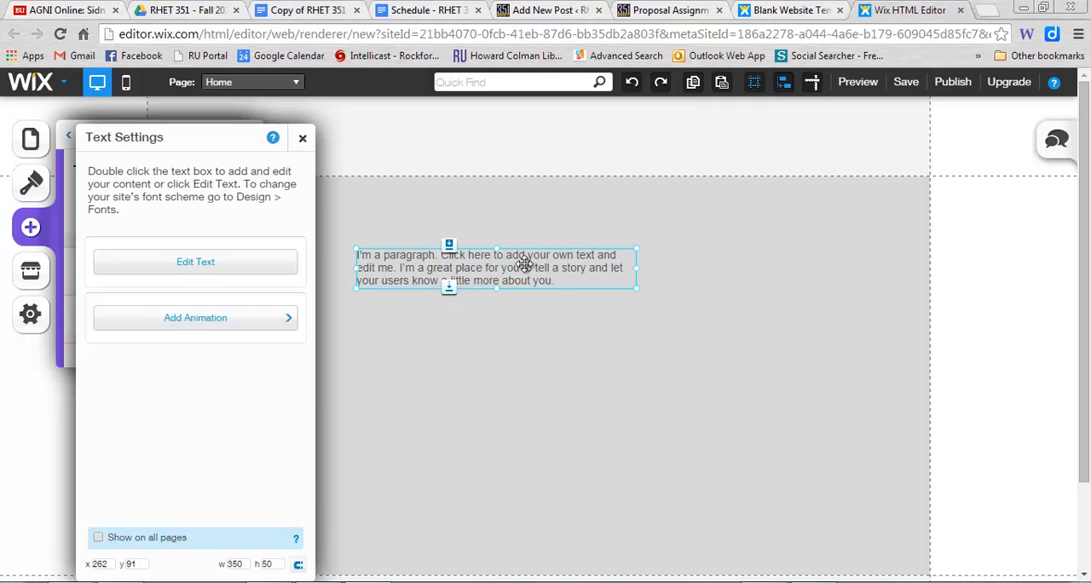
Step: Type 'Heading' as the first line, style it as a large heading, and select the block
double_click(495, 268)
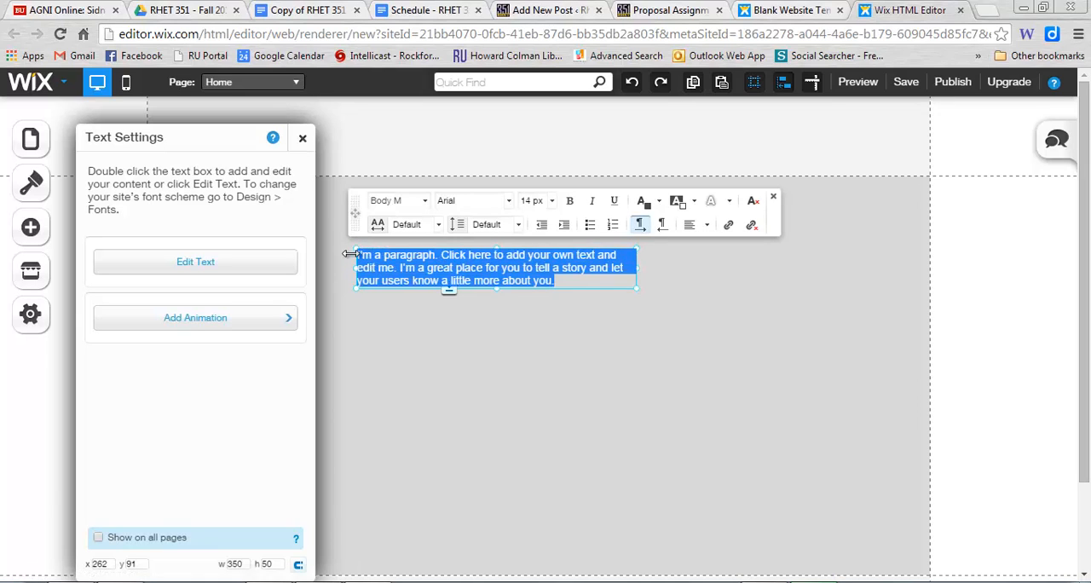
click(553, 280)
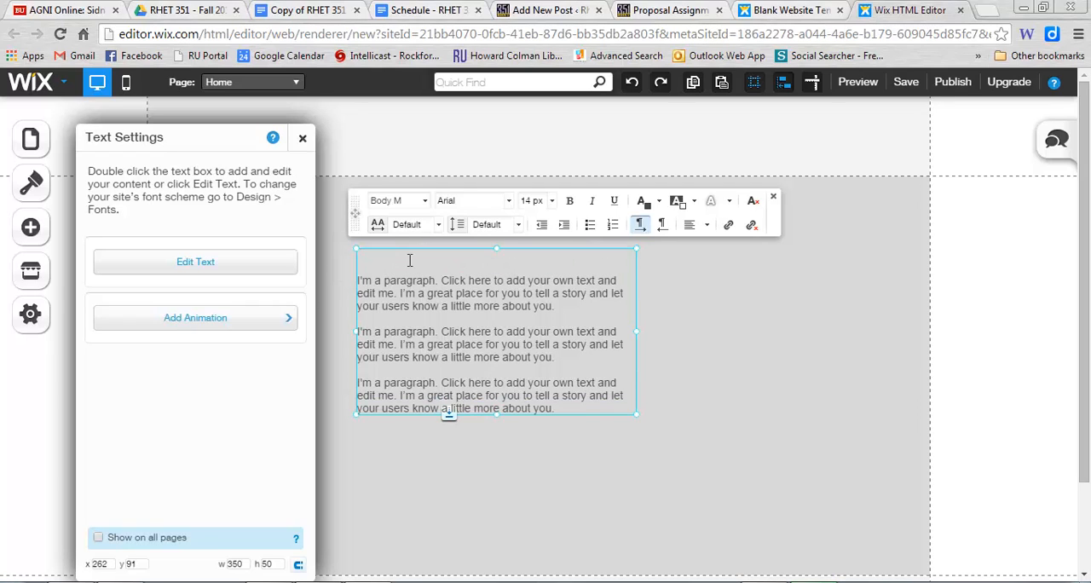
text(Heading)
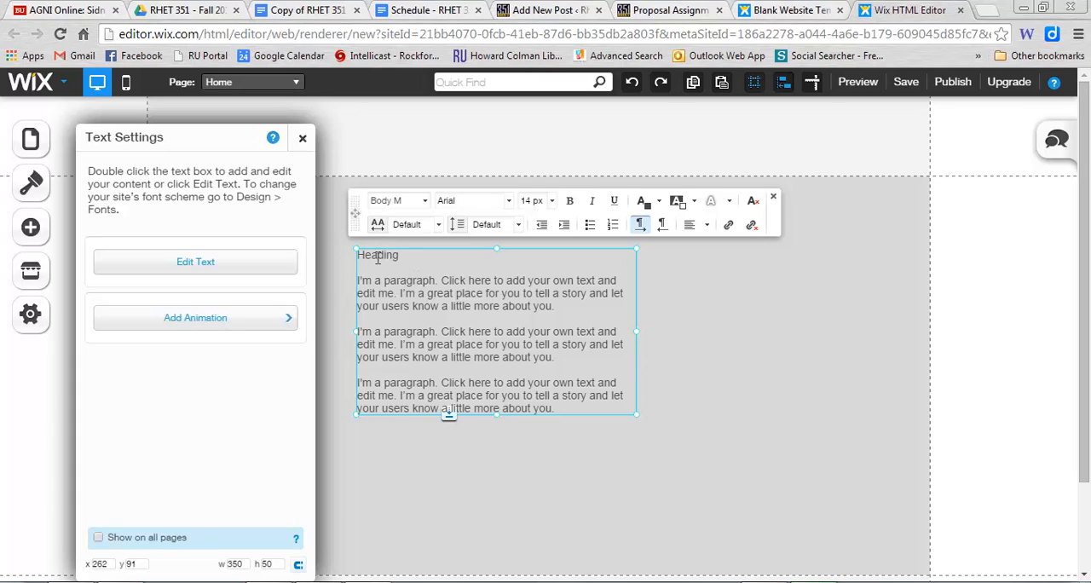
click(396, 200)
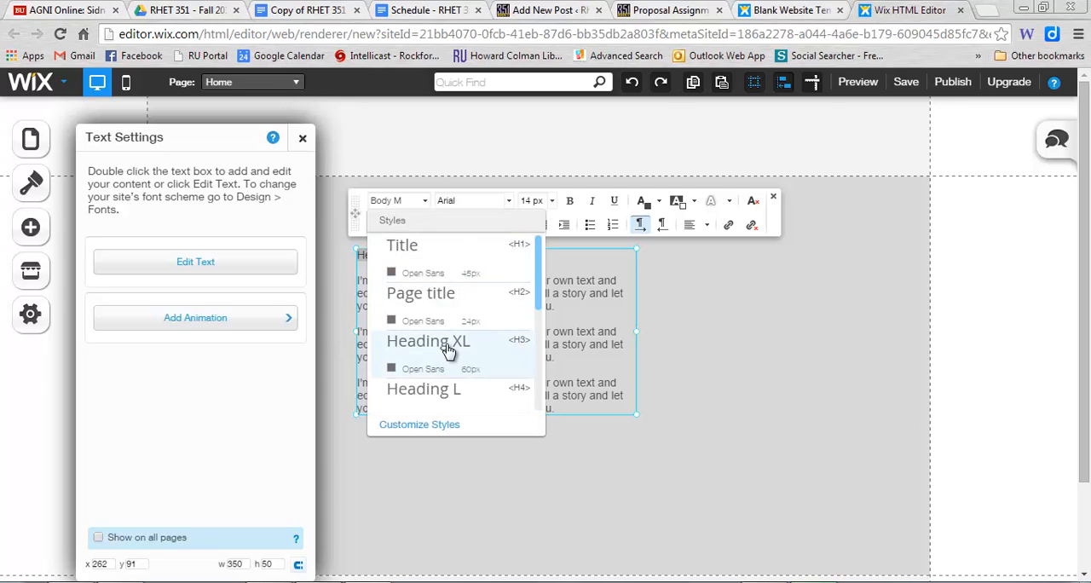
click(424, 389)
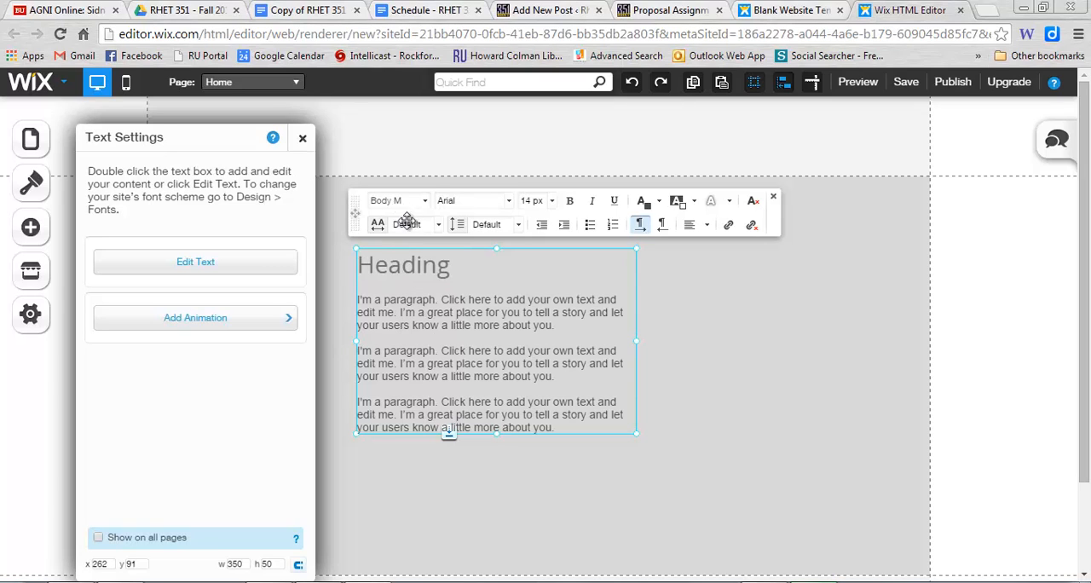
click(302, 137)
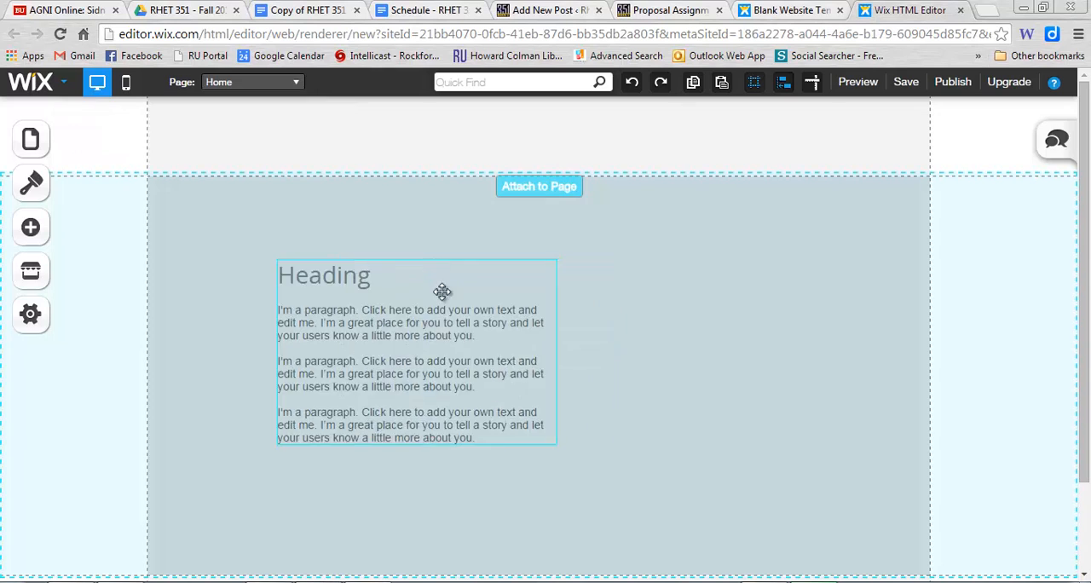
Step: Shift the text block left, then open the 'Flickr's Advanced Search' link menu in the WordPress post
drag(416, 349, 330, 307)
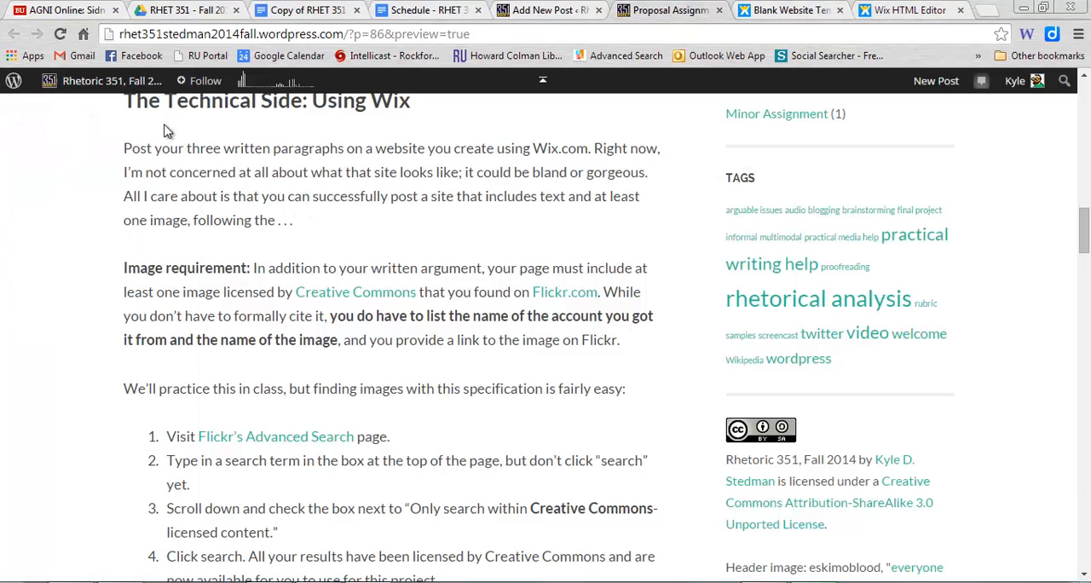
scroll(down, 3)
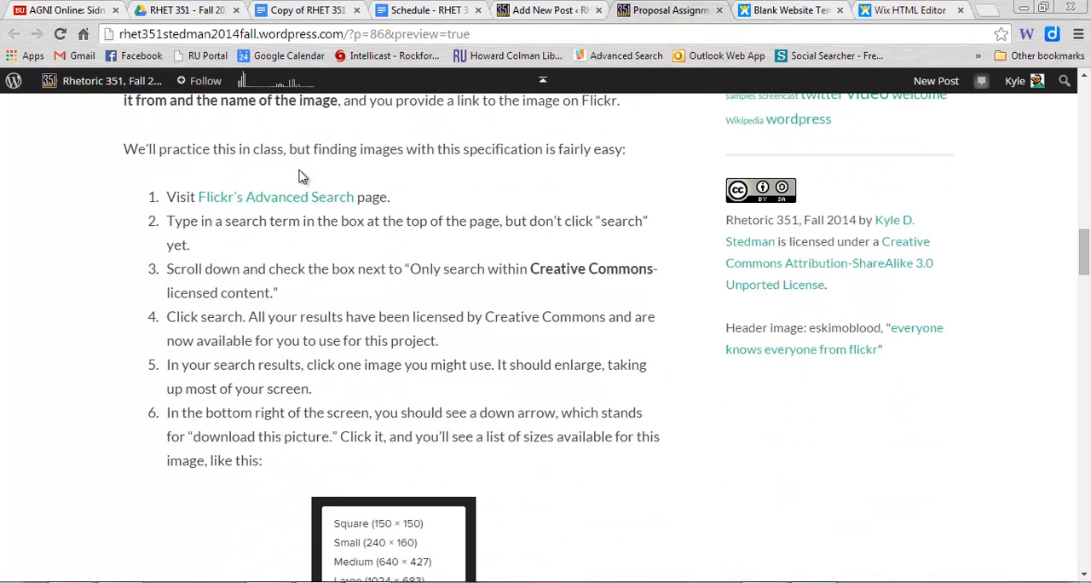
mouse_move(363, 205)
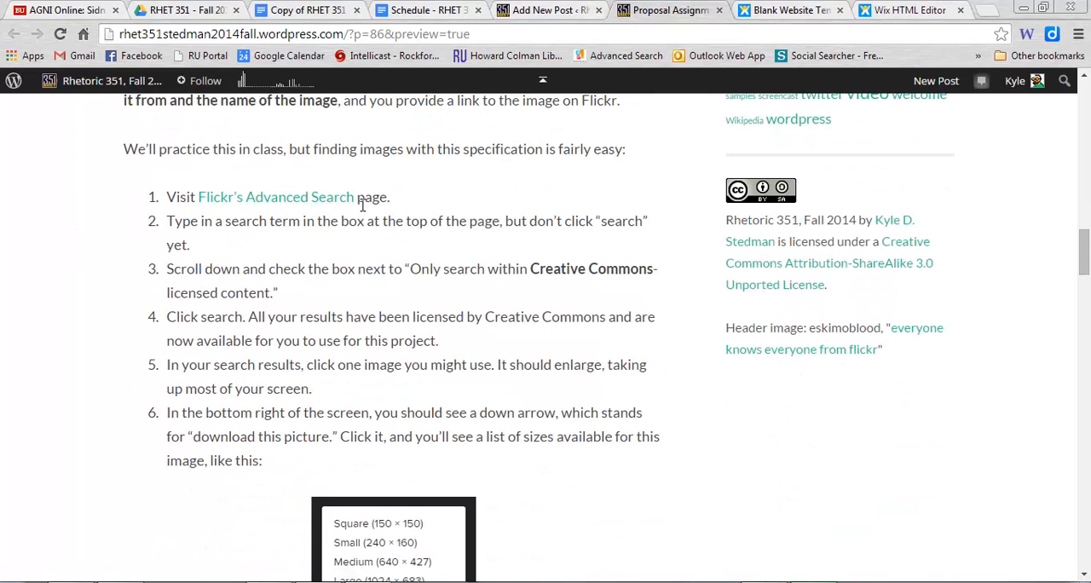
right_click(275, 197)
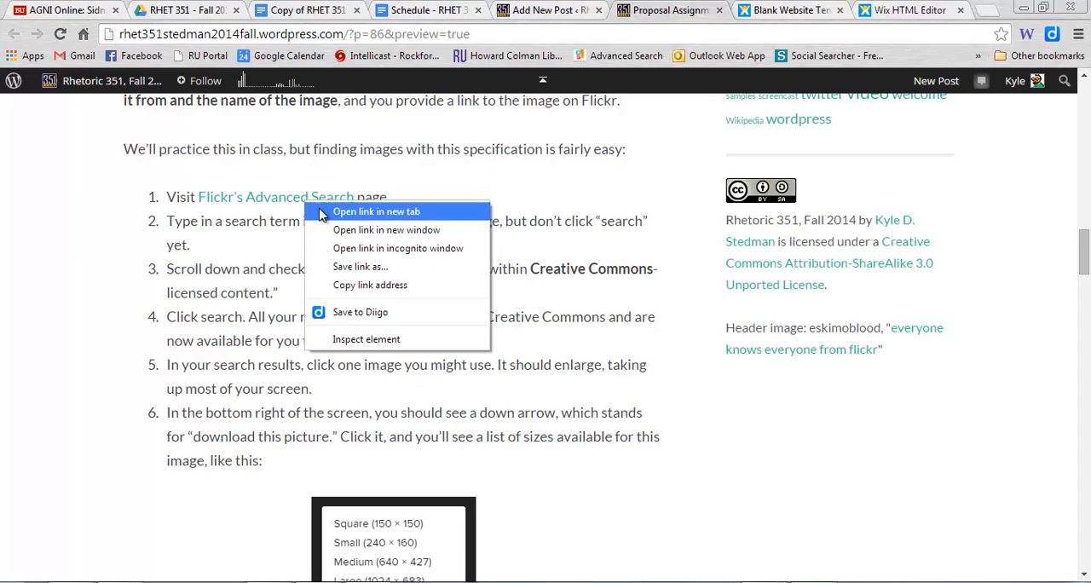
Step: Run a Flickr Advanced Search for 'lessig' restricted to Creative Commons-licensed content
click(376, 211)
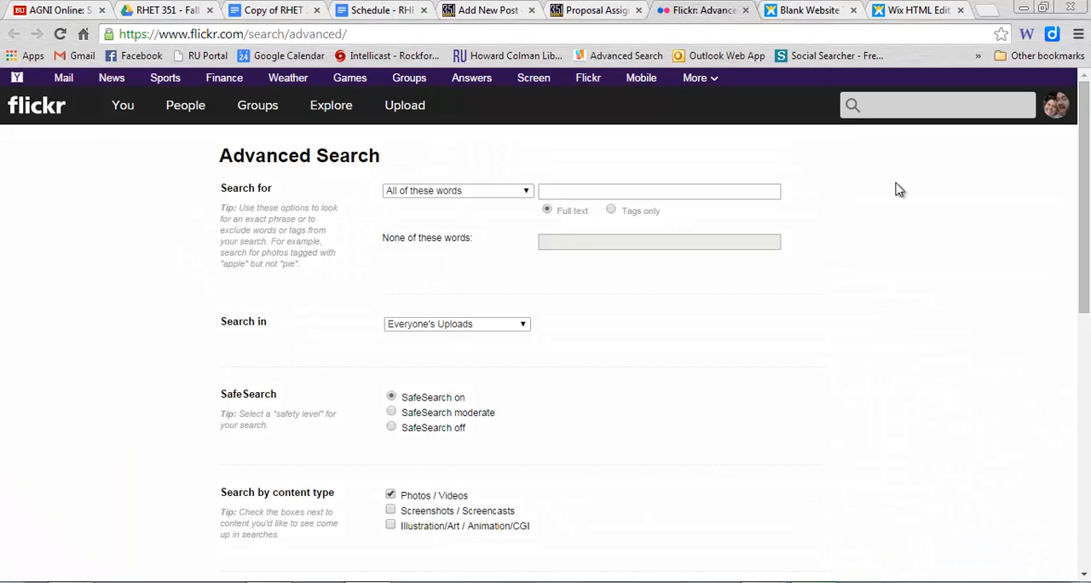
click(658, 190)
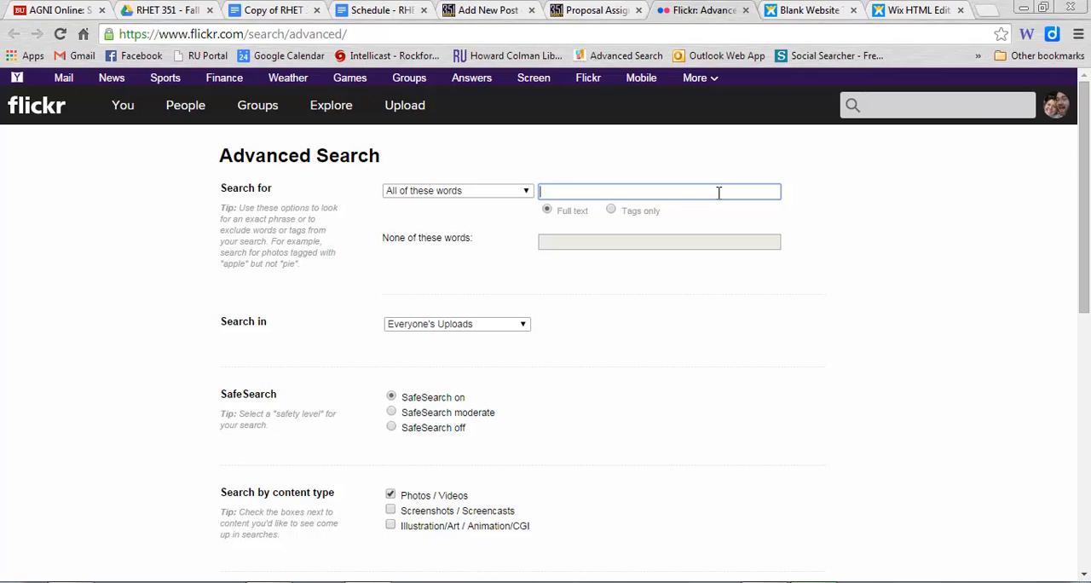
text(lessig)
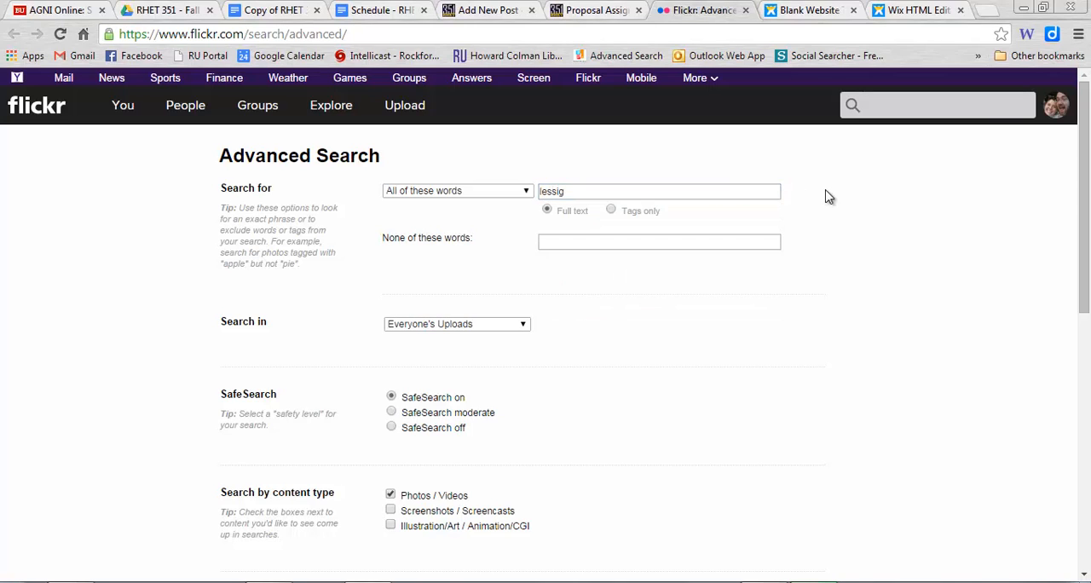
scroll(down, 3)
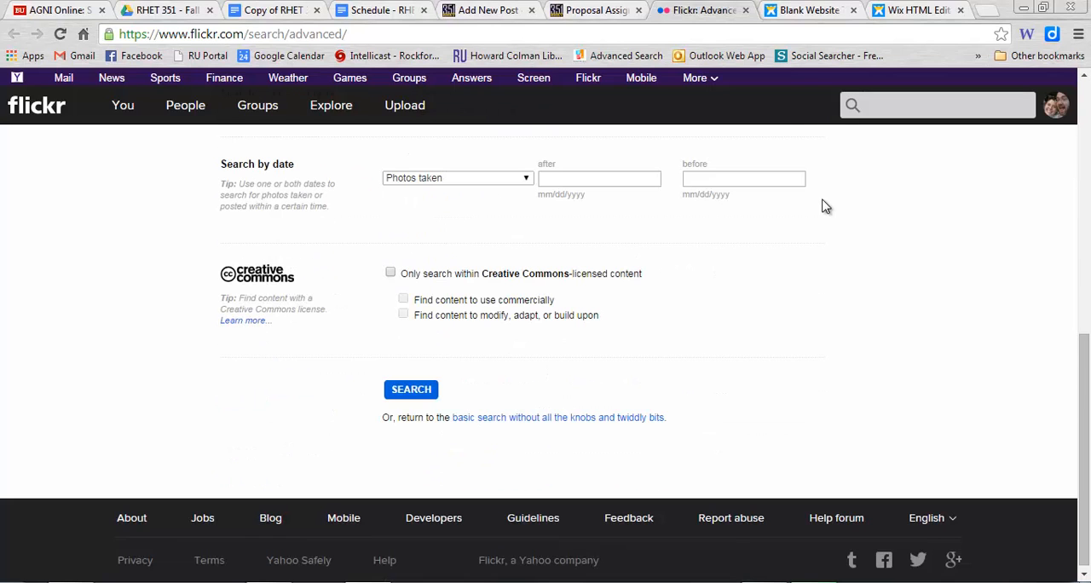
mouse_move(300, 282)
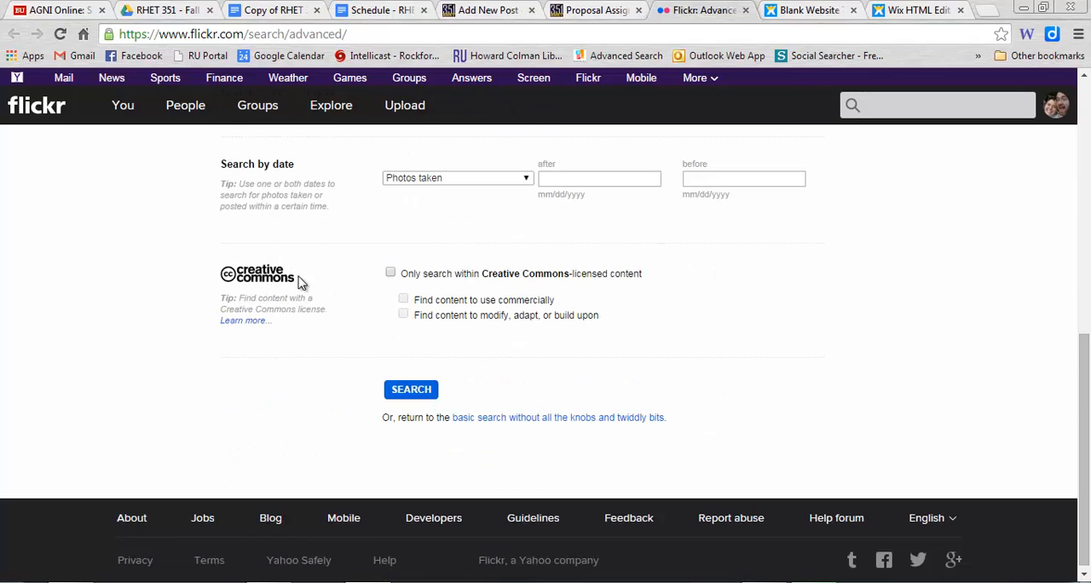
click(391, 273)
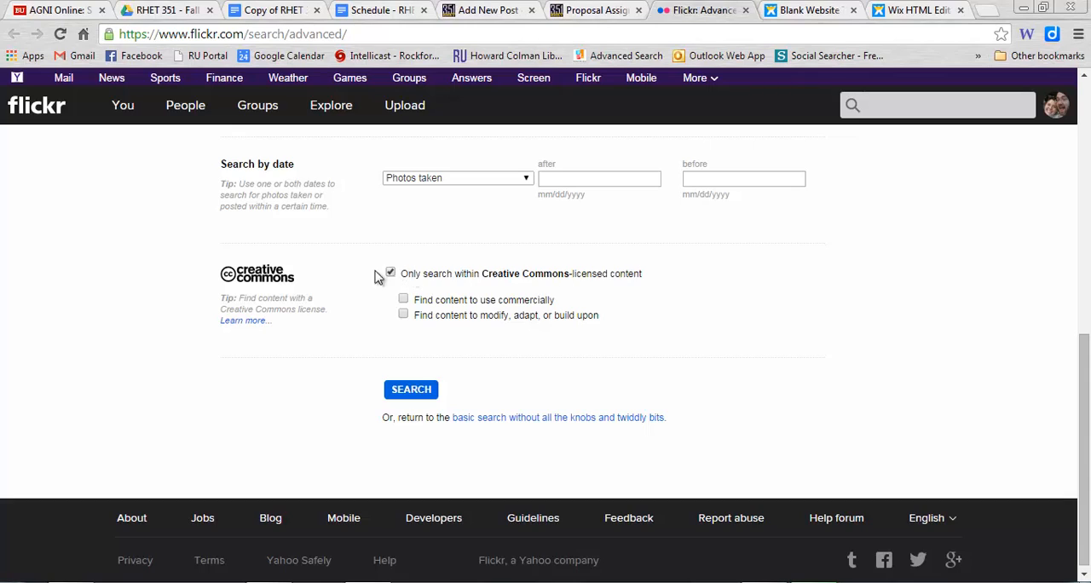
mouse_move(586, 293)
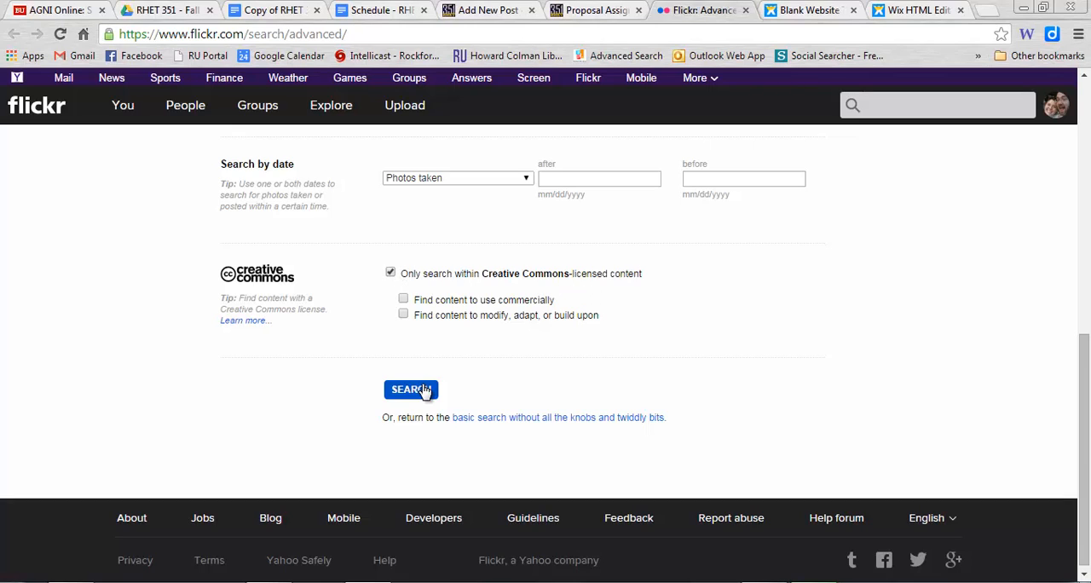
click(410, 390)
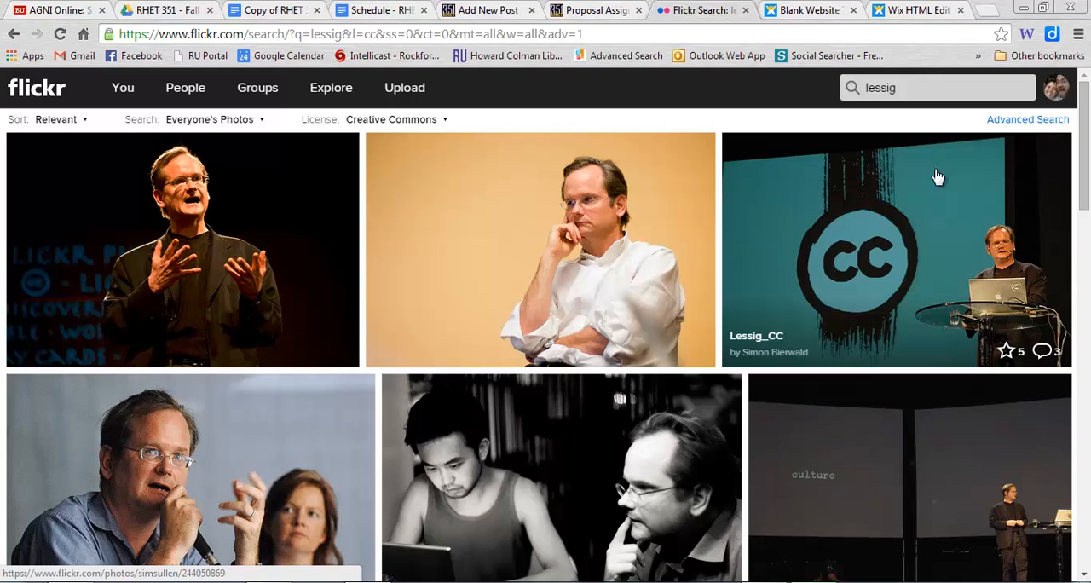
mouse_move(932, 185)
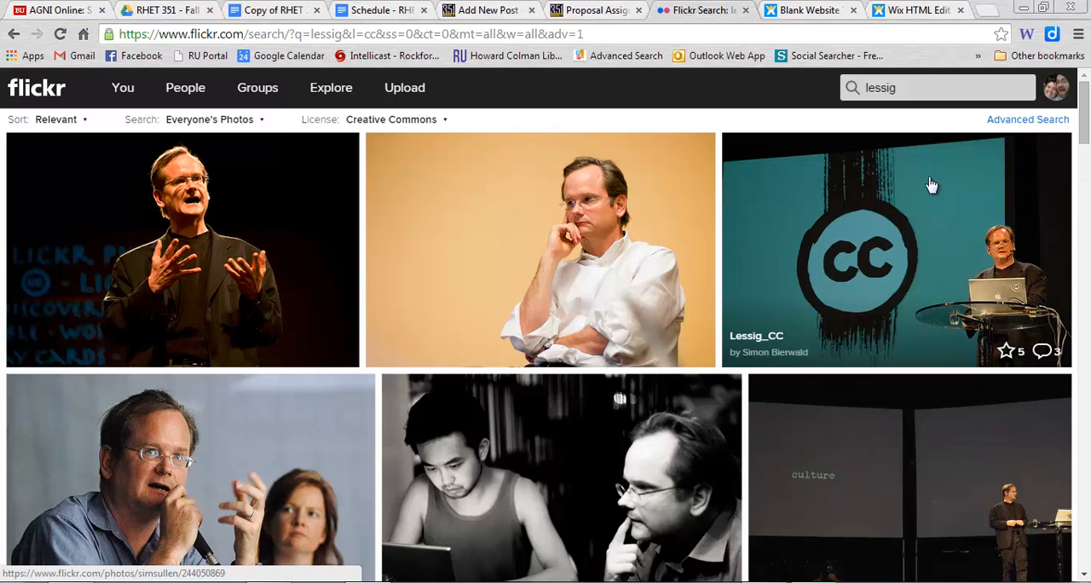
mouse_move(220, 237)
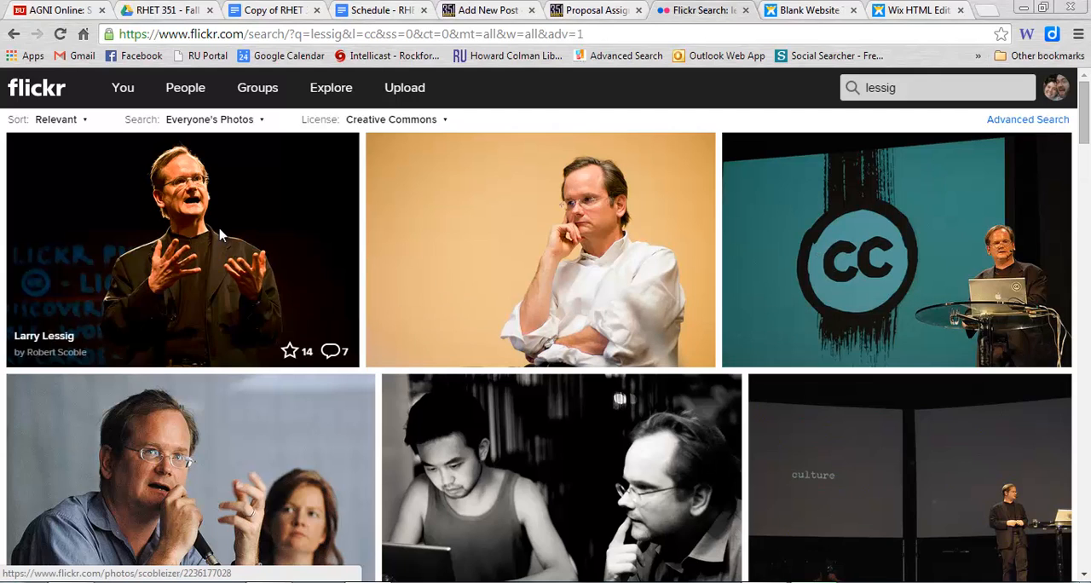
Step: Download Robert Scoble's Larry Lessig photo to the Desktop as a JPEG
click(183, 247)
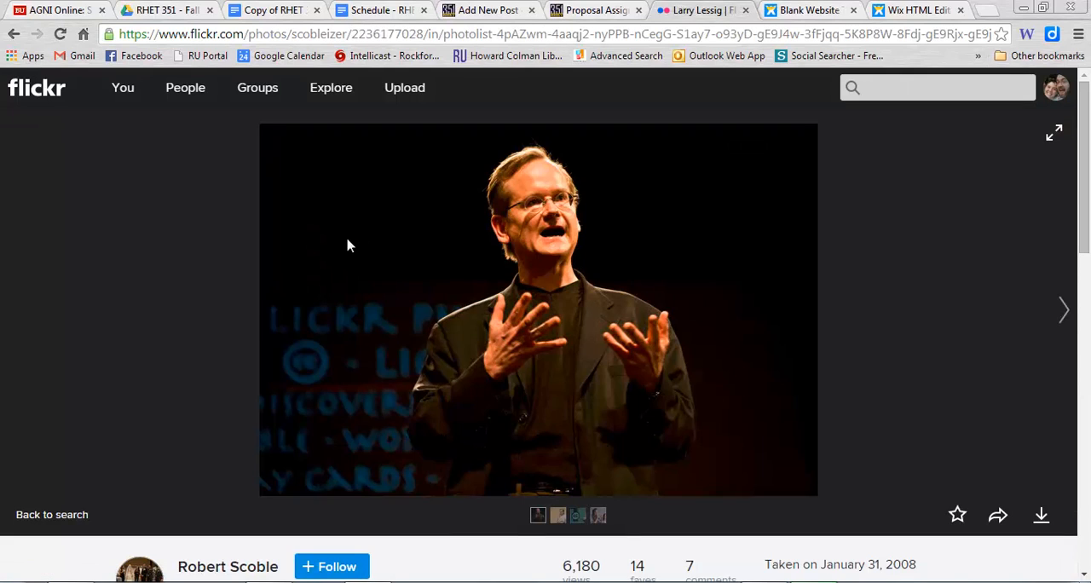
mouse_move(187, 379)
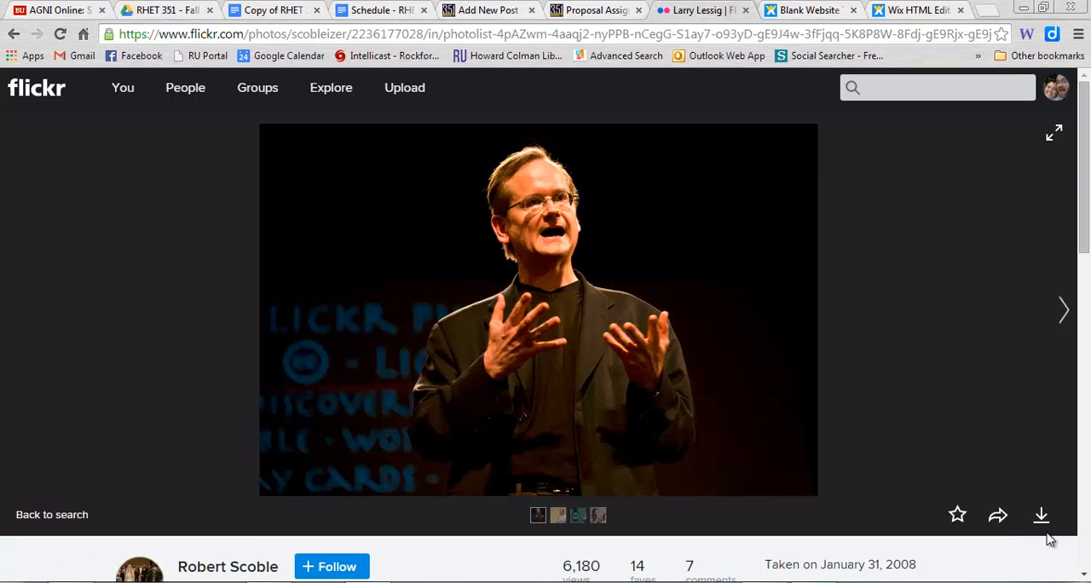
click(1041, 514)
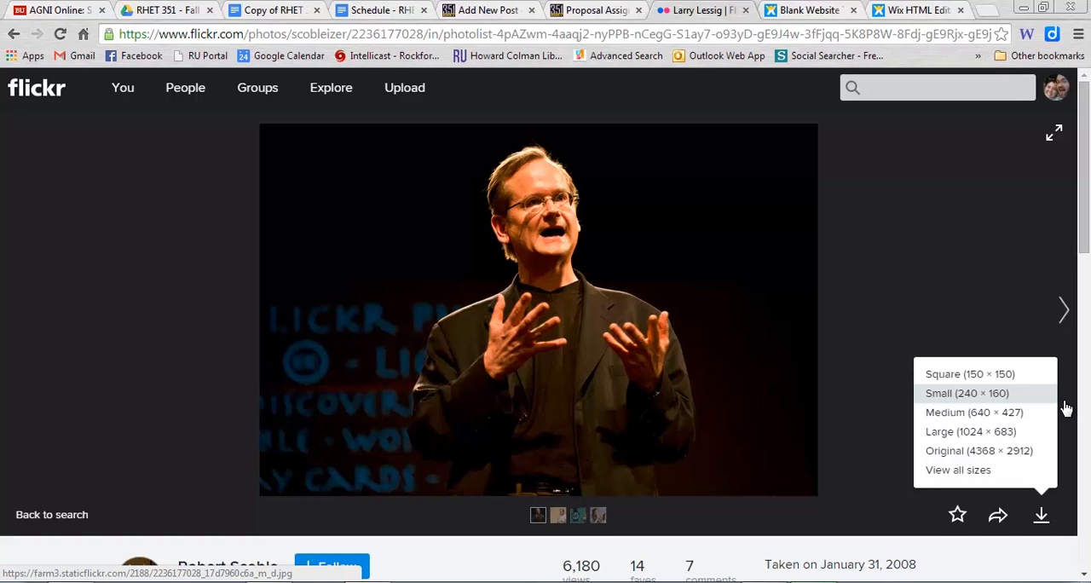
mouse_move(968, 418)
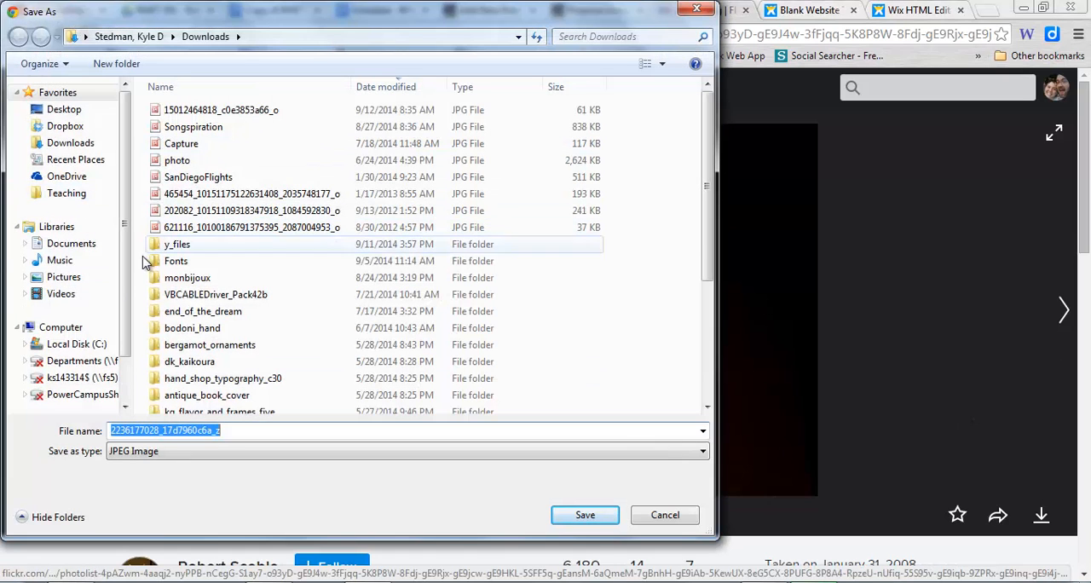
click(64, 108)
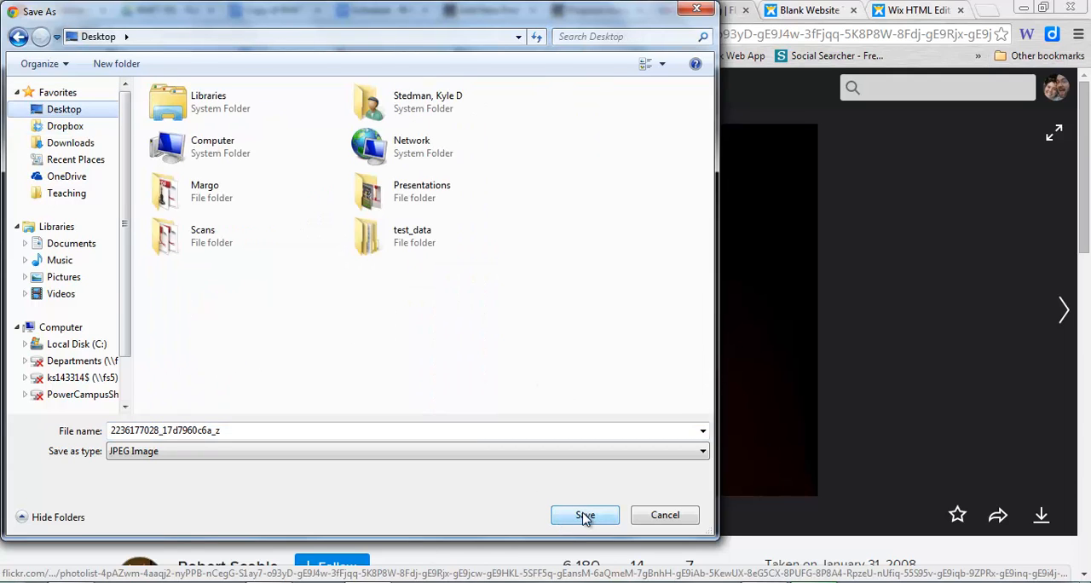
click(585, 515)
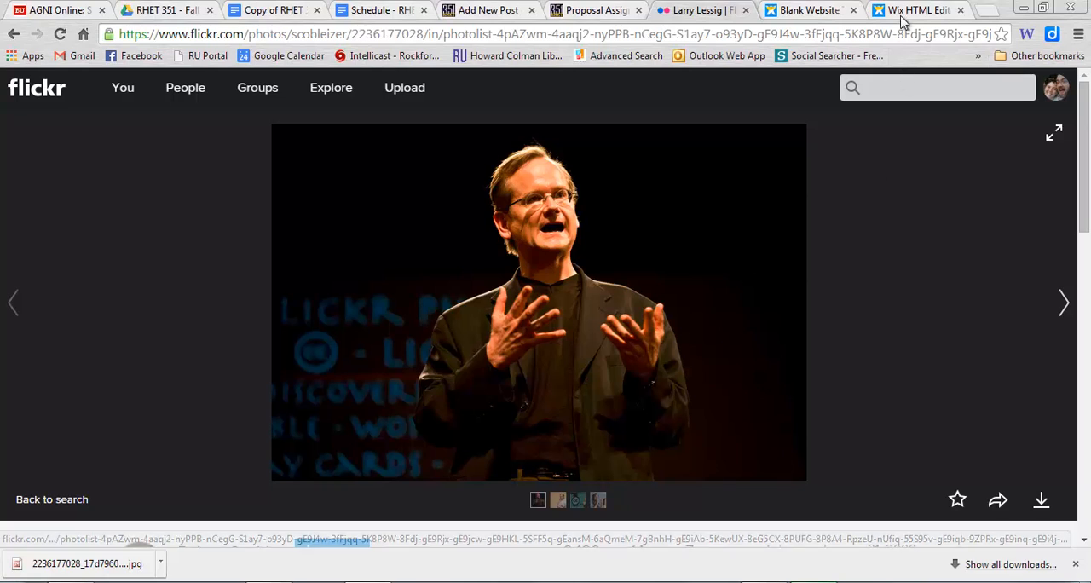
Step: In the Wix editor, add a framed image, then upload and select the downloaded Lessig JPEG
click(916, 9)
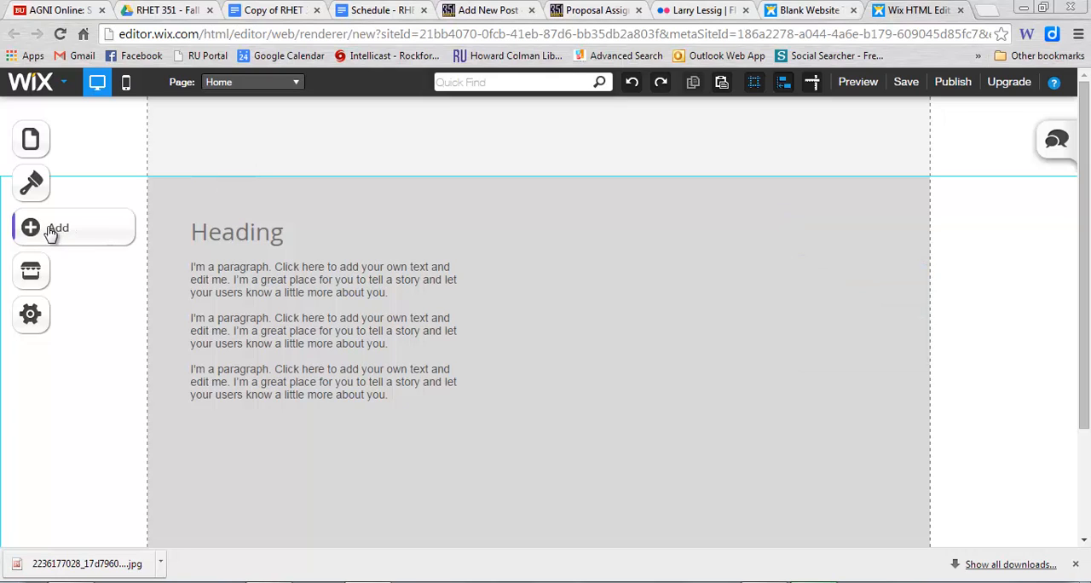
mouse_move(55, 230)
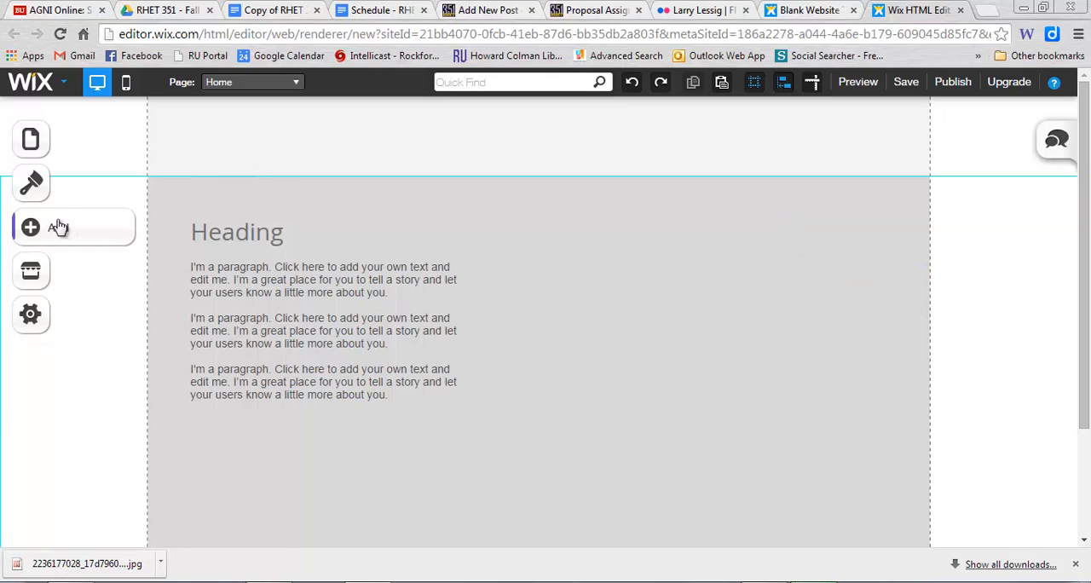
click(31, 227)
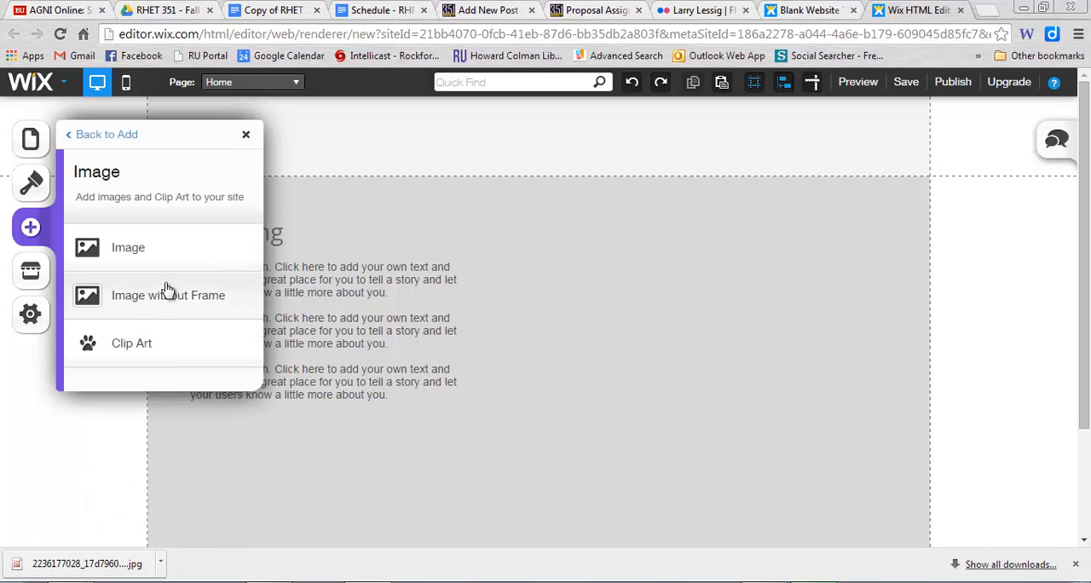
mouse_move(127, 247)
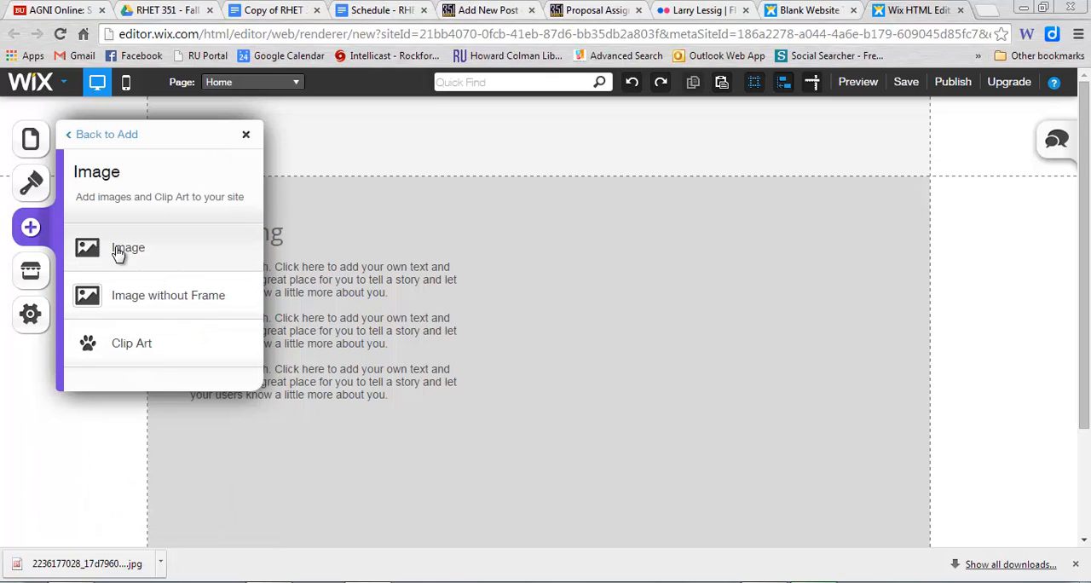
click(128, 247)
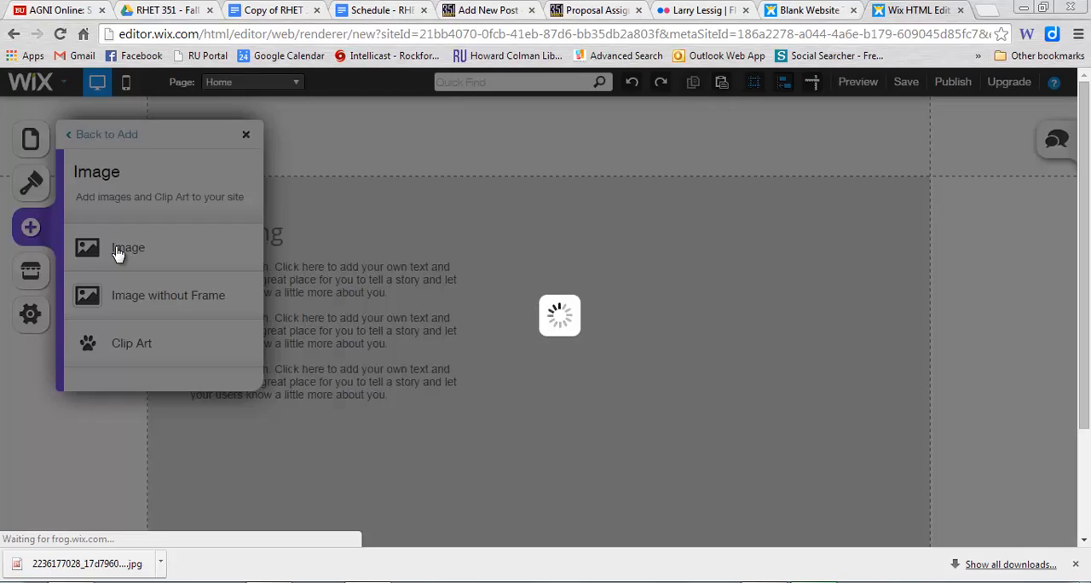
click(128, 248)
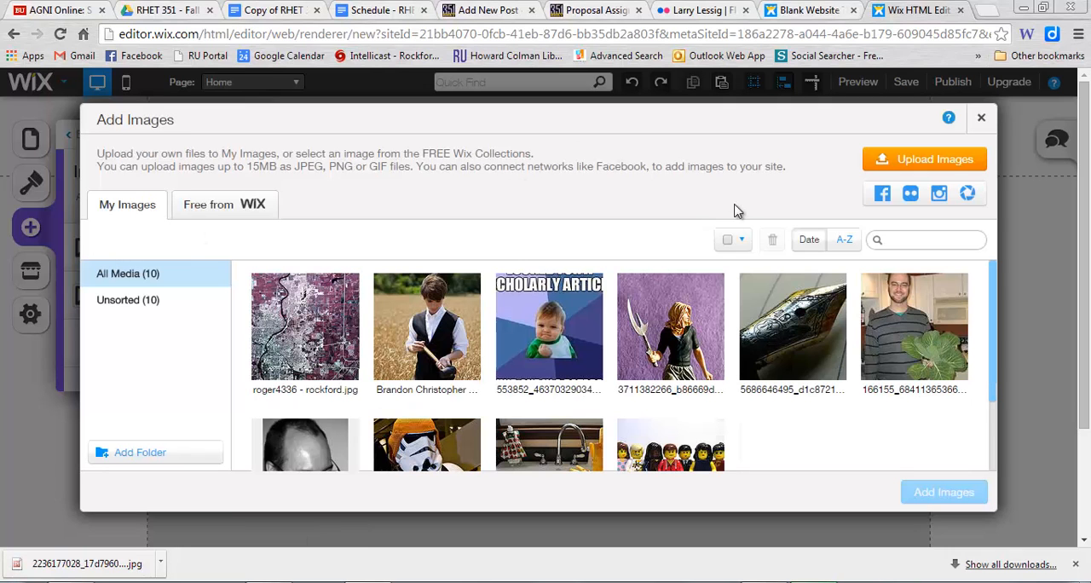
mouse_move(286, 205)
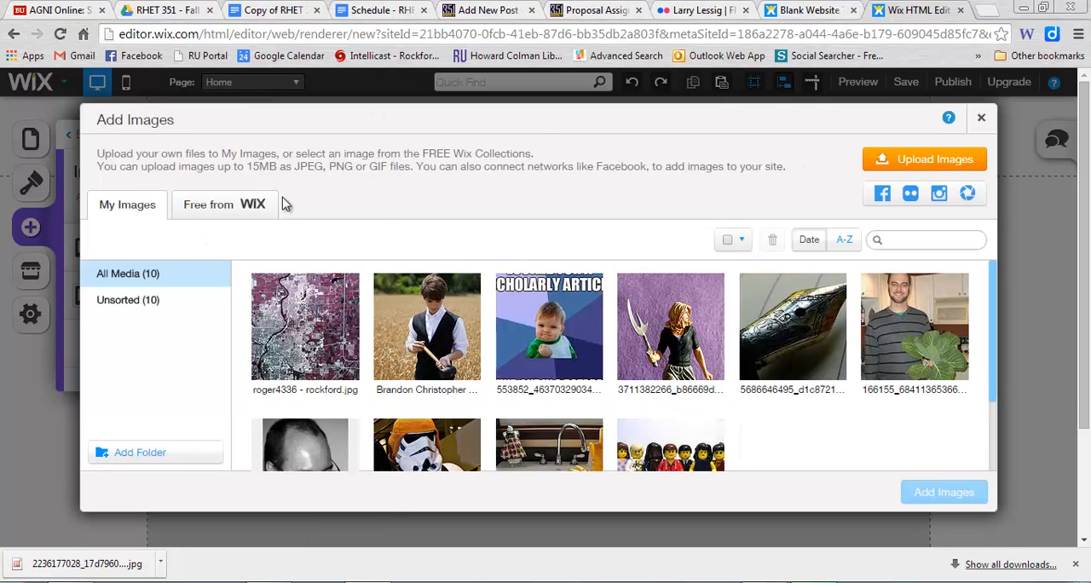
mouse_move(895, 162)
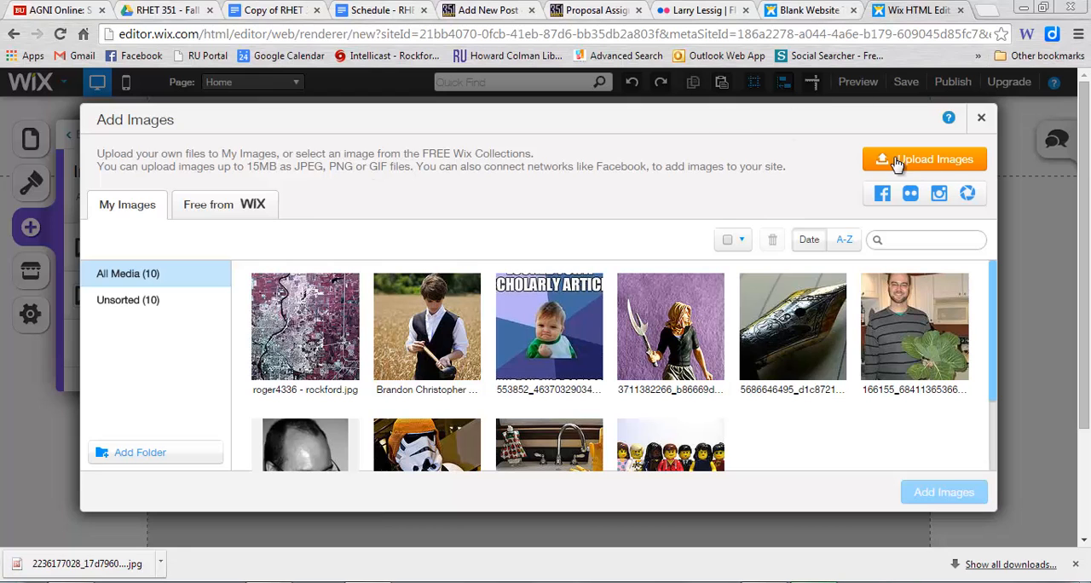
click(924, 160)
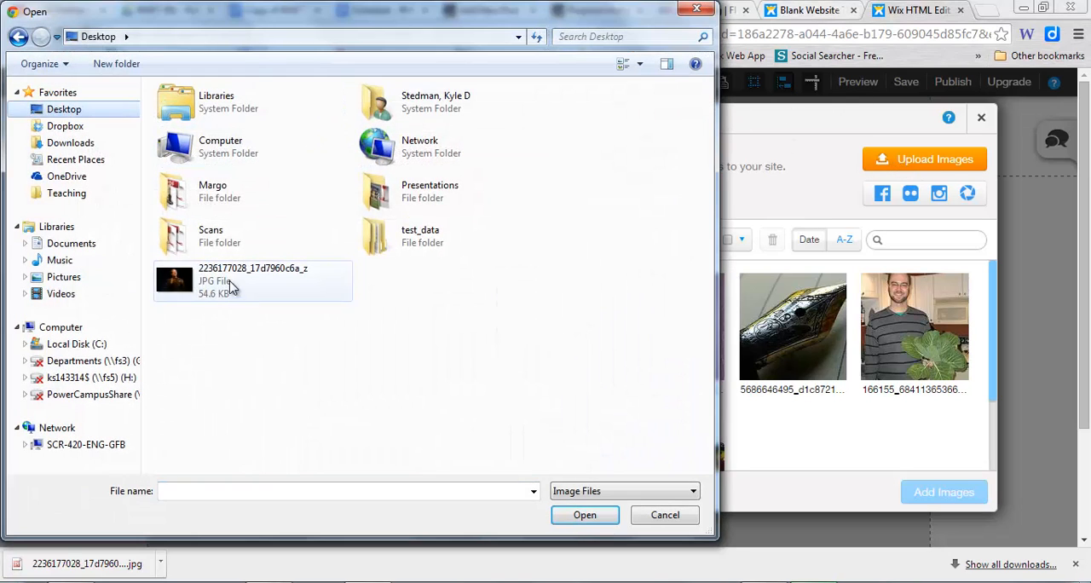
click(584, 515)
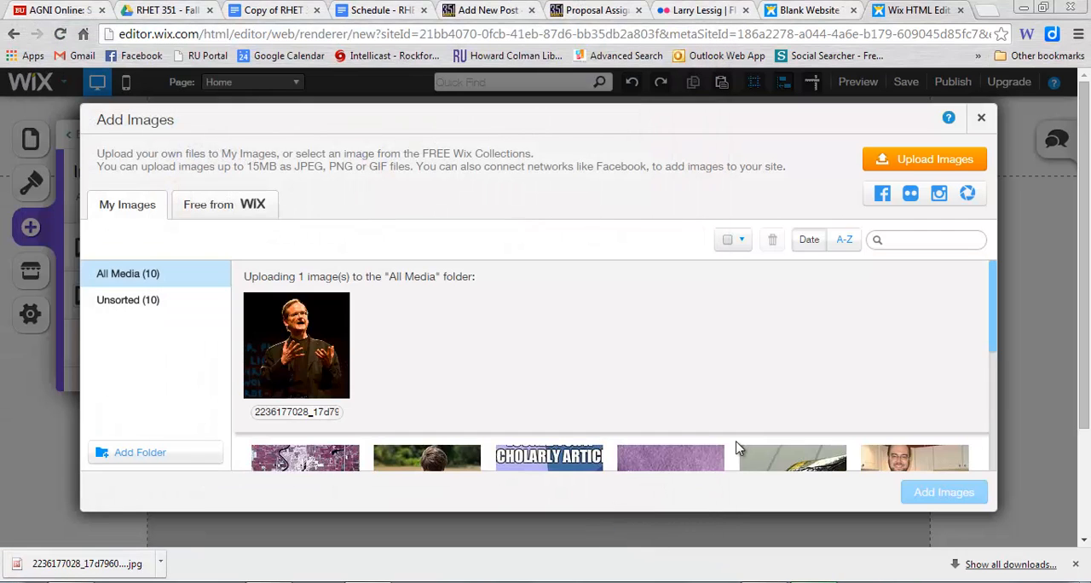
mouse_move(329, 339)
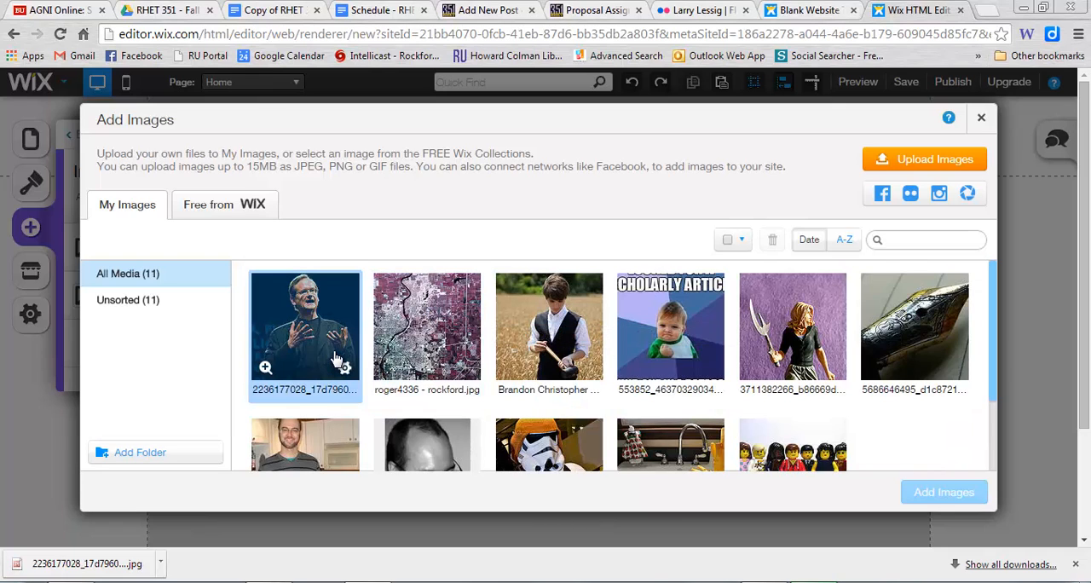
click(305, 326)
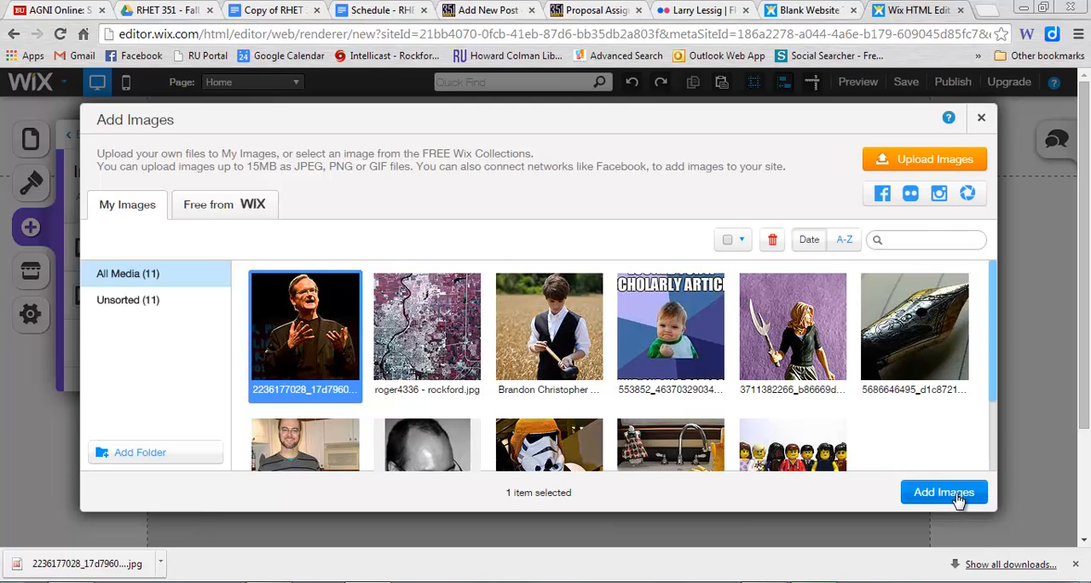
Step: Insert the Lessig photo, right of the paragraphs and top-aligned with the heading
click(944, 492)
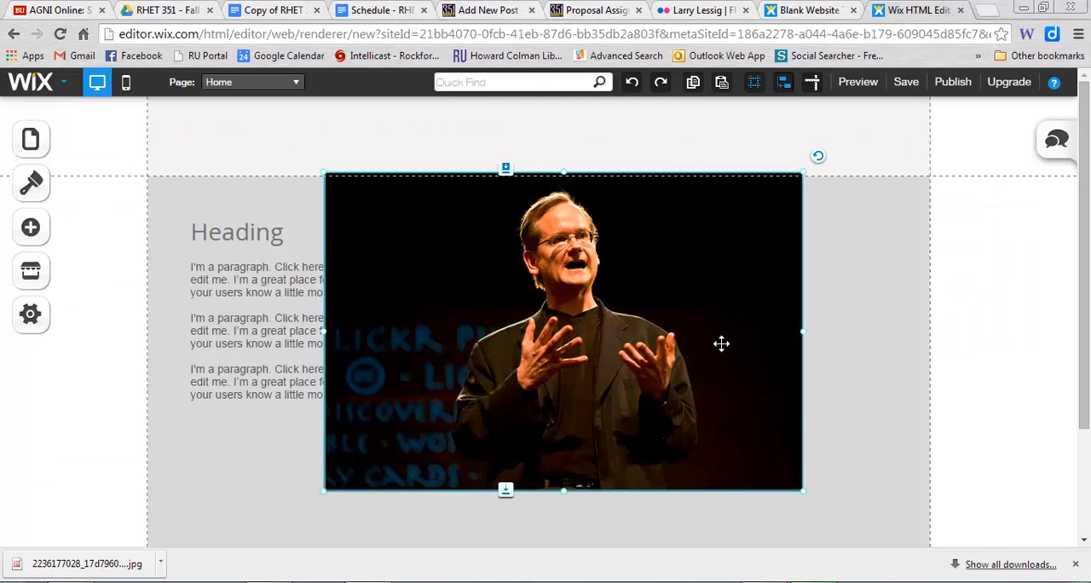
drag(563, 331, 633, 345)
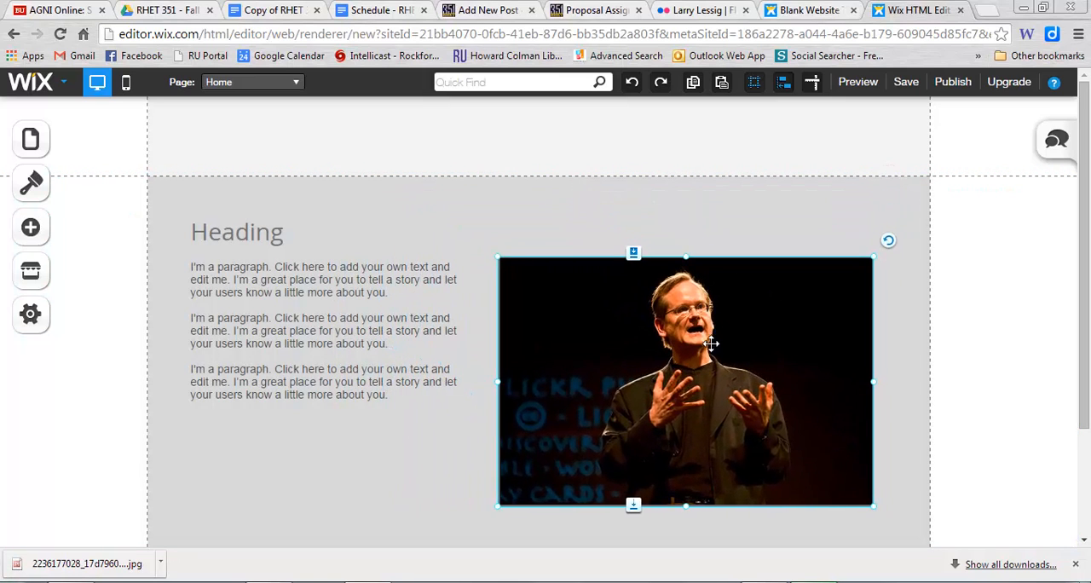
drag(686, 381, 694, 325)
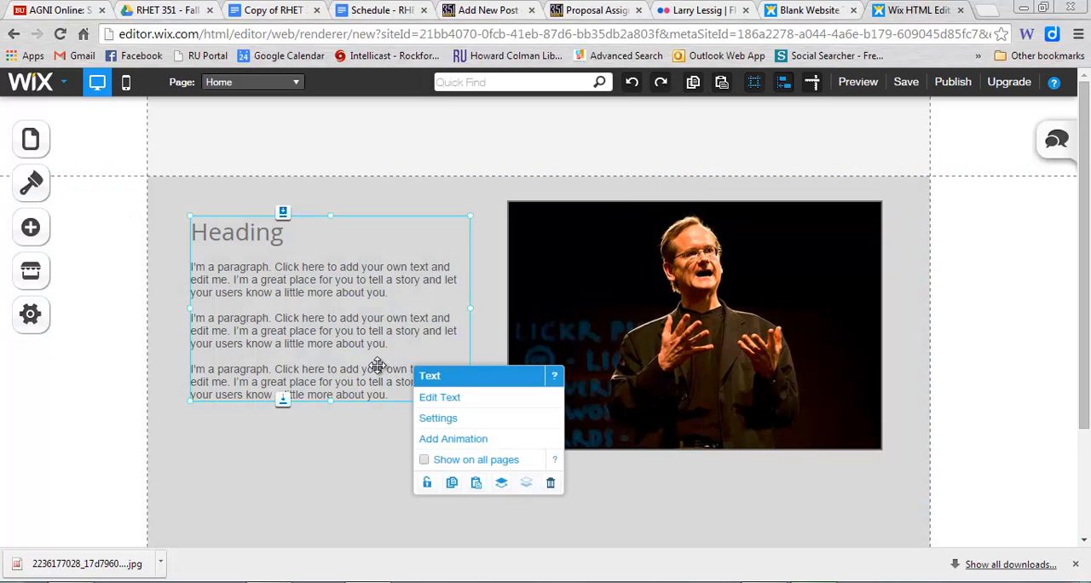
click(594, 9)
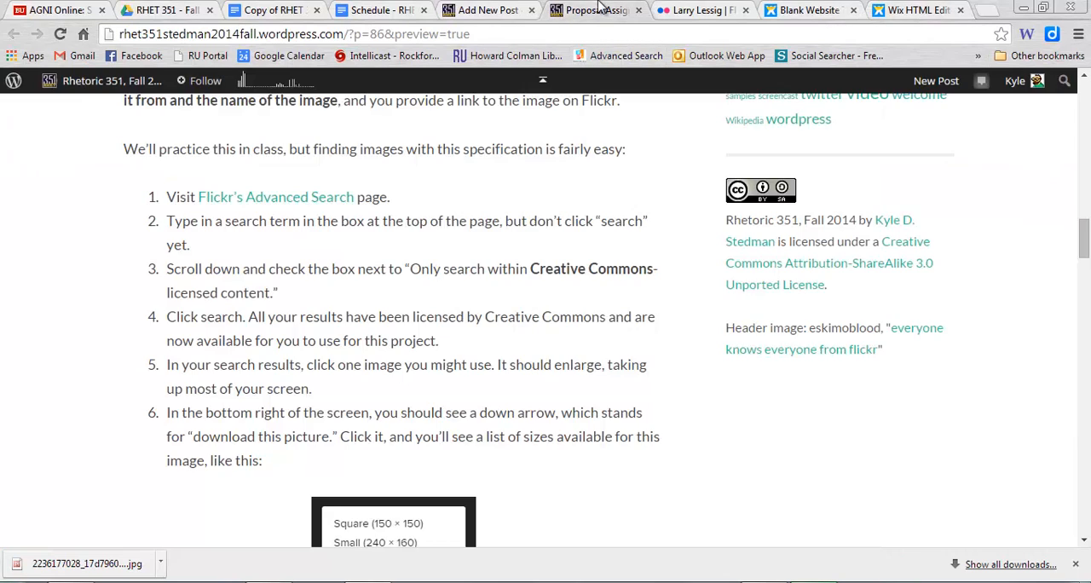
scroll(down, 3)
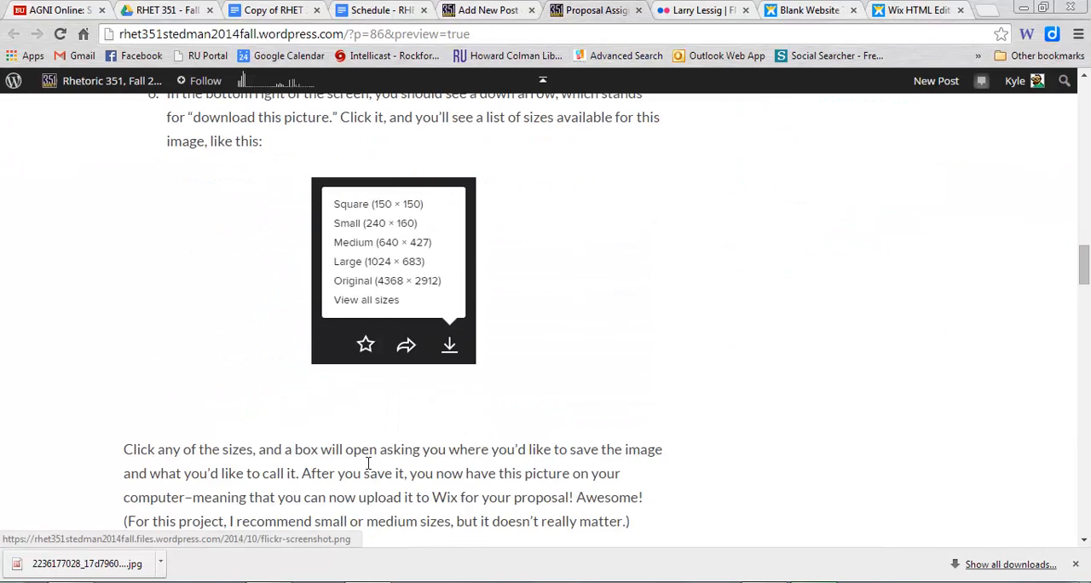
scroll(down, 3)
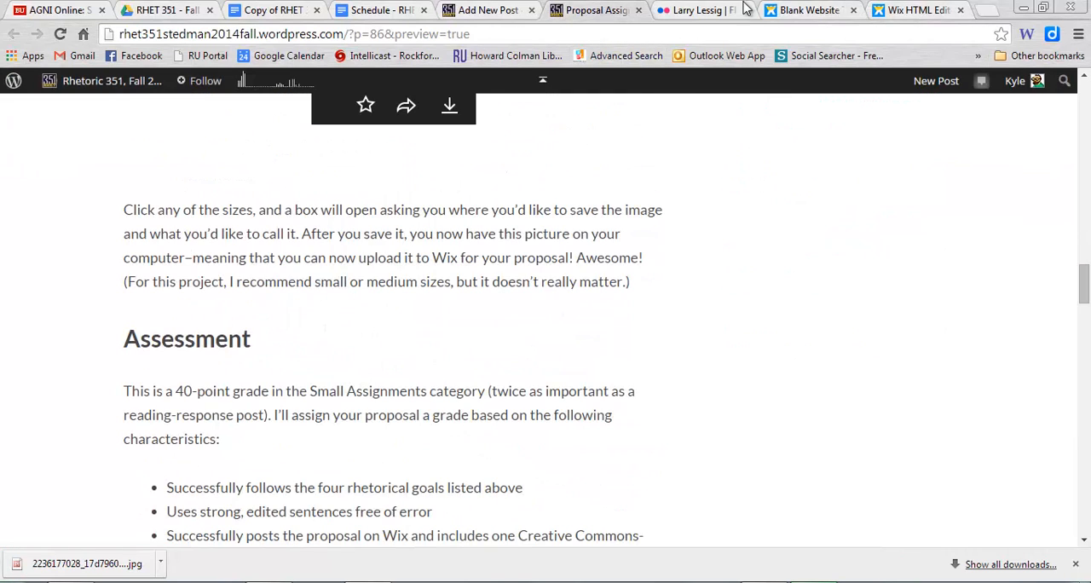
scroll(up, 3)
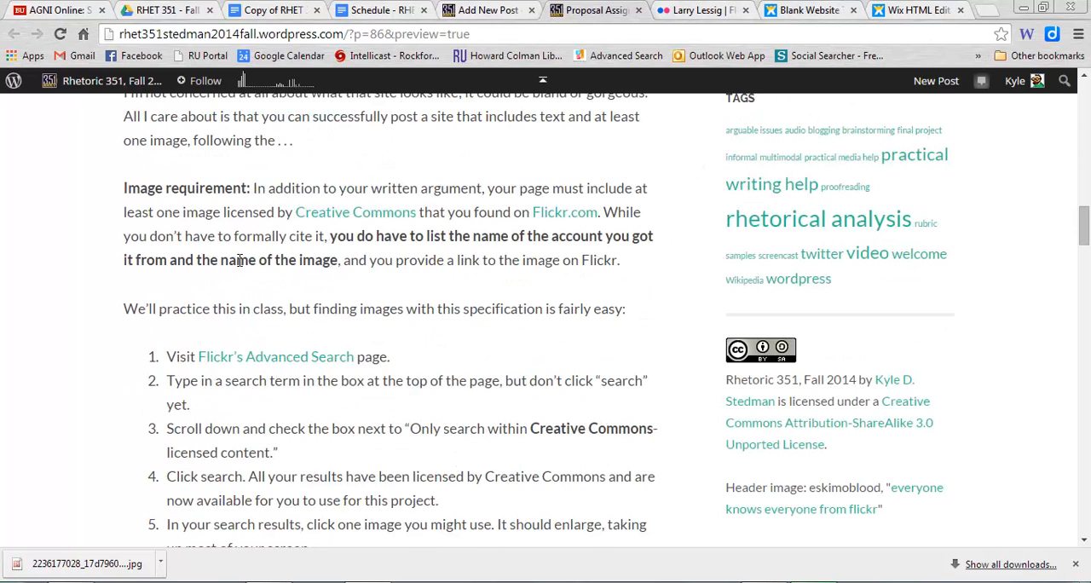
click(917, 9)
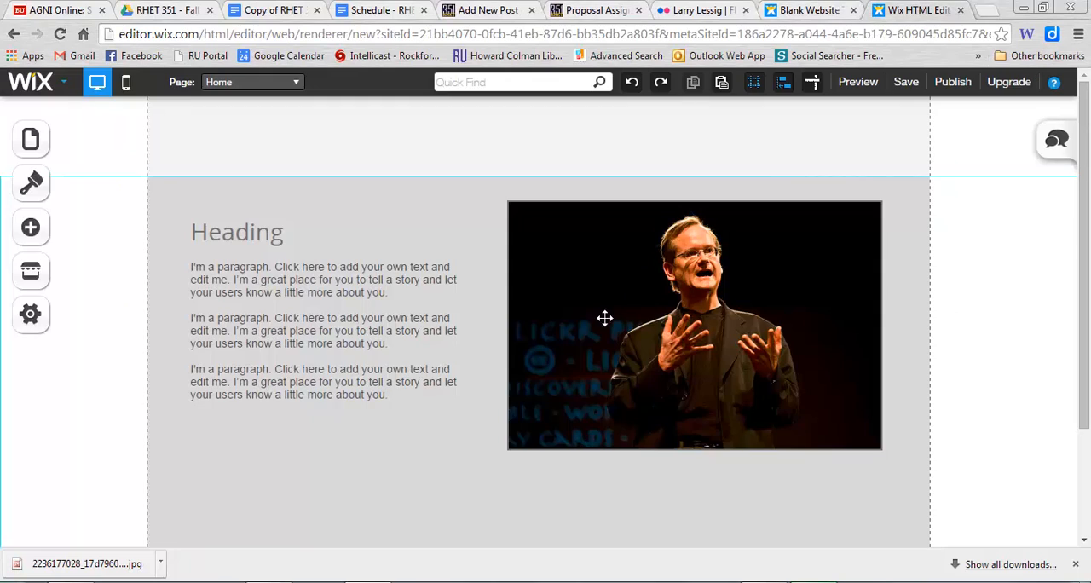
Step: Reopen the Larry Lessig Flickr page and scroll to owner Robert Scoble and the title
click(699, 10)
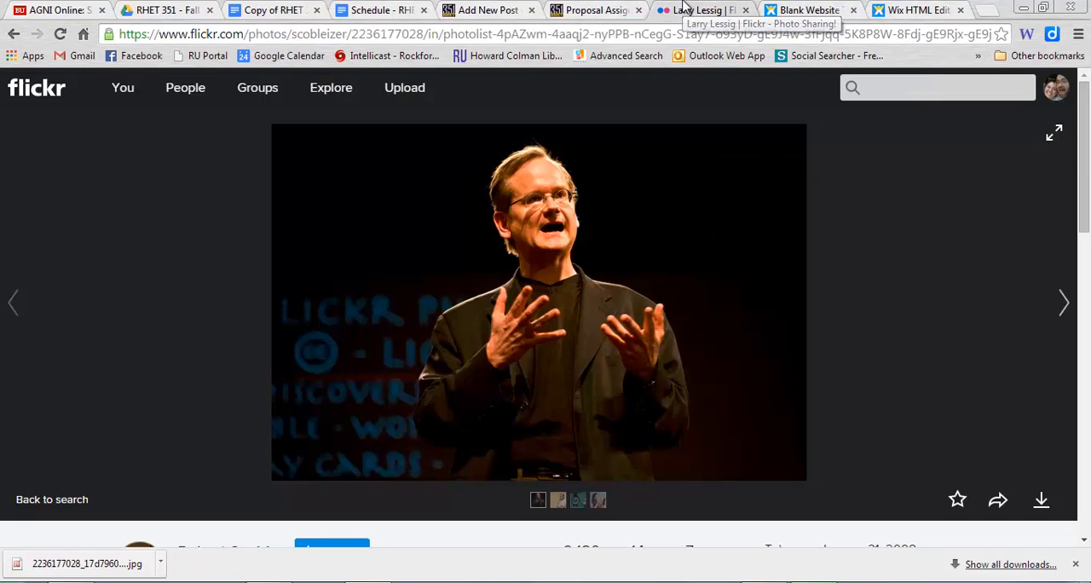
mouse_move(906, 254)
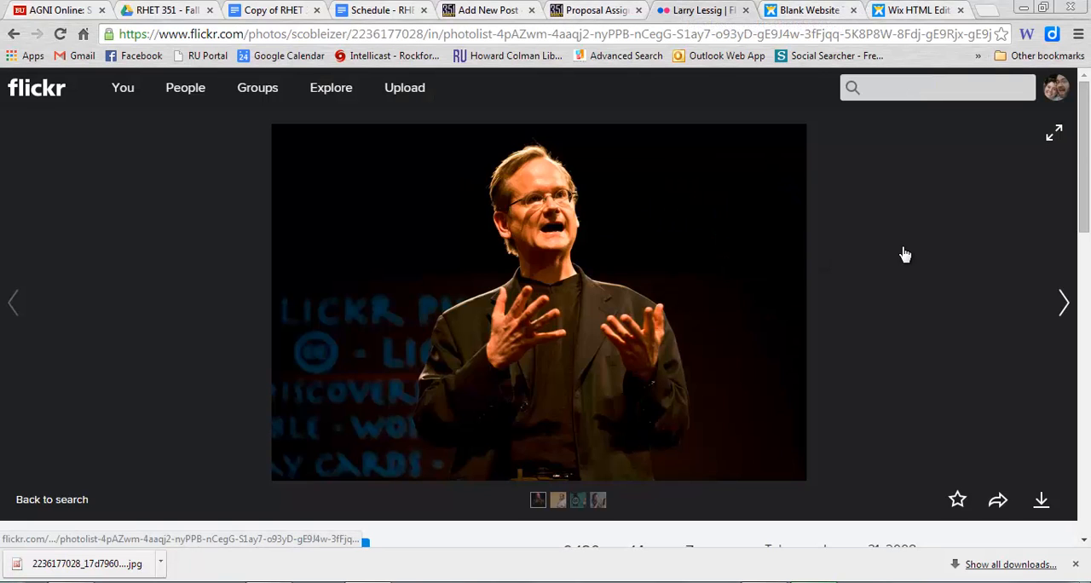
click(331, 87)
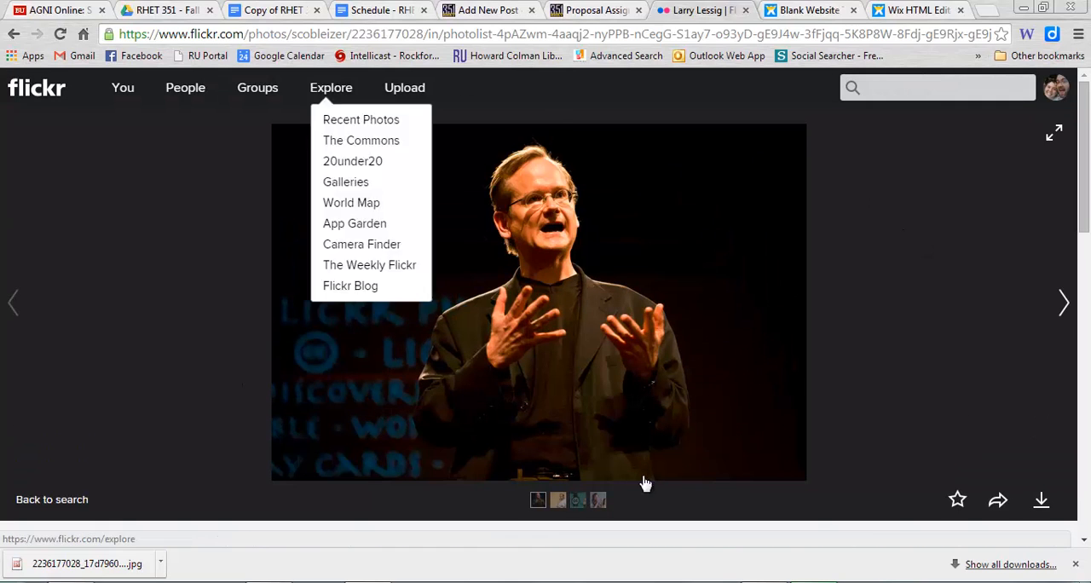
scroll(down, 3)
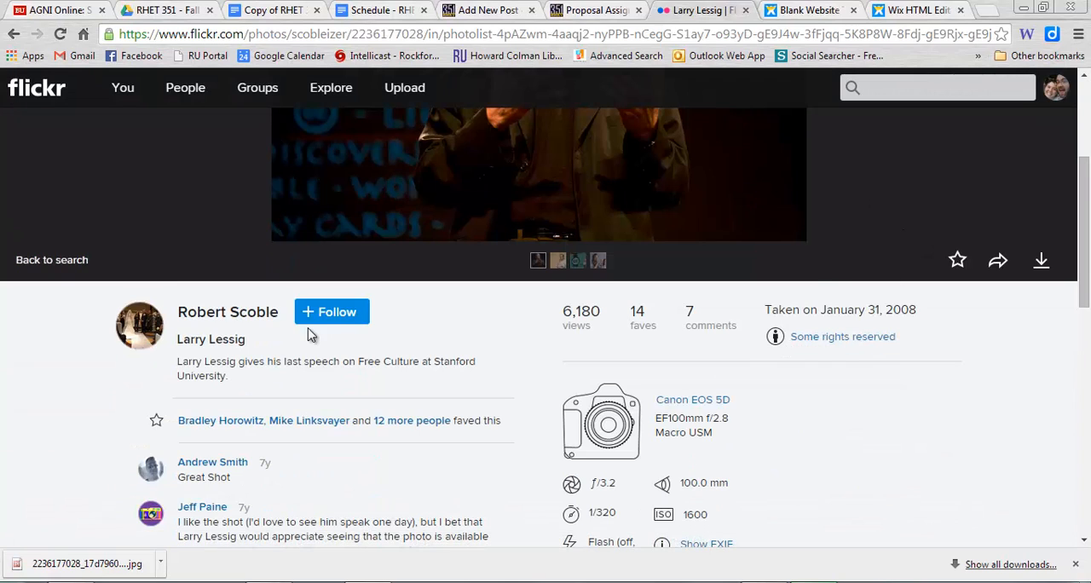
mouse_move(228, 312)
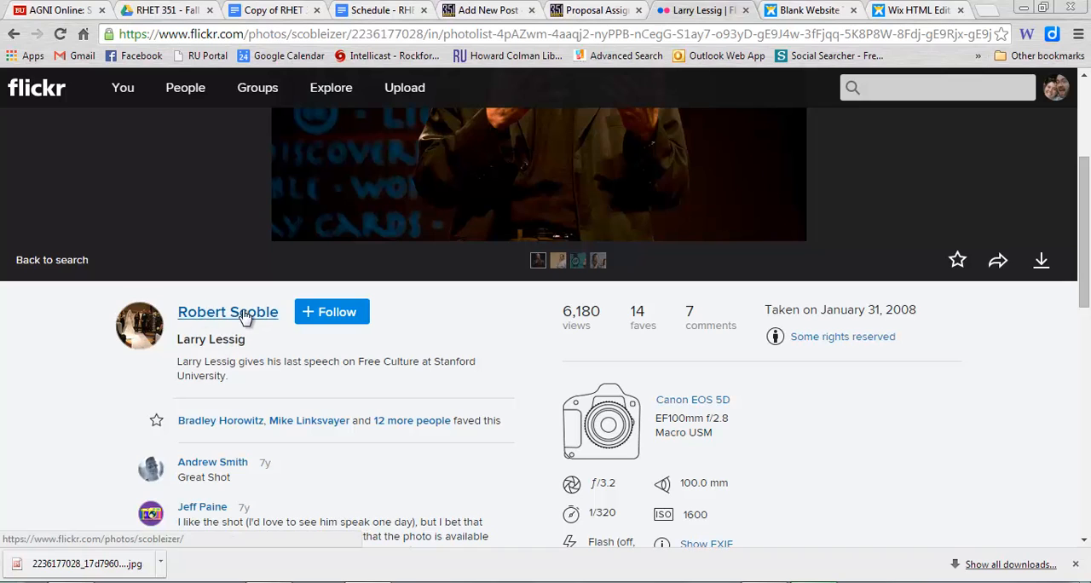
mouse_move(238, 320)
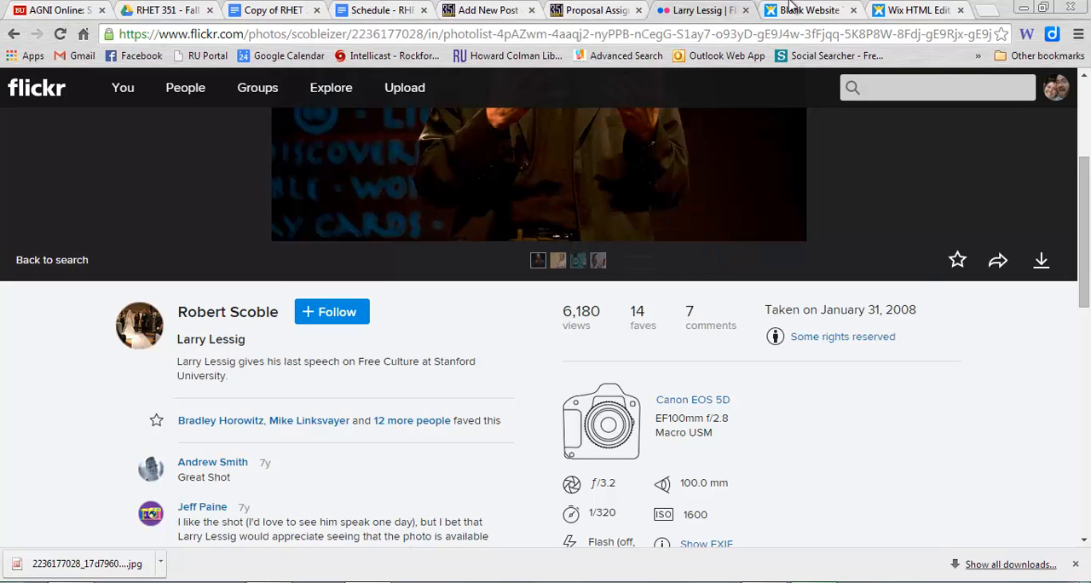
Step: Add a paragraph box below the photo and widen it to match the photo
click(917, 10)
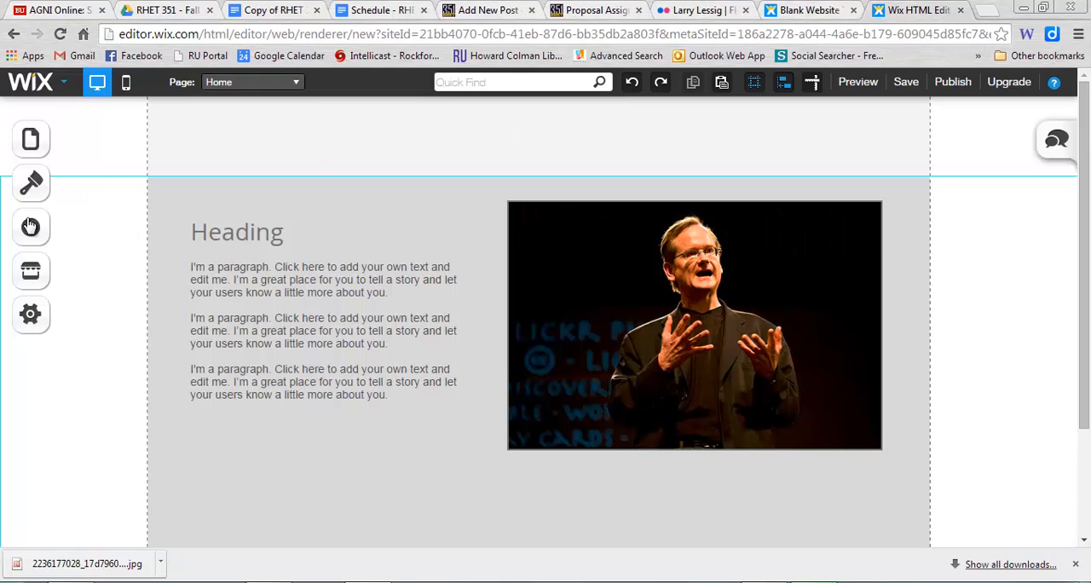
click(30, 227)
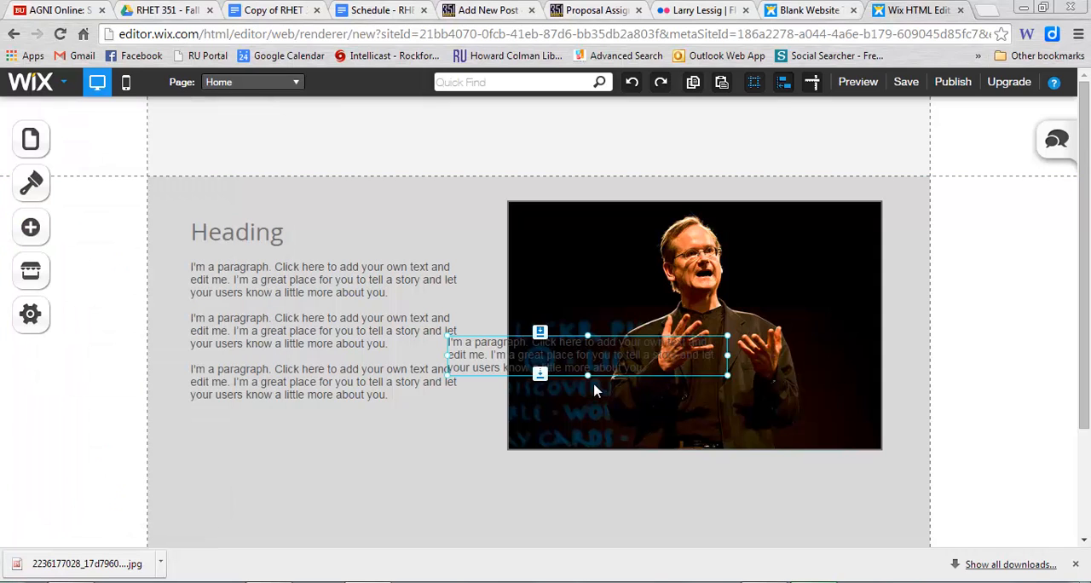
drag(588, 354, 645, 474)
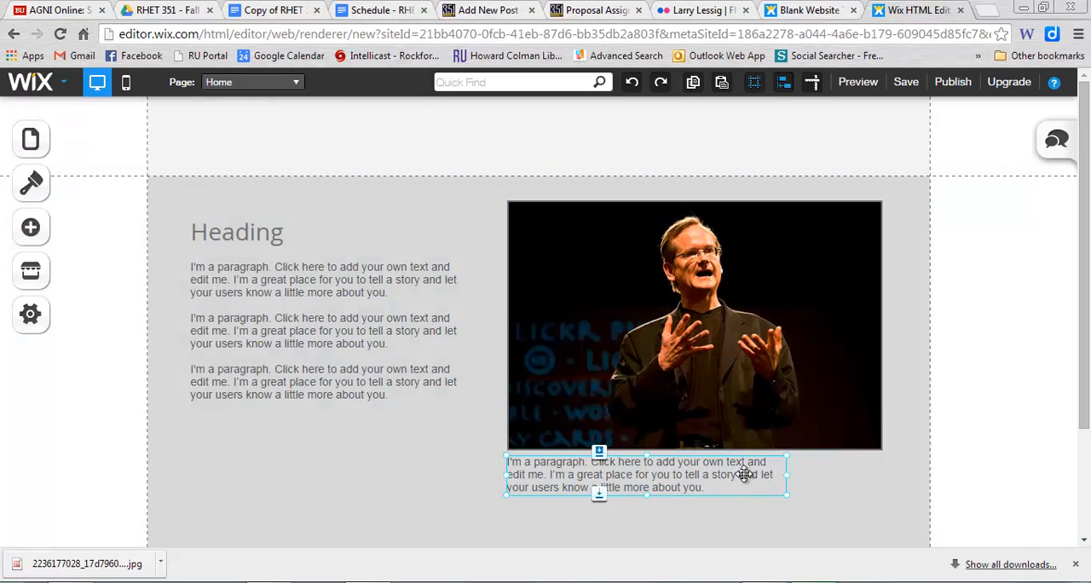
drag(785, 475, 797, 475)
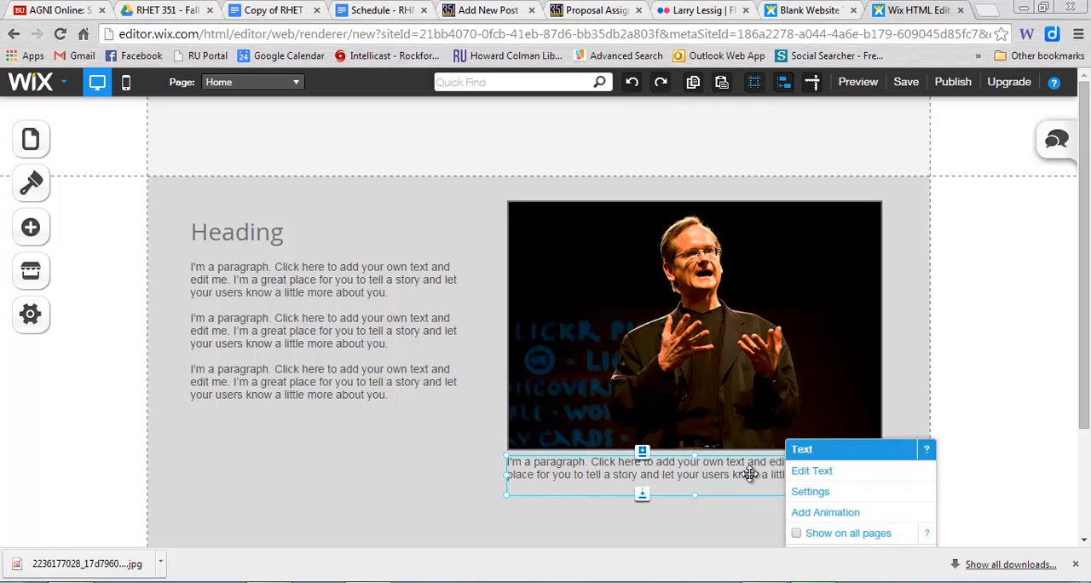
Step: Type the caption Robert Scoble, "Larry Lessig" into the box
click(811, 470)
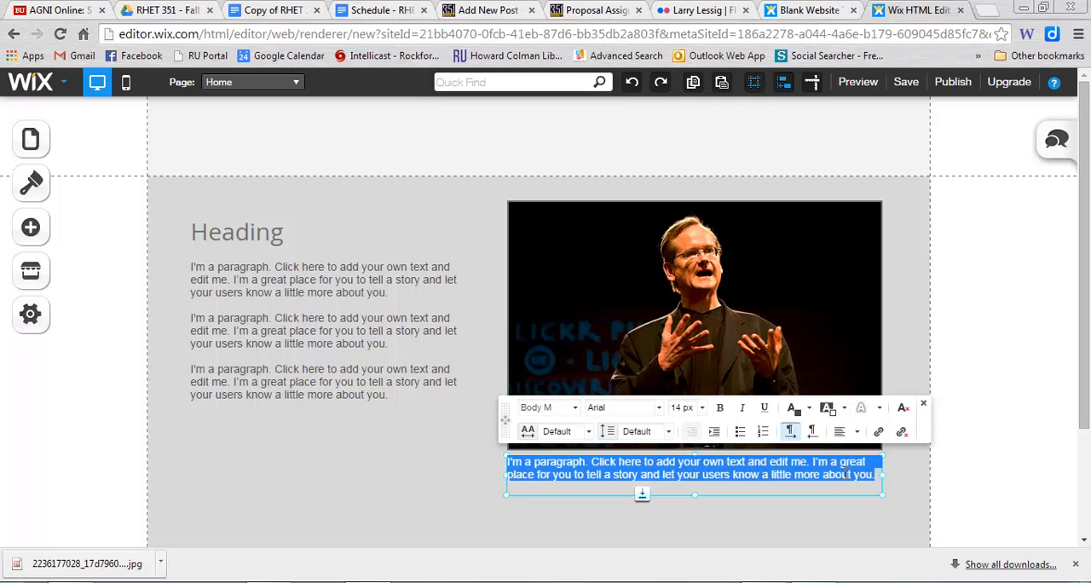
text(Larry Less)
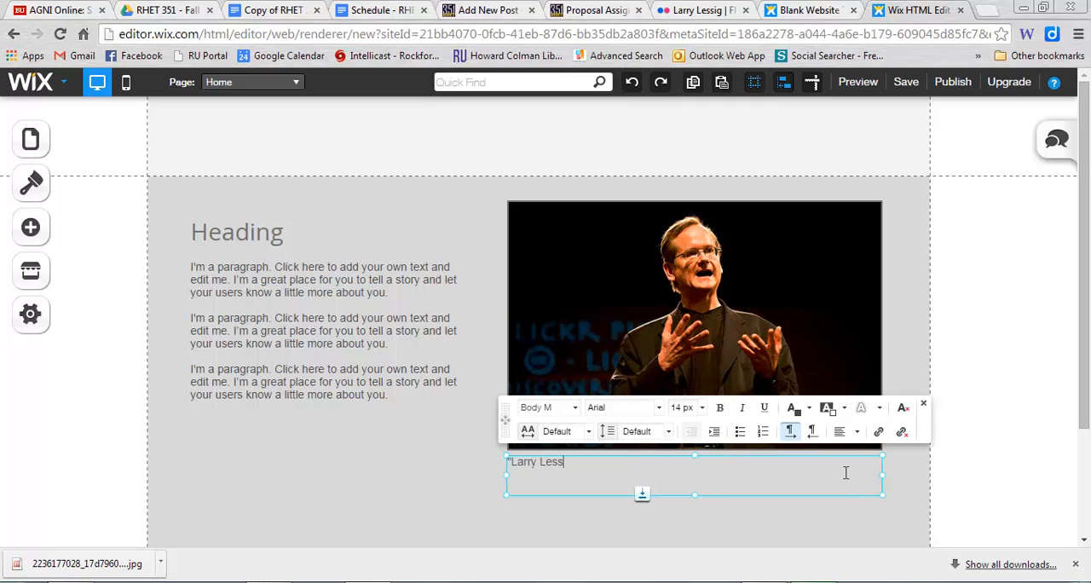
text(ig")
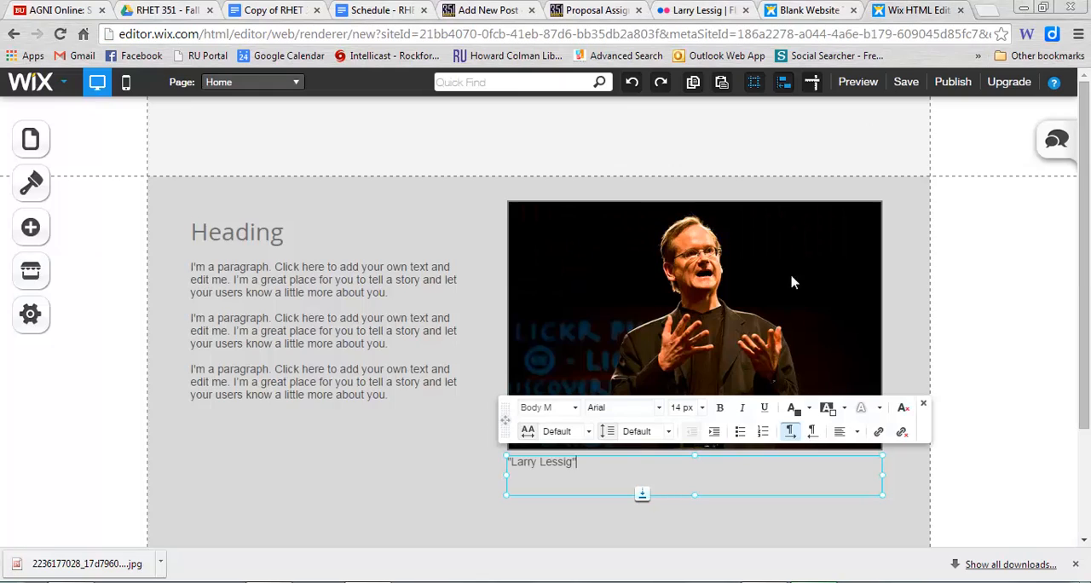
text(Robert Scoble)
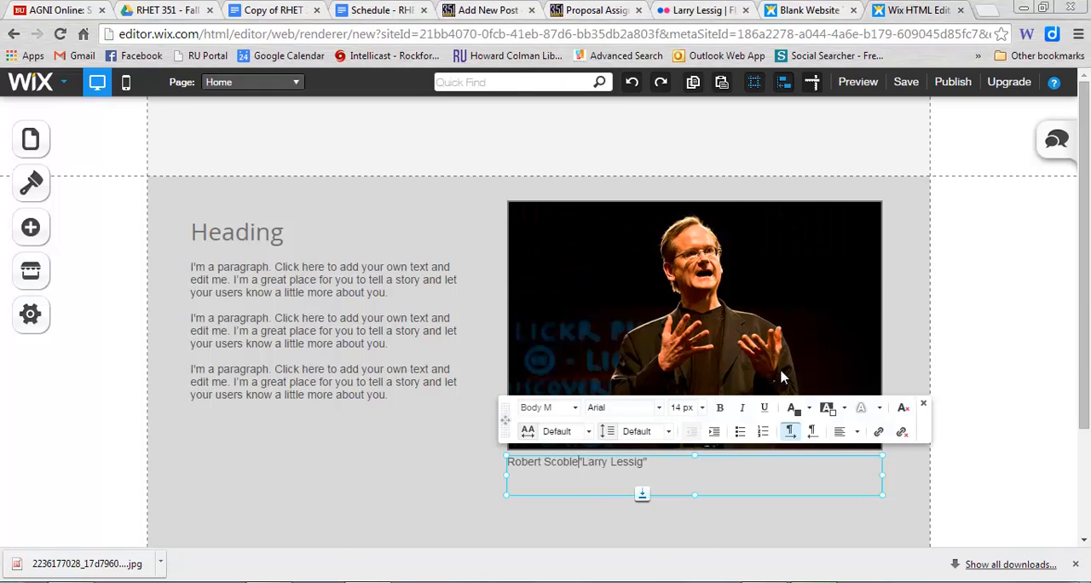
text(, ")
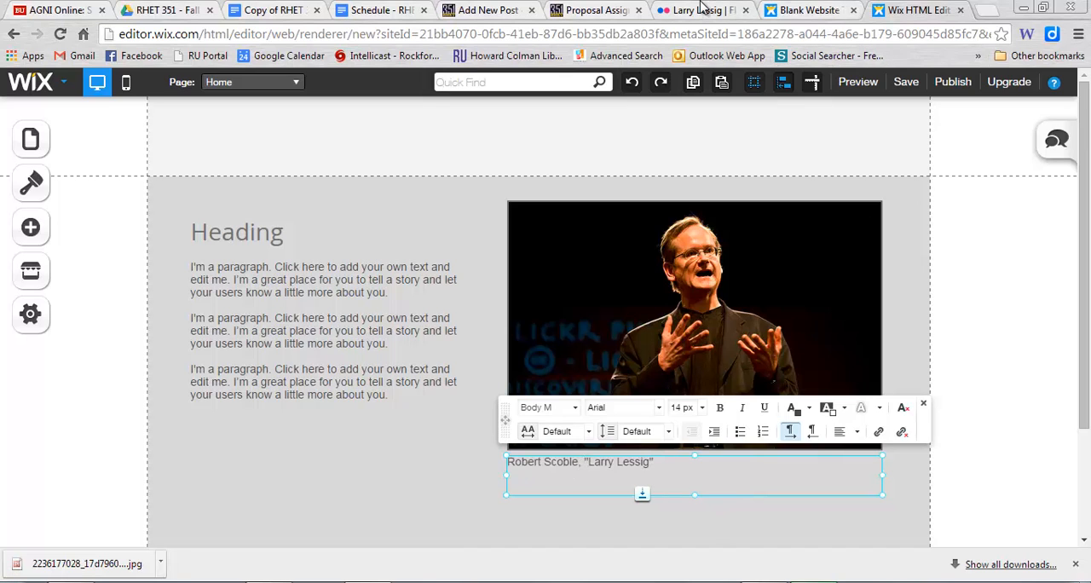
Step: Revisit the Flickr Larry Lessig photo page for its address, then return to the Wix editor
click(699, 11)
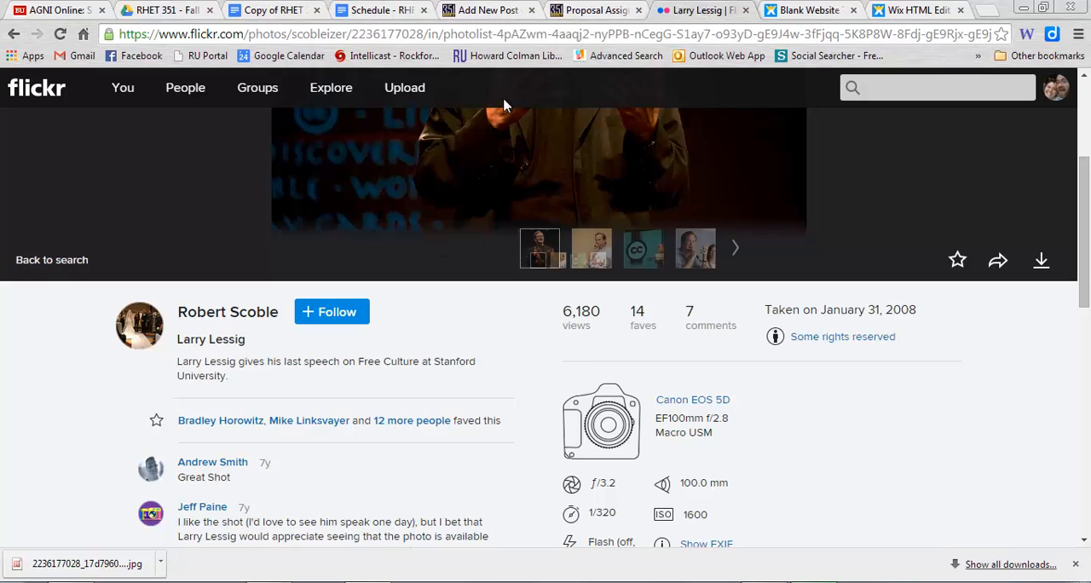
scroll(up, 3)
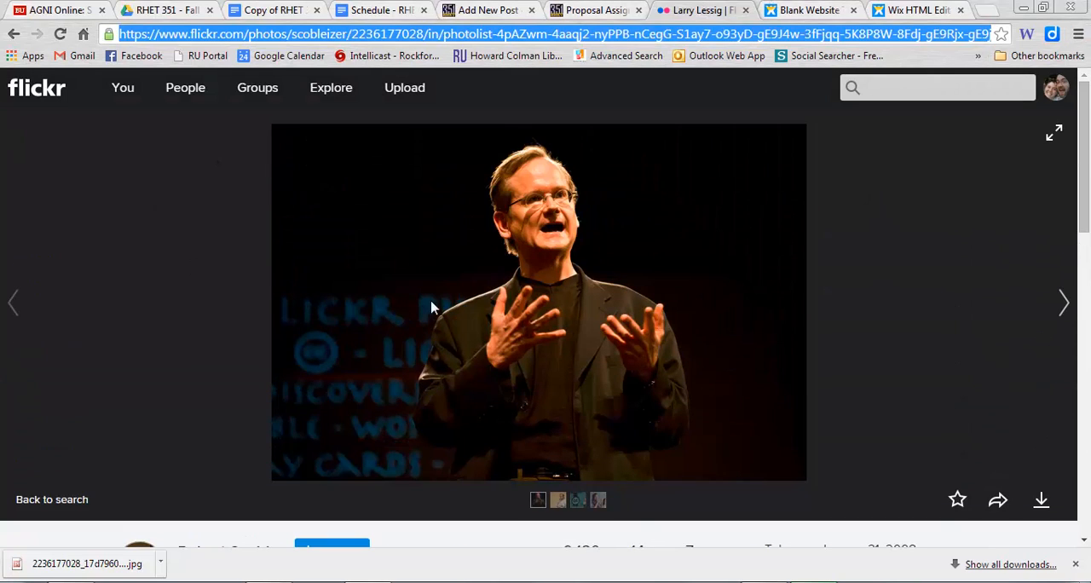
scroll(down, 3)
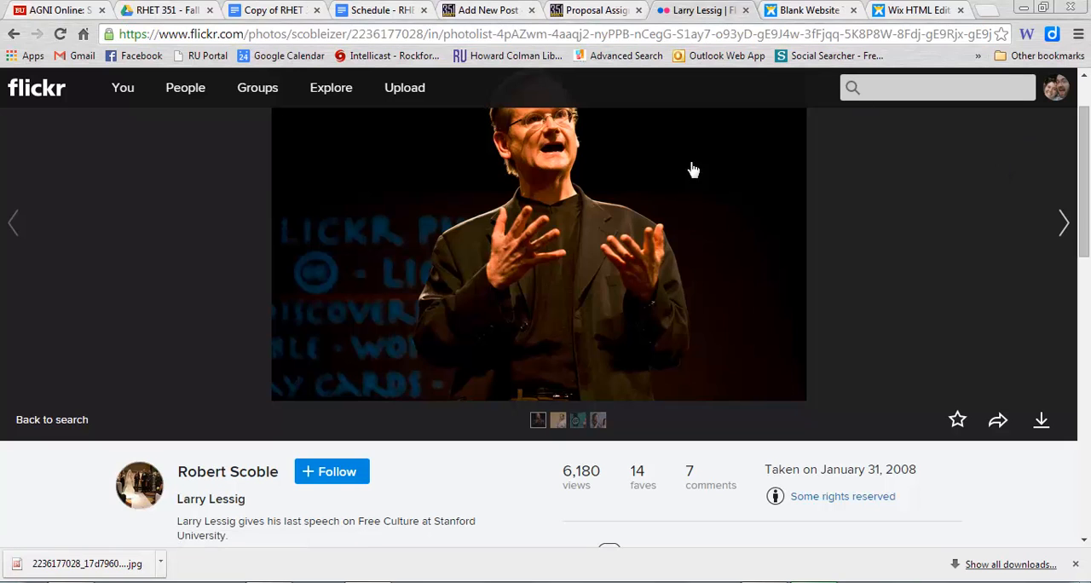
scroll(up, 3)
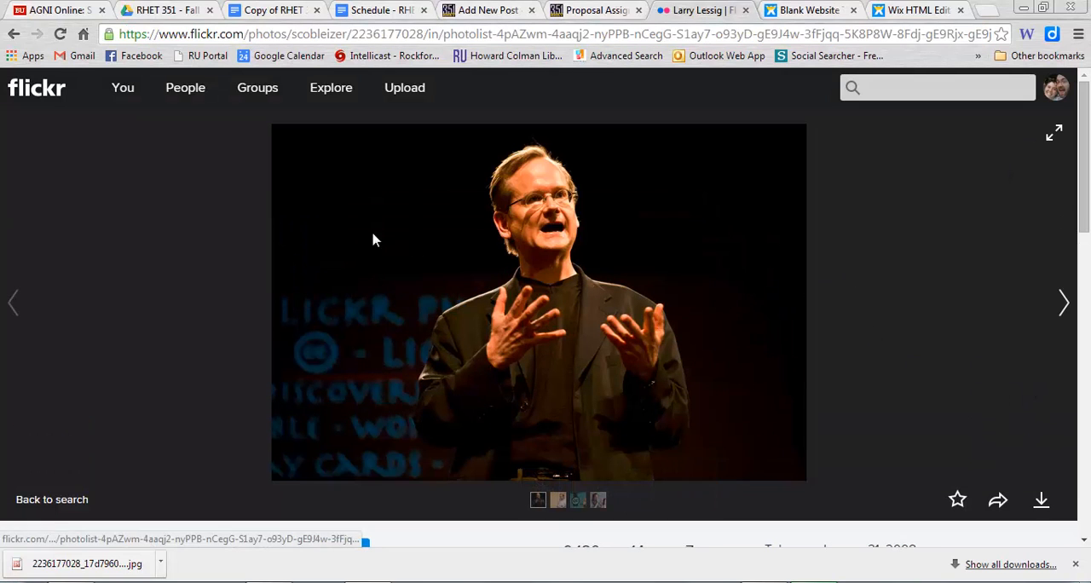
scroll(down, 3)
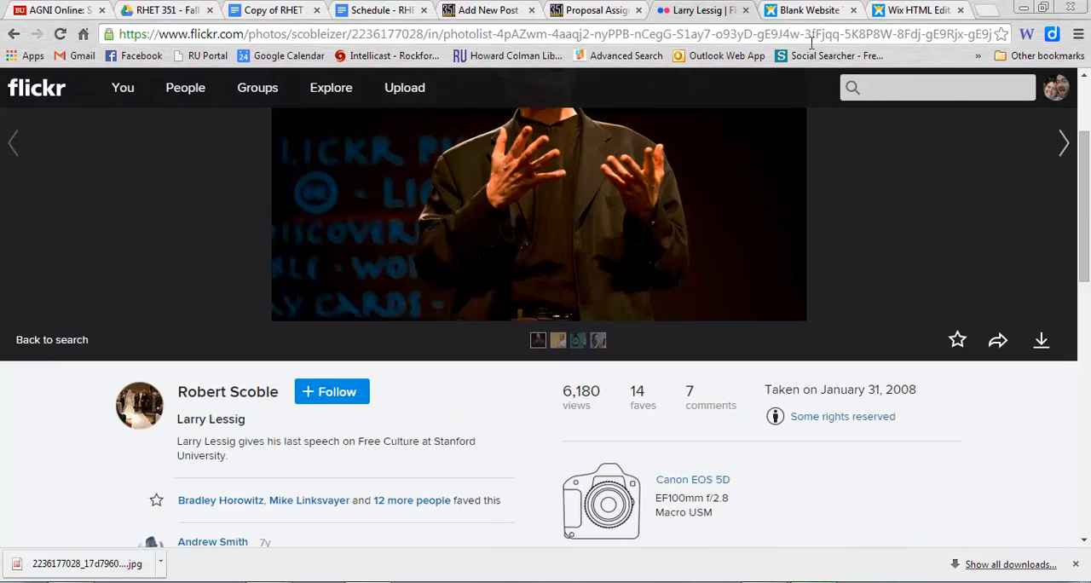
click(917, 9)
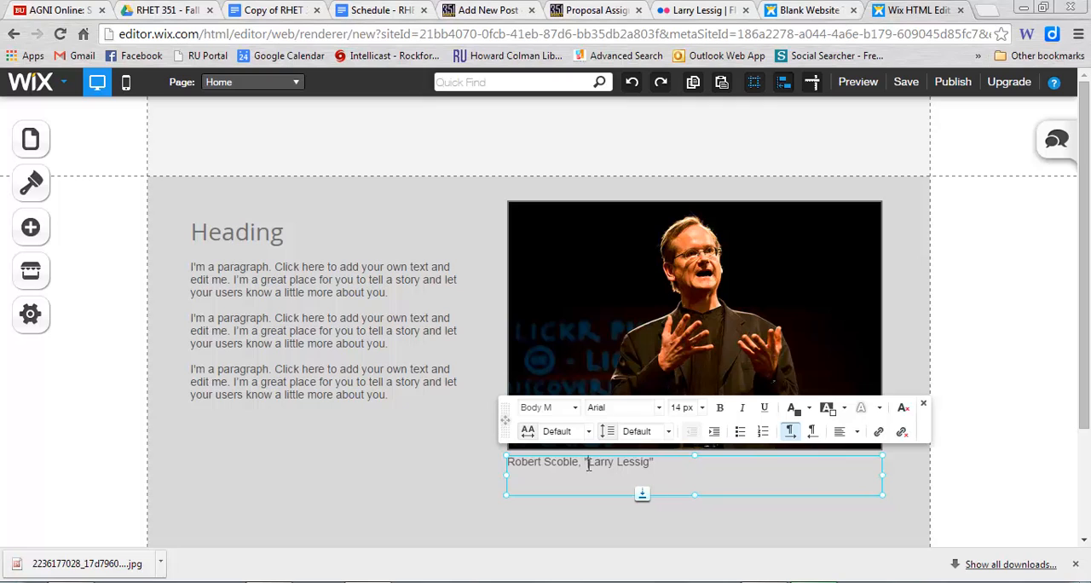
Step: Link the caption words 'Larry Lessig' to a web address
double_click(617, 461)
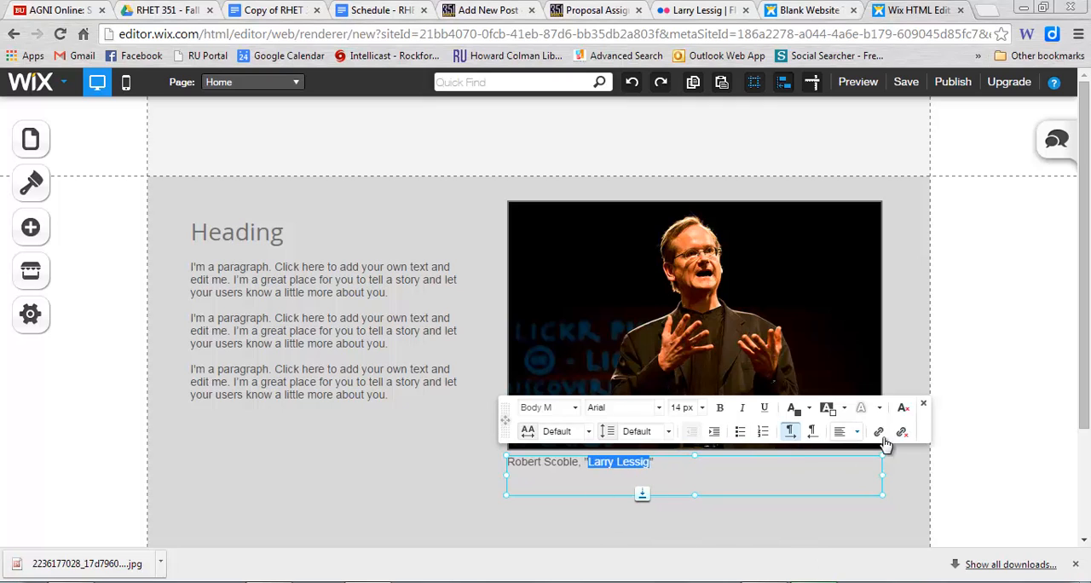
click(879, 432)
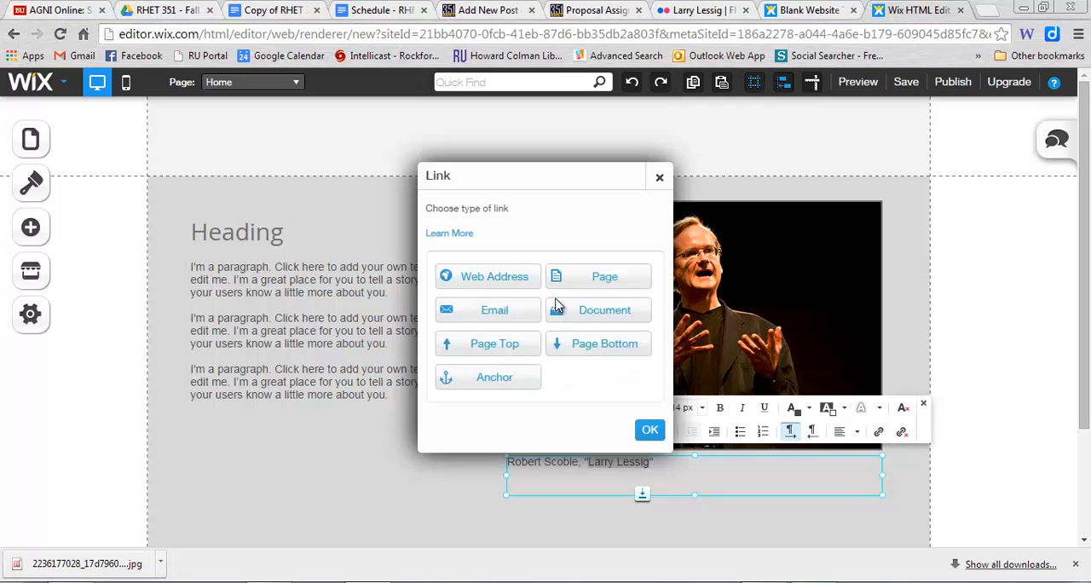
mouse_move(483, 290)
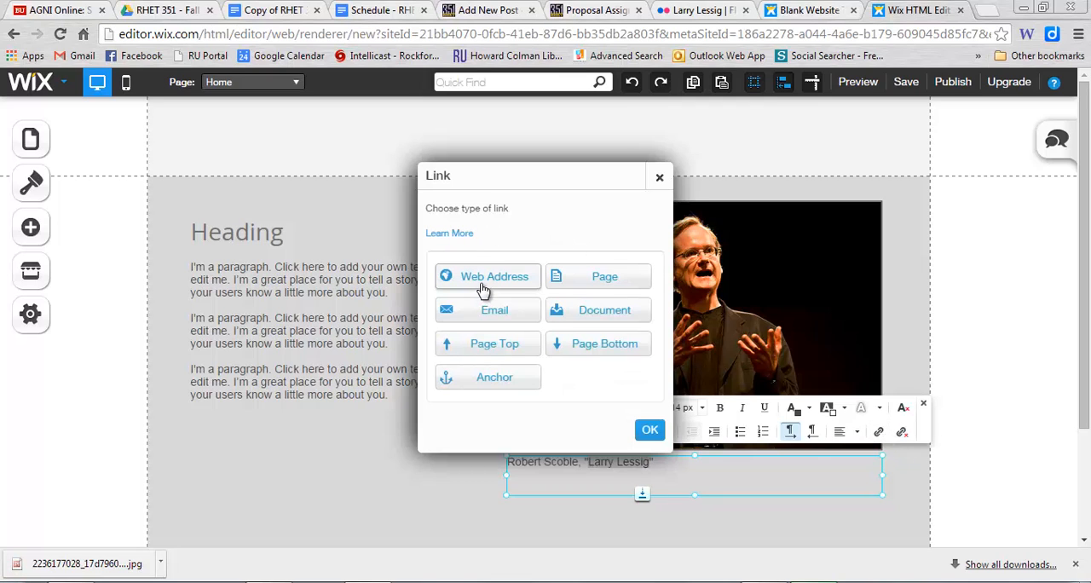
click(495, 276)
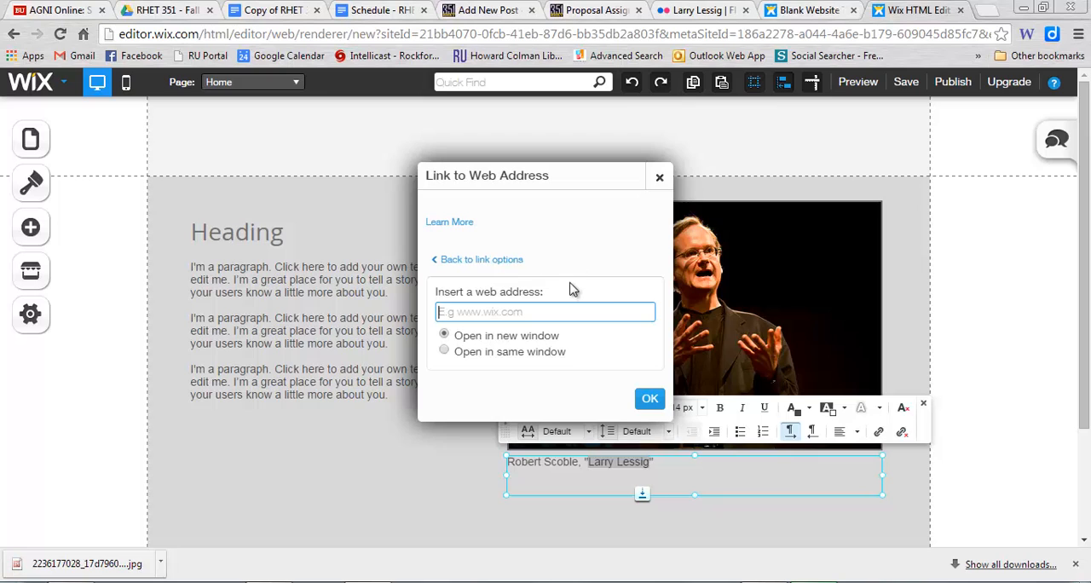
click(659, 177)
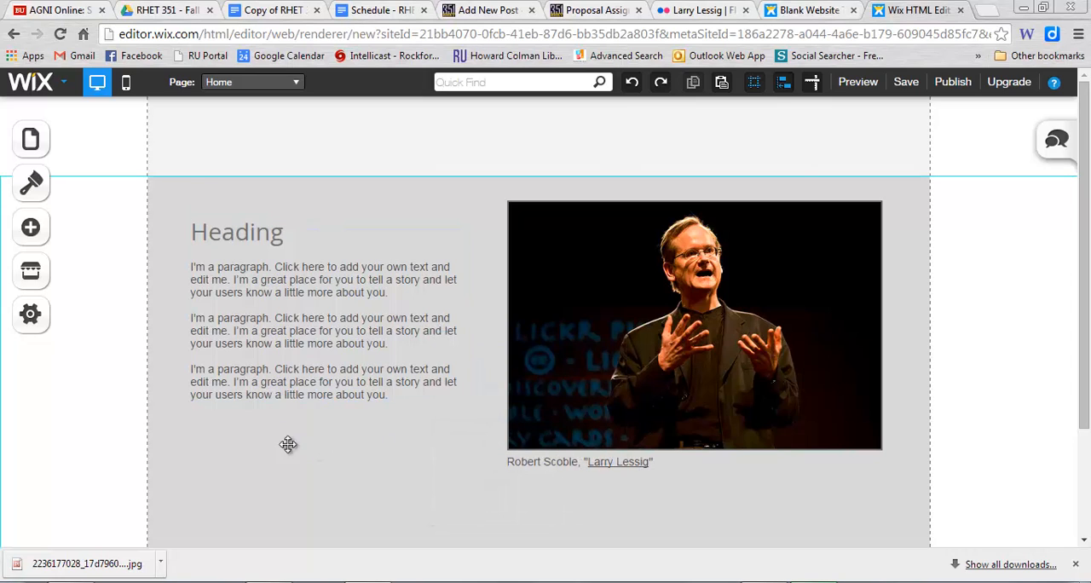
mouse_move(865, 149)
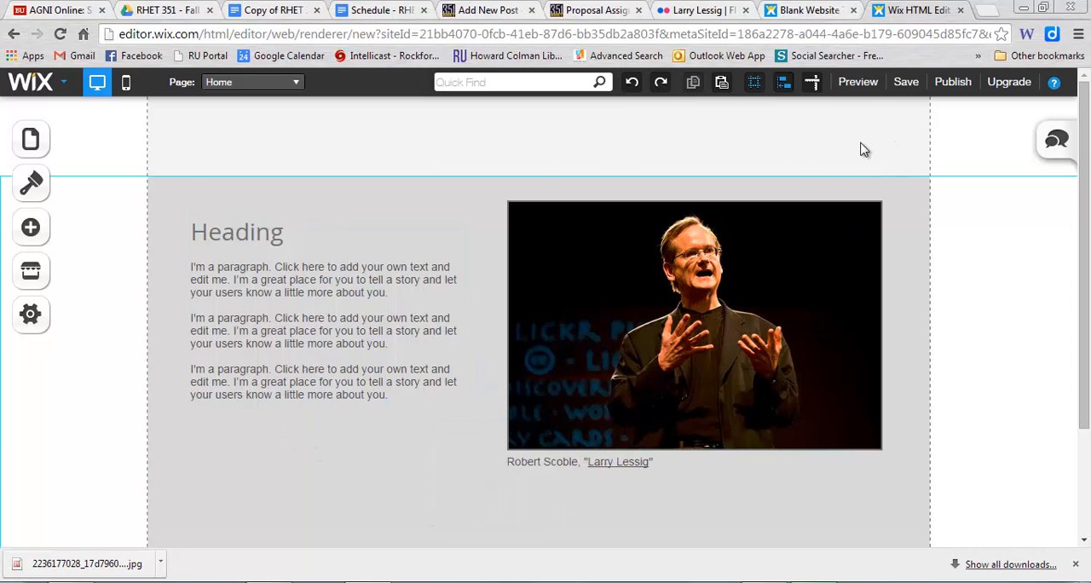
mouse_move(858, 82)
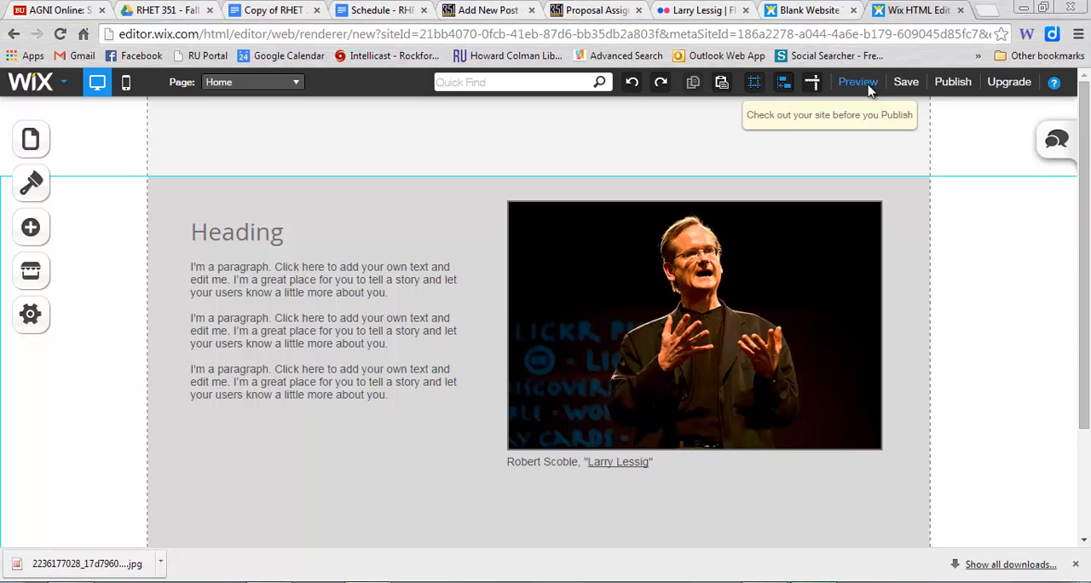
click(858, 81)
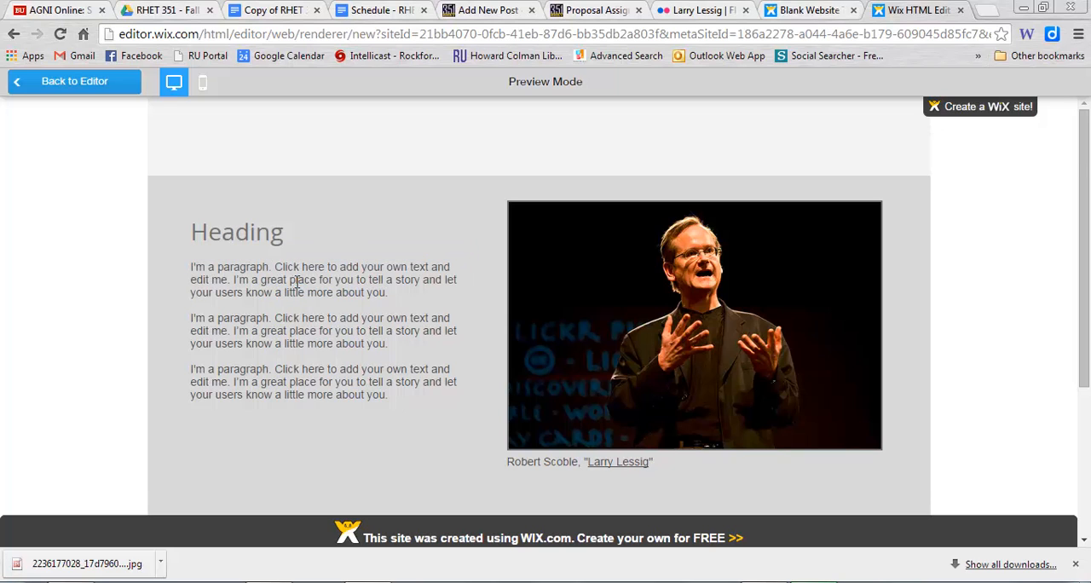
mouse_move(601, 473)
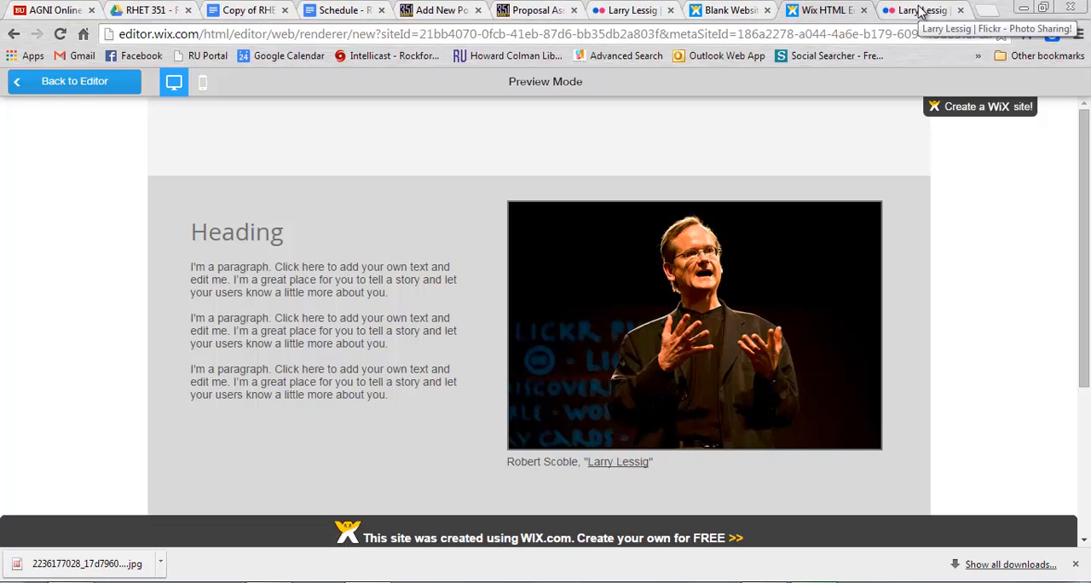
click(917, 9)
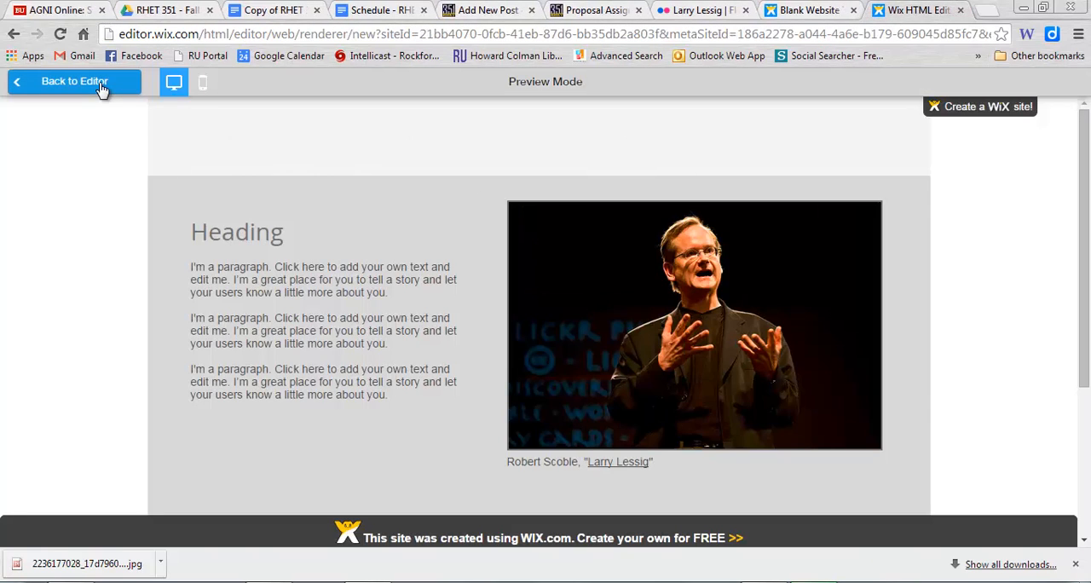
mouse_move(151, 97)
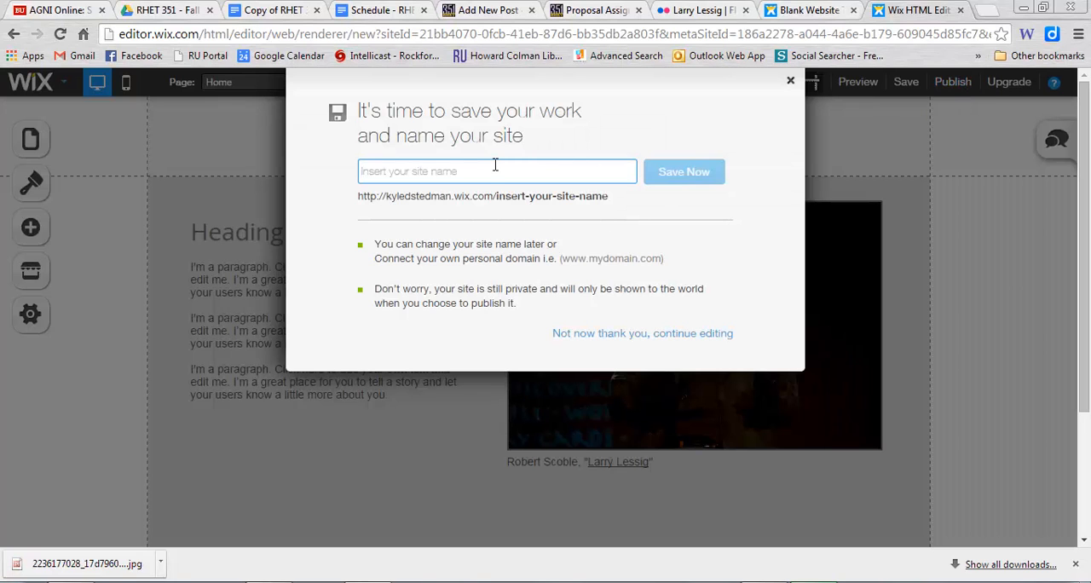
Step: Enter the site name 'test...' and save the site
text(testlessigsite)
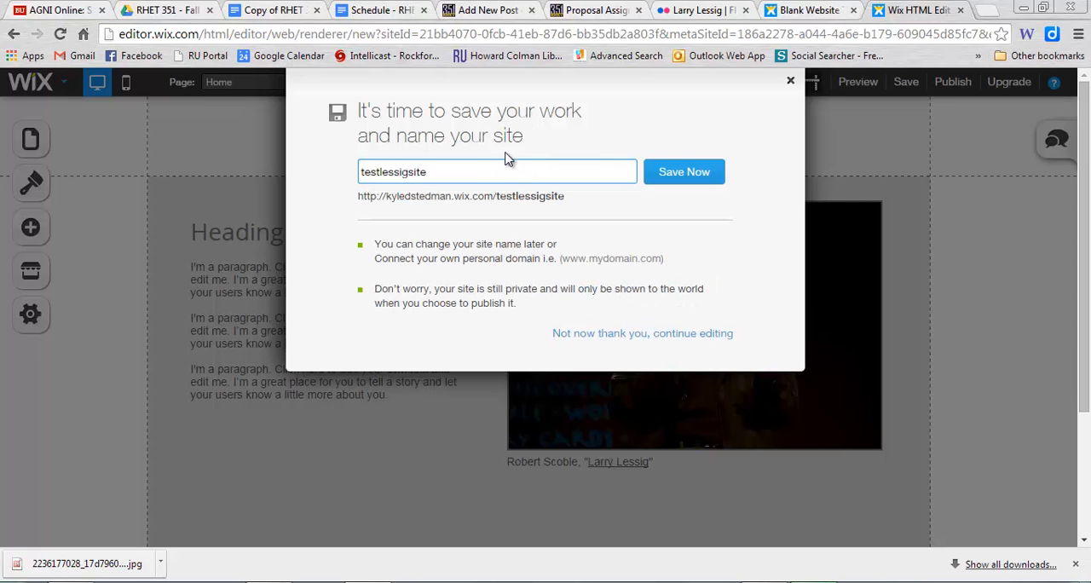
click(684, 171)
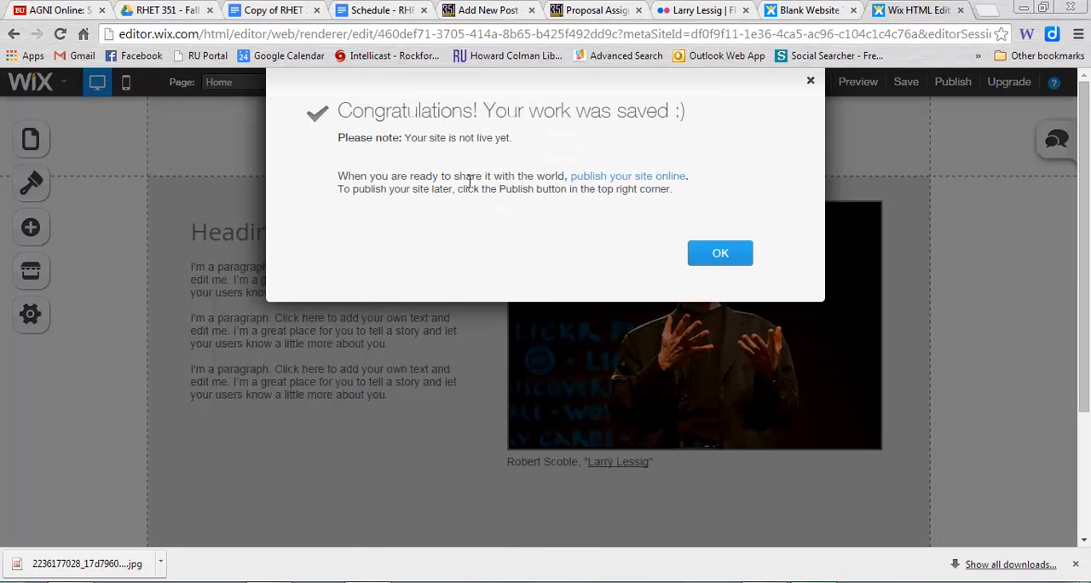
mouse_move(749, 198)
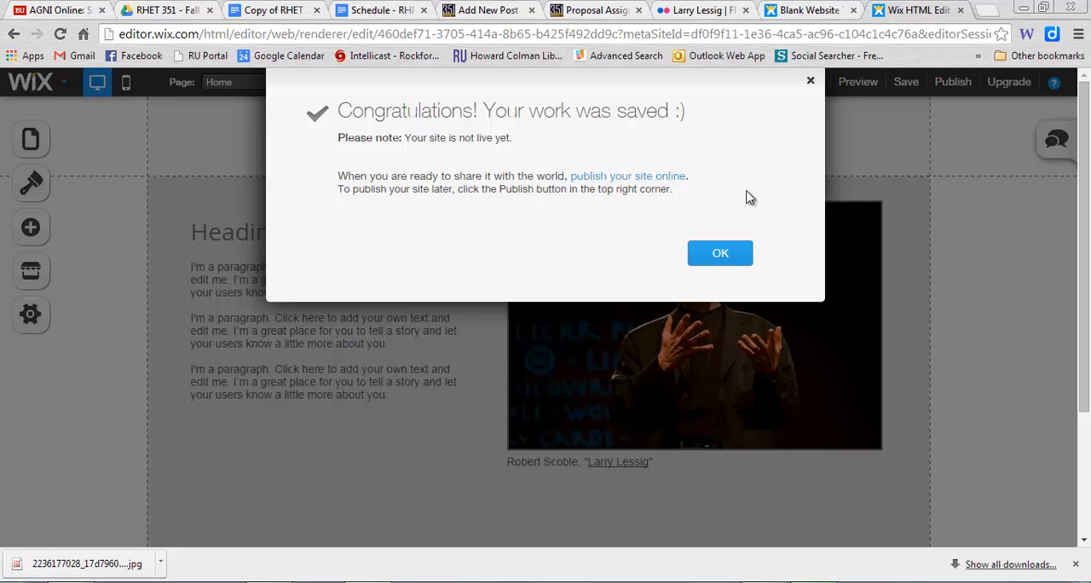
mouse_move(722, 207)
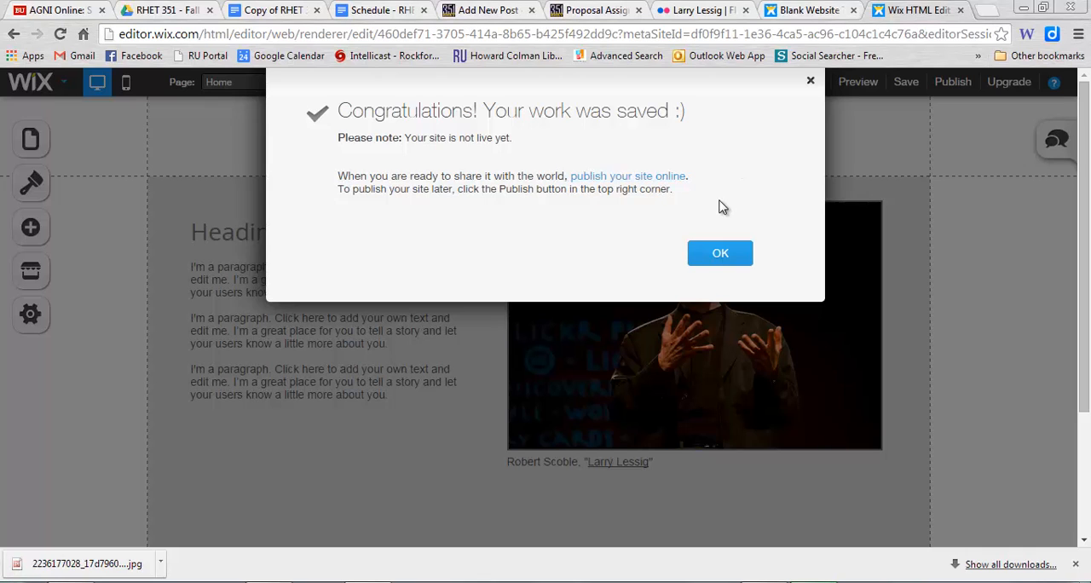
mouse_move(720, 253)
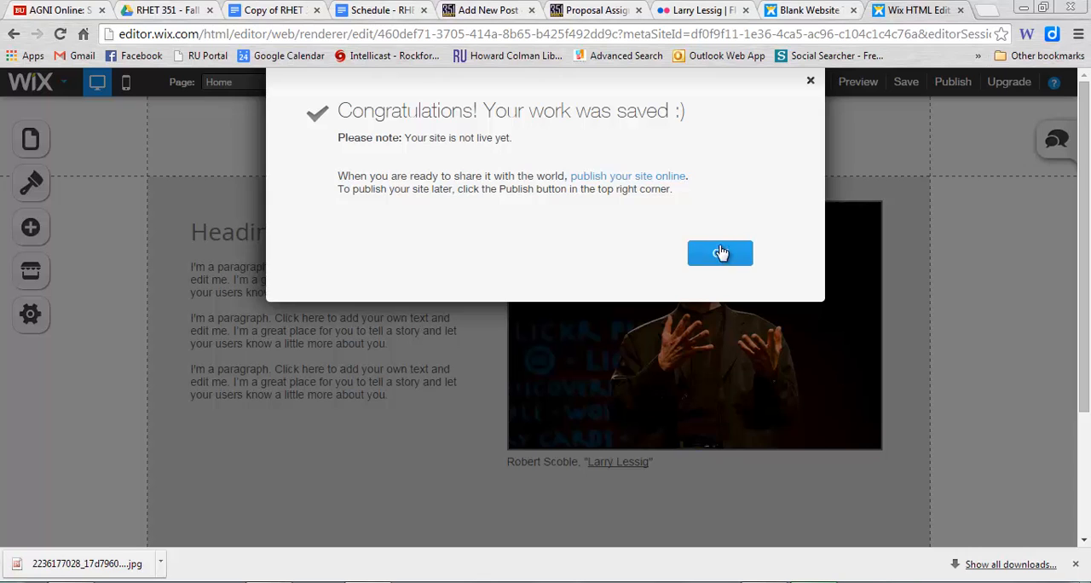
Step: Dismiss the save message, publish the site, and open its live testlessigsite address
click(720, 253)
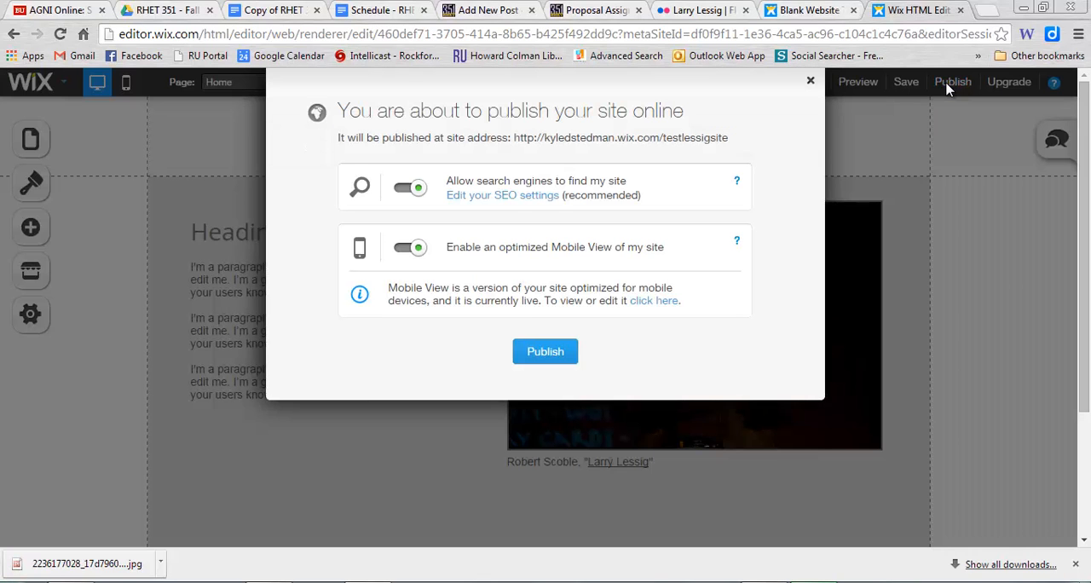
mouse_move(426, 192)
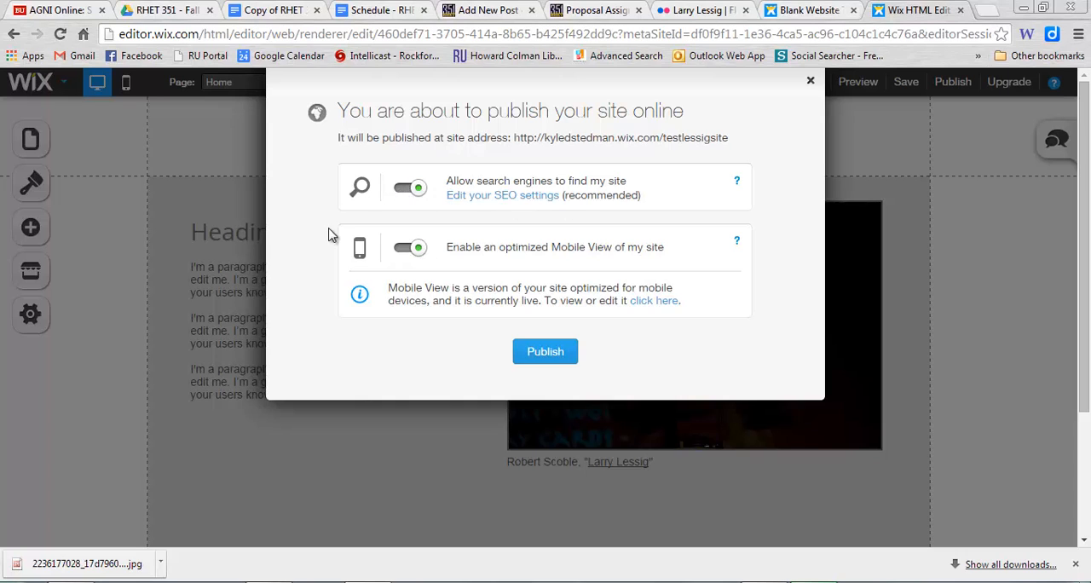
mouse_move(545, 351)
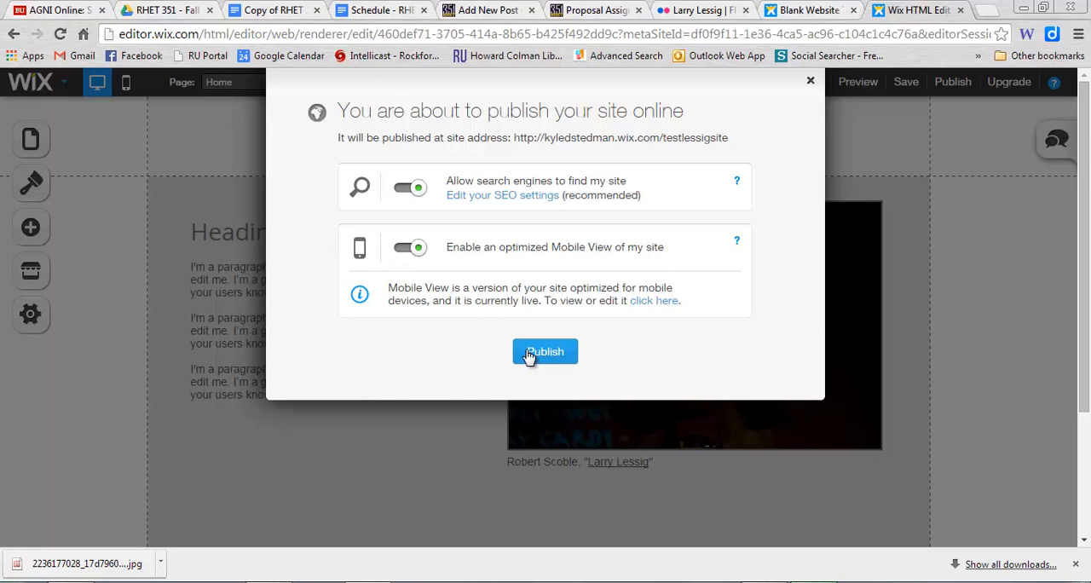
click(545, 351)
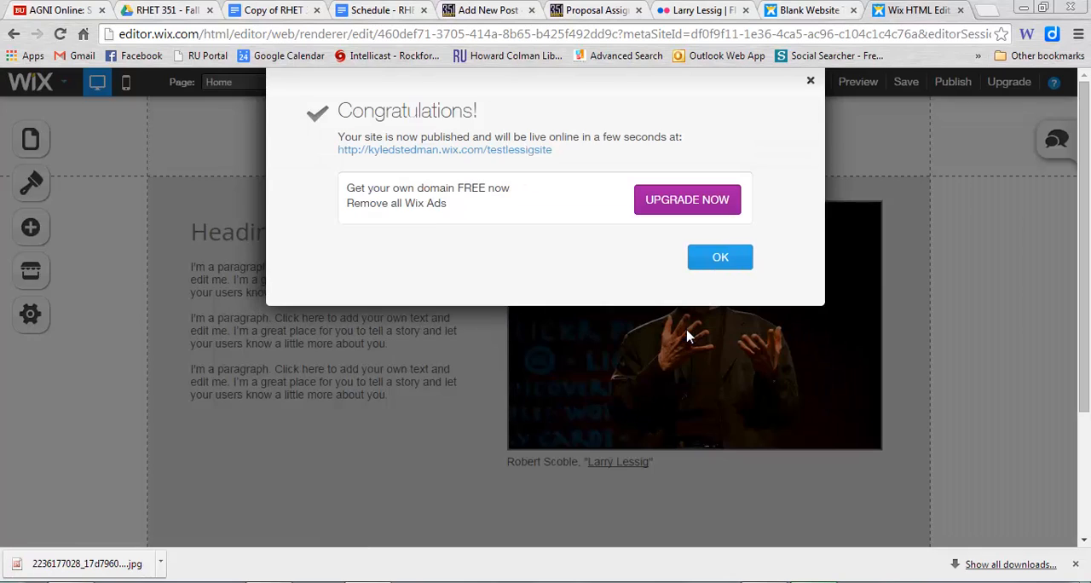
mouse_move(584, 164)
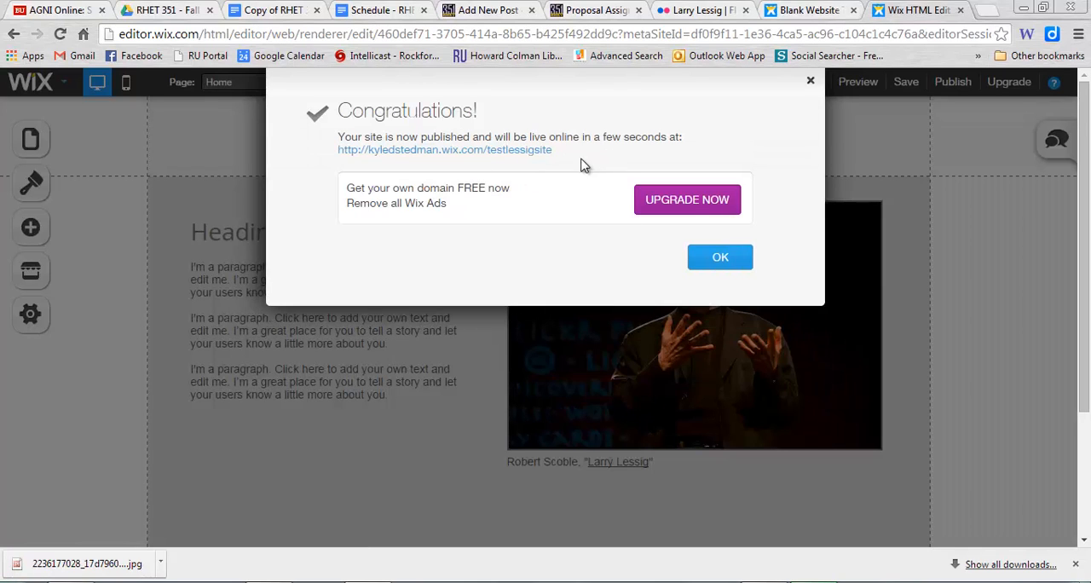
double_click(444, 150)
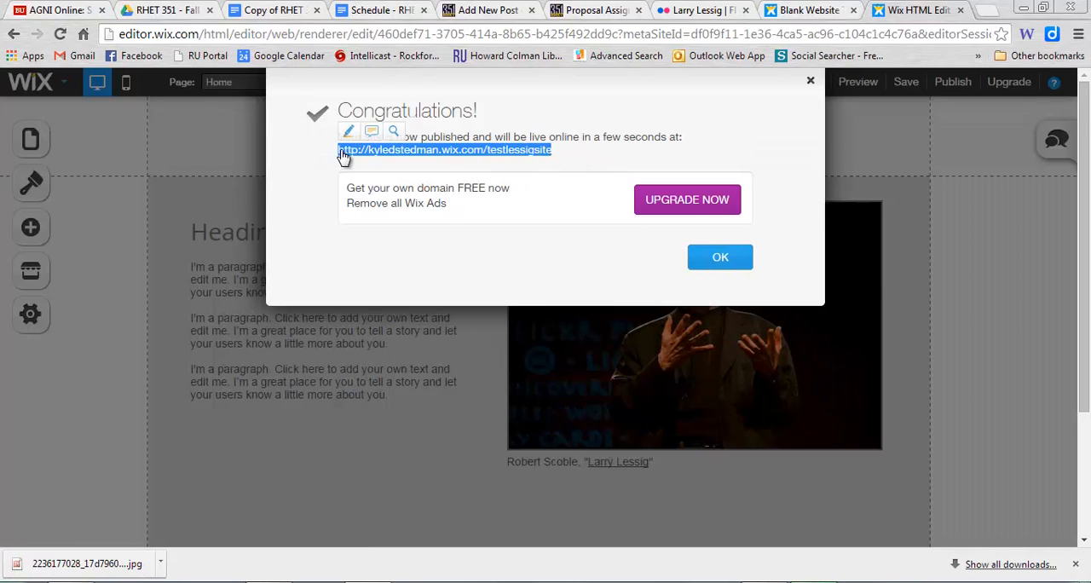
click(720, 257)
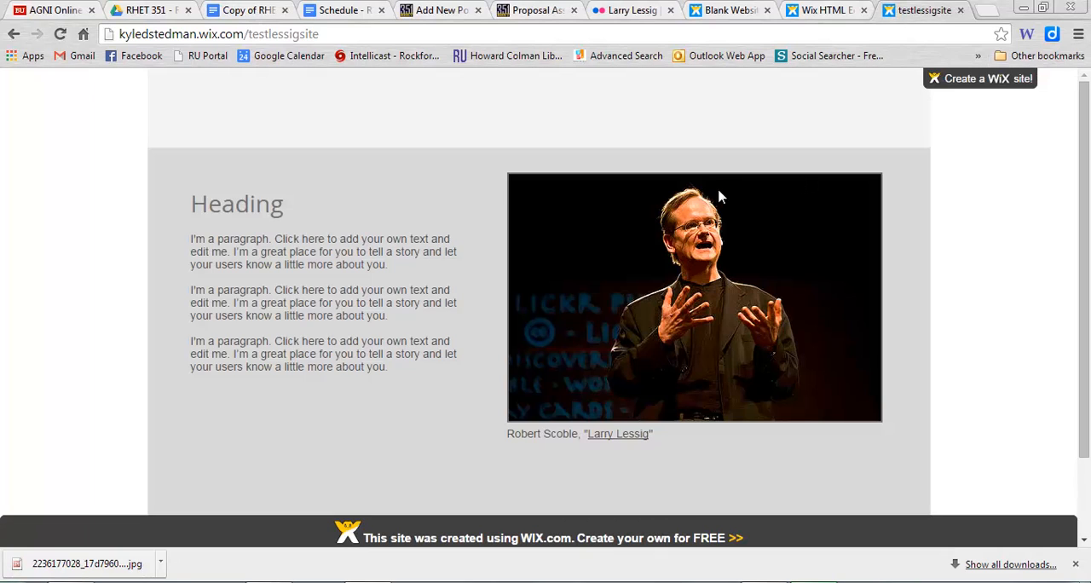
mouse_move(207, 254)
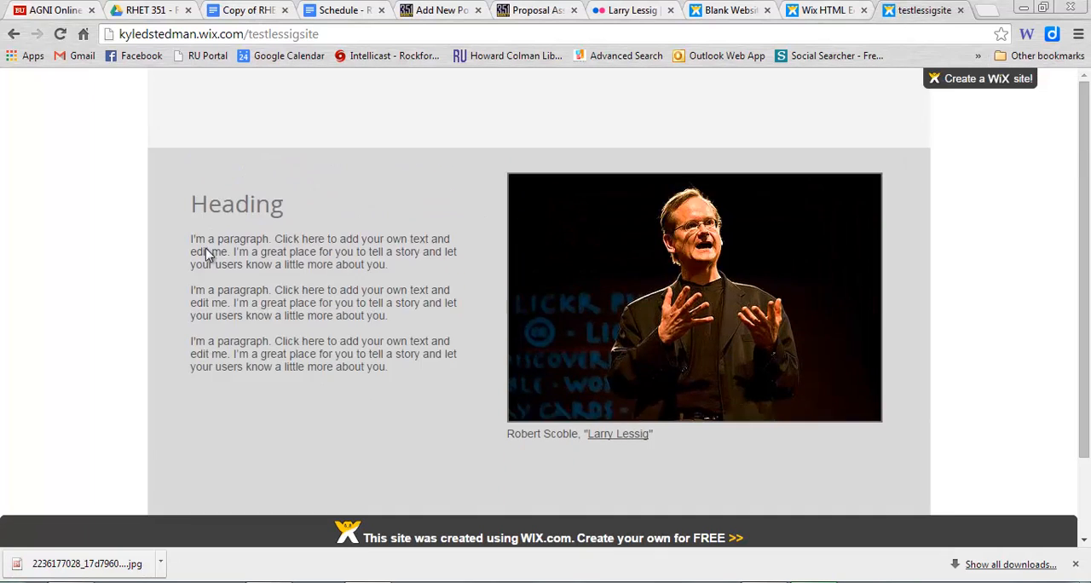
Step: Scroll the live testlessigsite page down to the photo, linked caption and footer
scroll(down, 3)
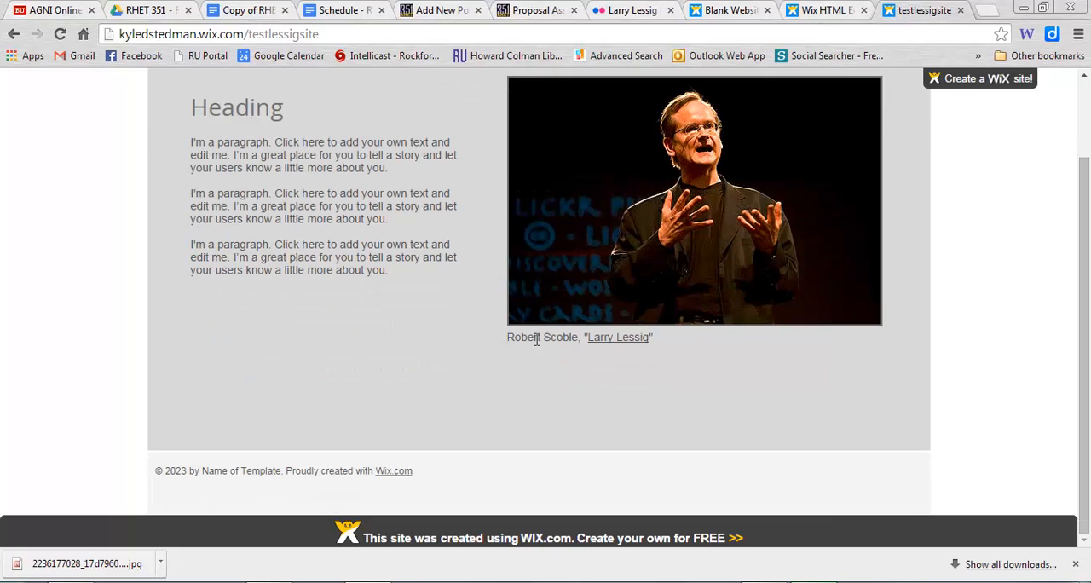
mouse_move(956, 148)
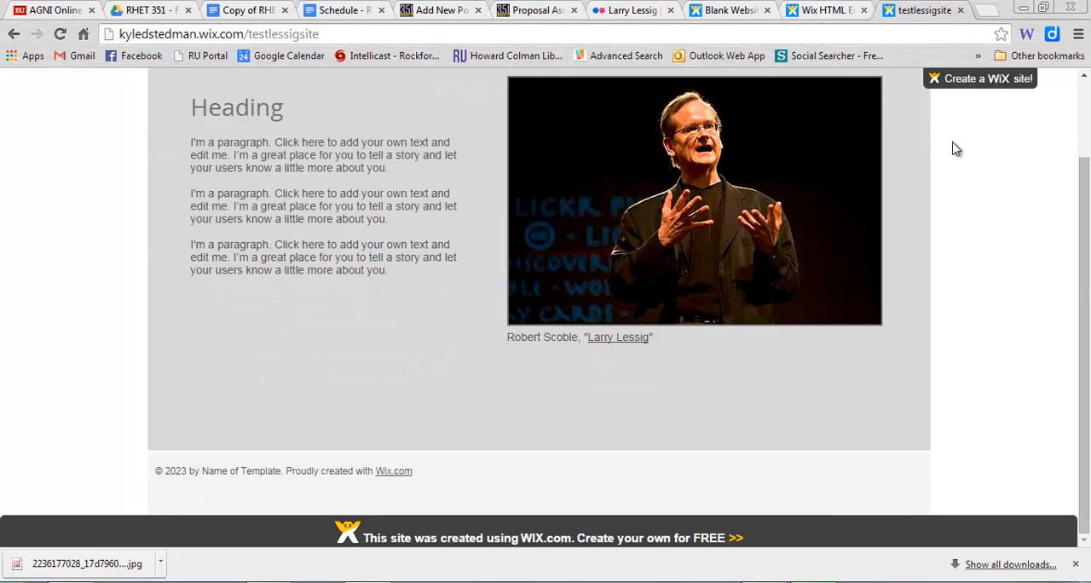